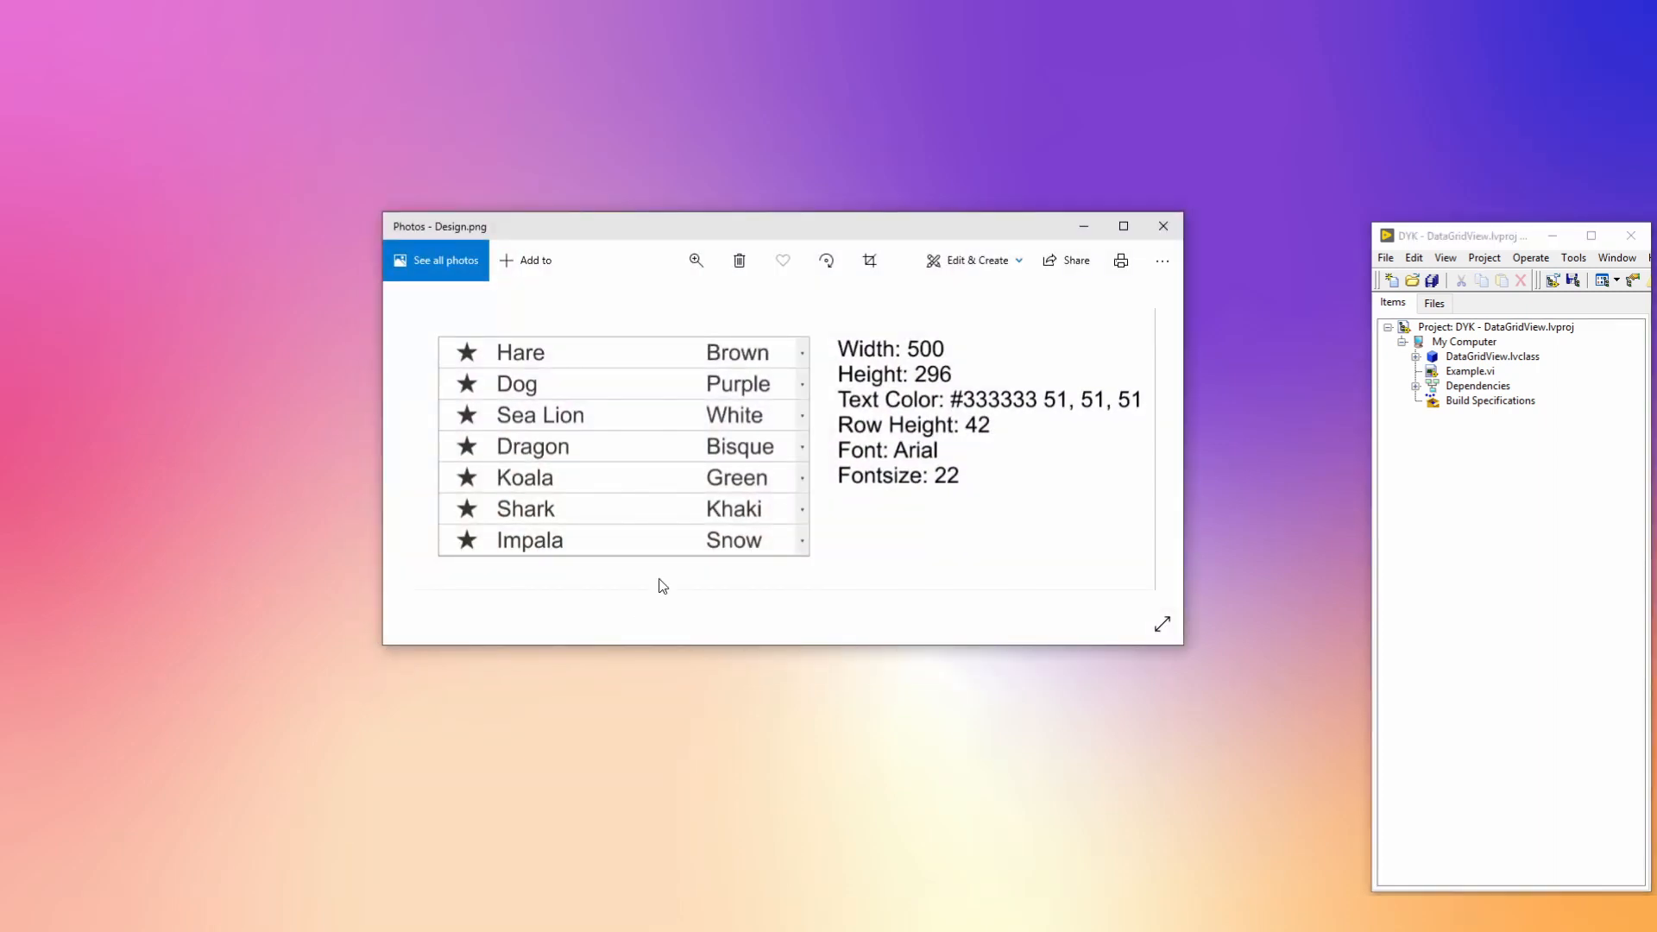
{"action": "mouse_move", "coordinate": [662, 561]}
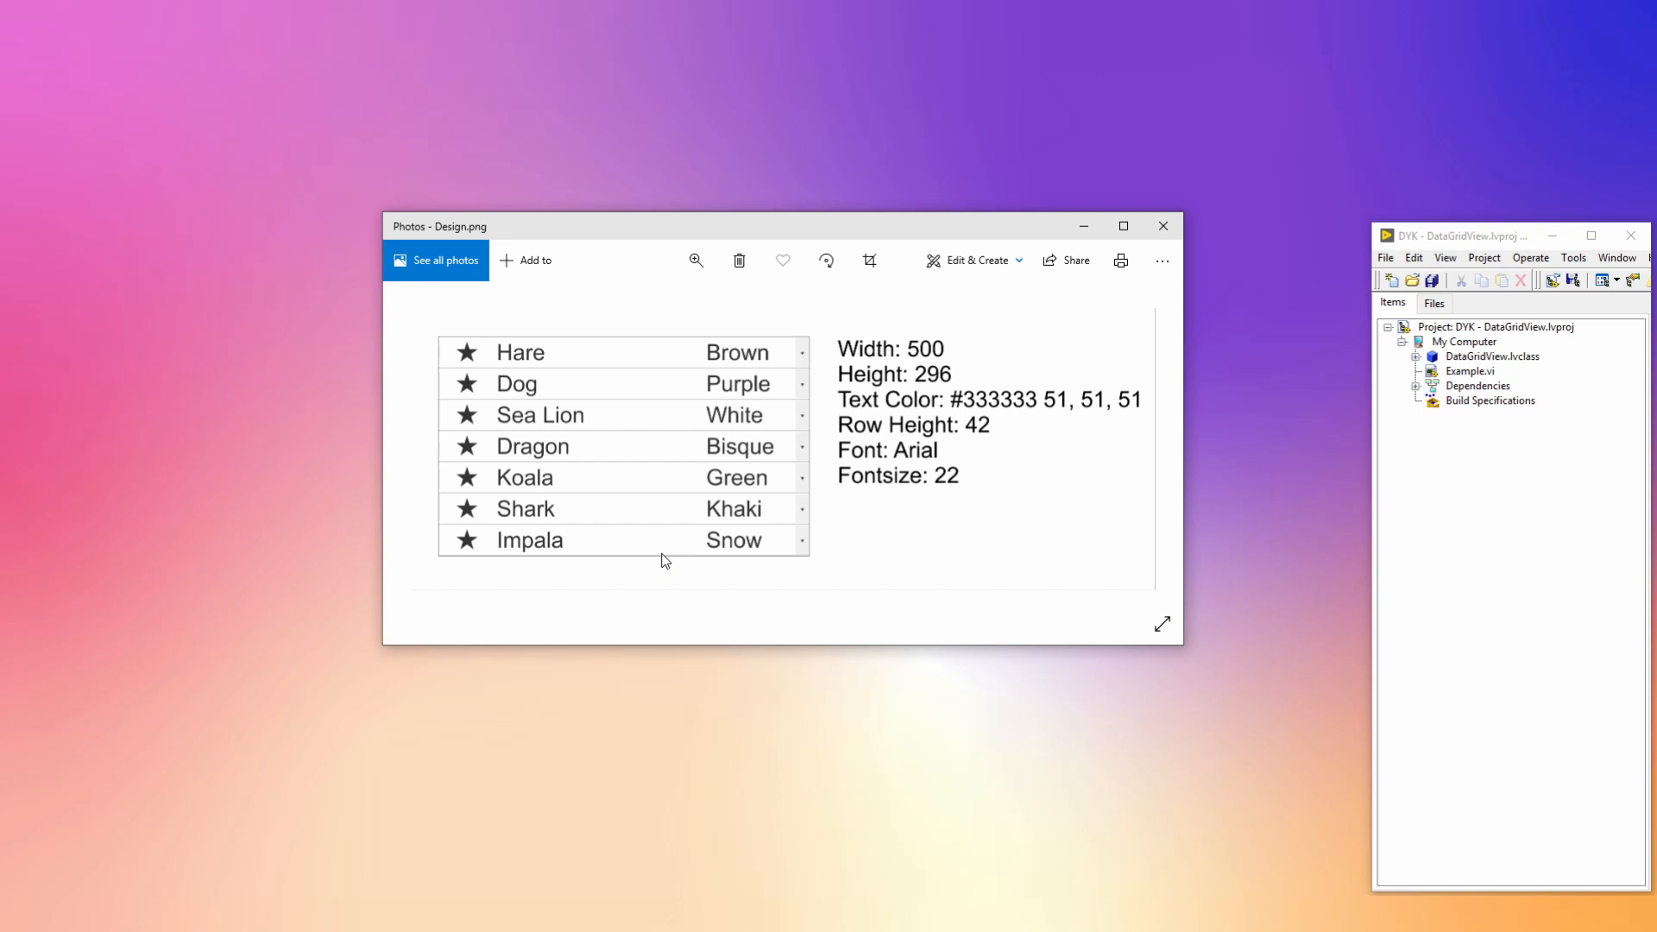
- Snap the Photos window showing Design.png into the top-left corner of the screen
{"action": "key", "text": "ctrl+shift+i"}
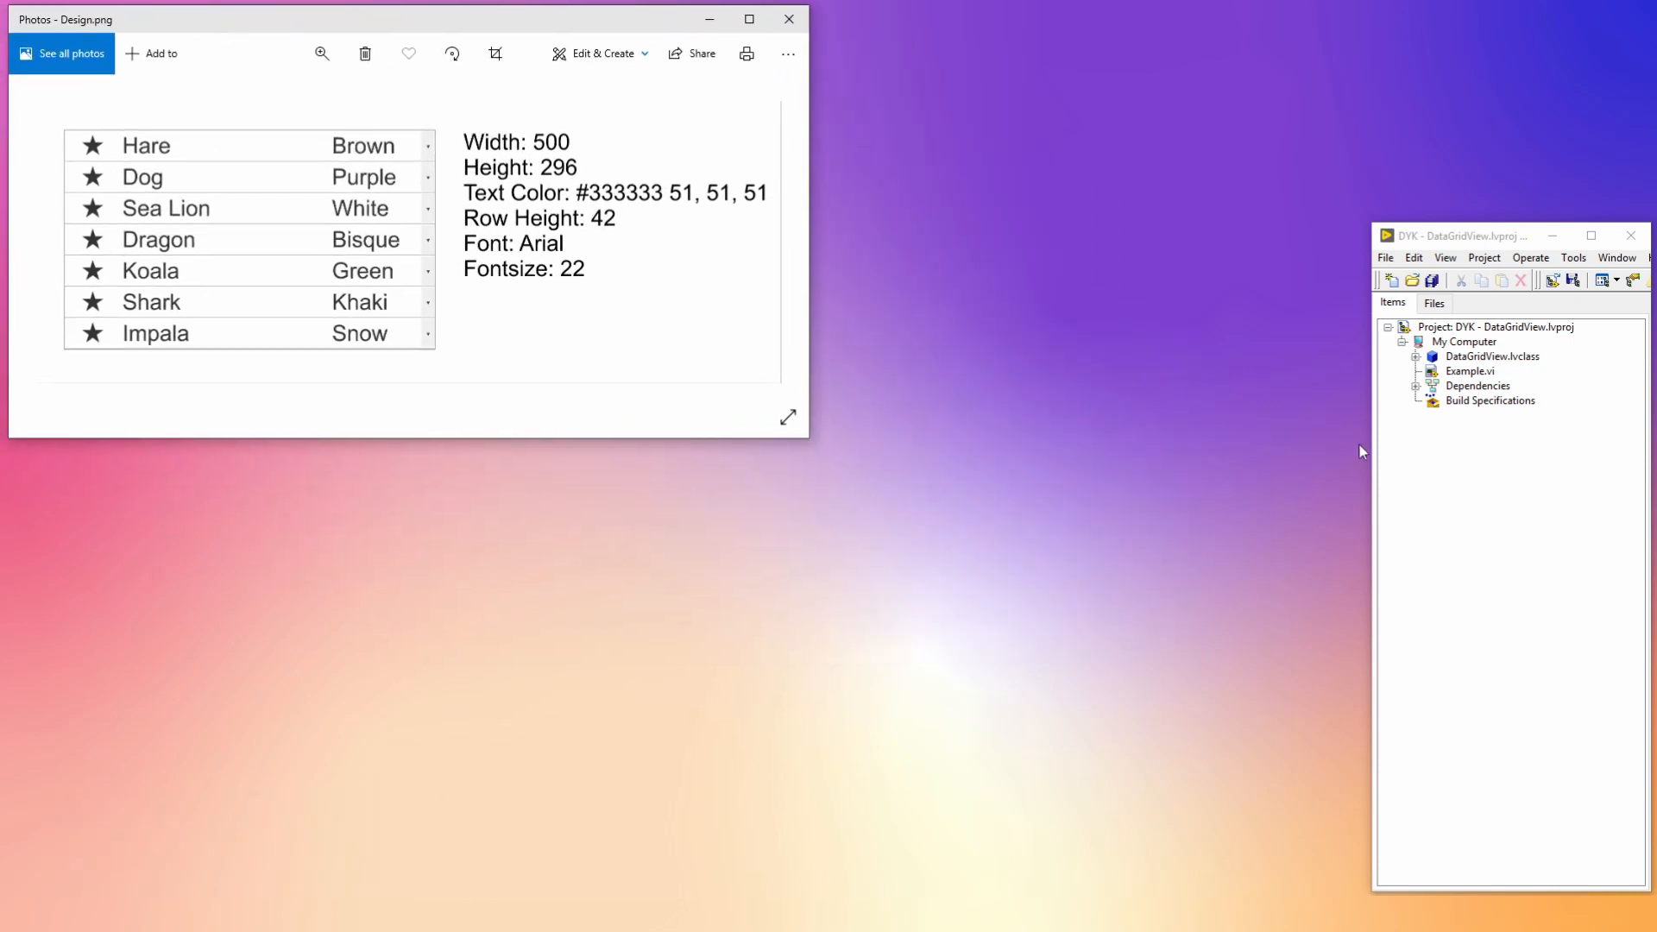
- Open the Example.vi front panel and place a .NET Container on it
{"action": "double_click", "coordinate": [1469, 371]}
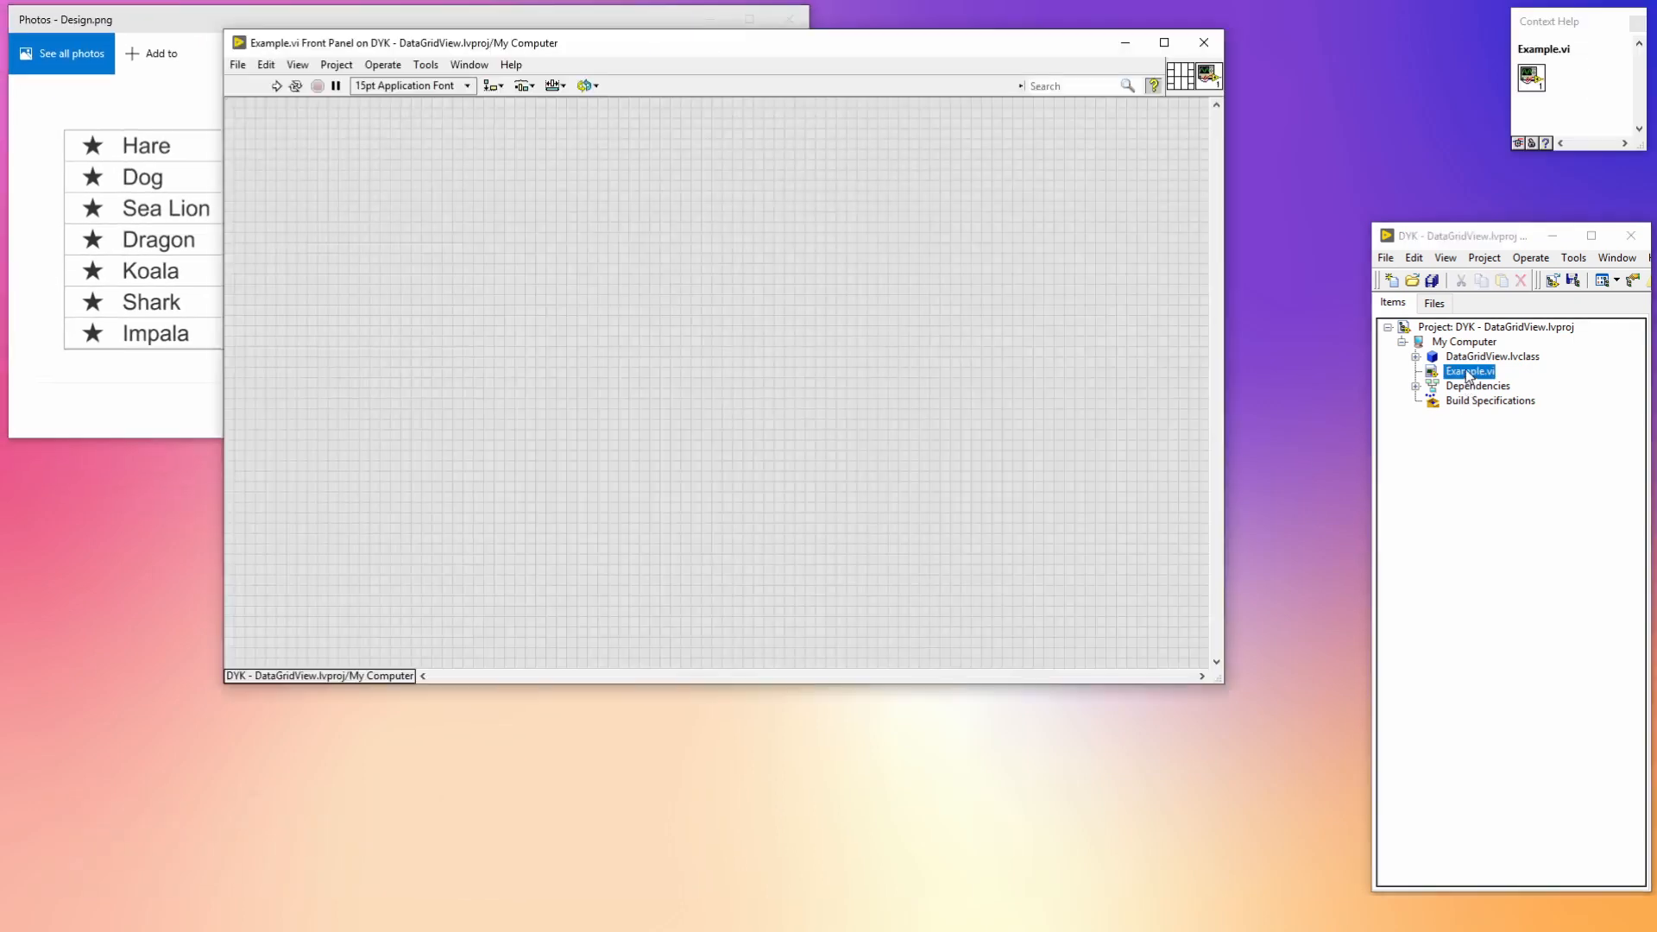
{"action": "key", "text": "ctrl+space"}
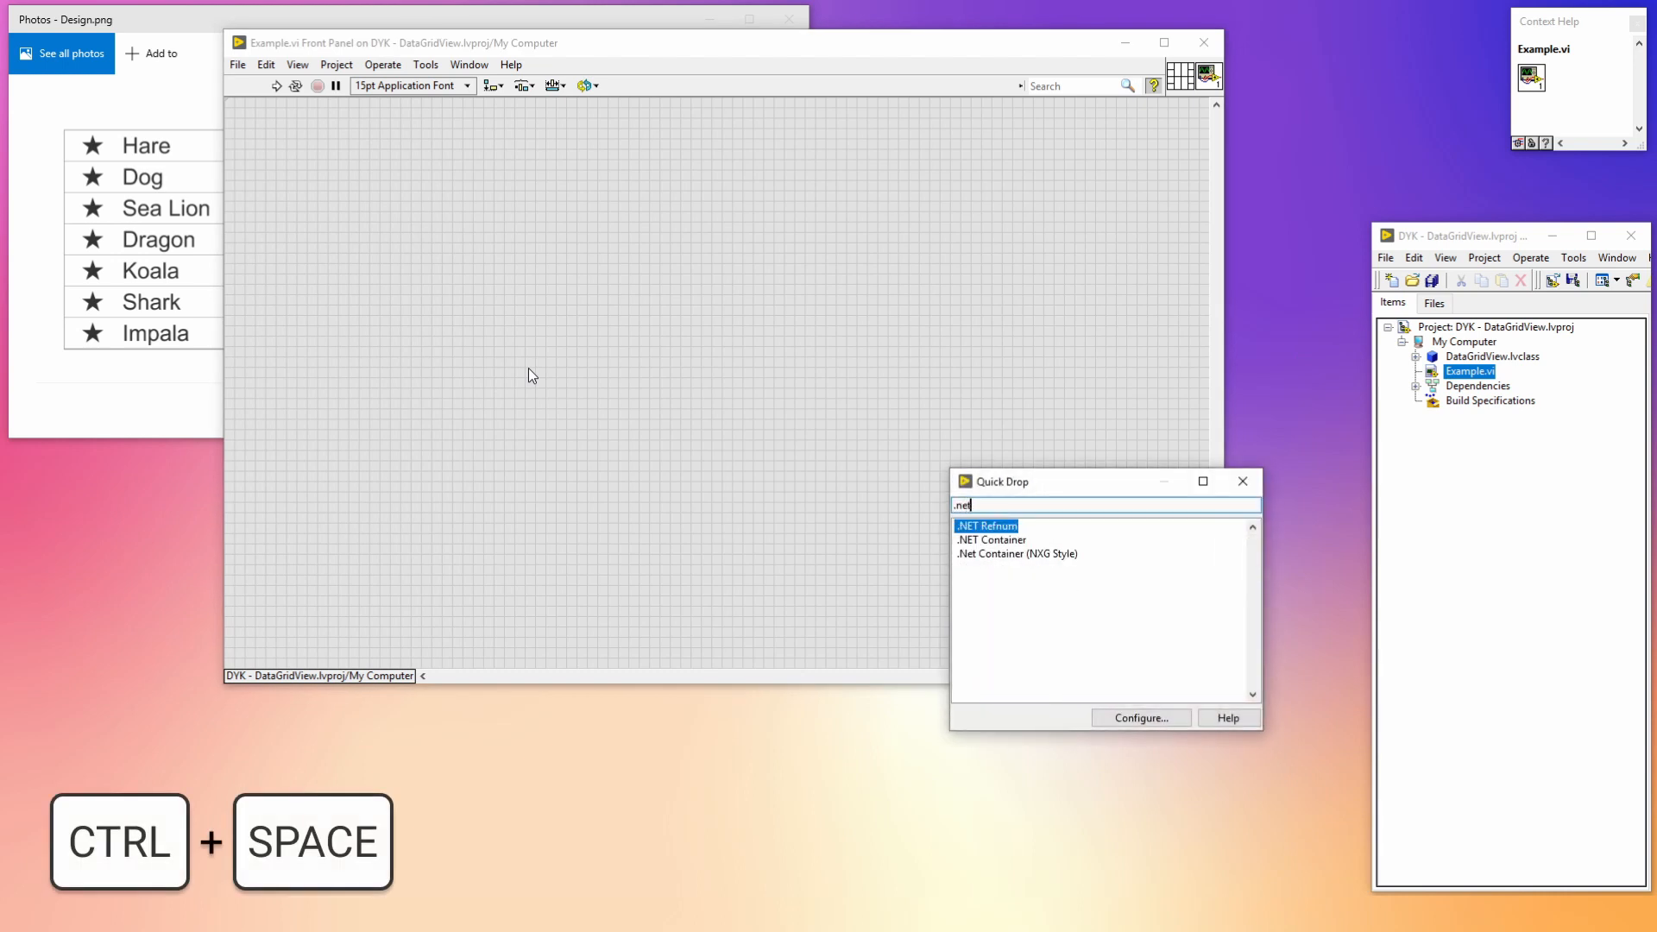
{"action": "left_click", "coordinate": [1015, 554]}
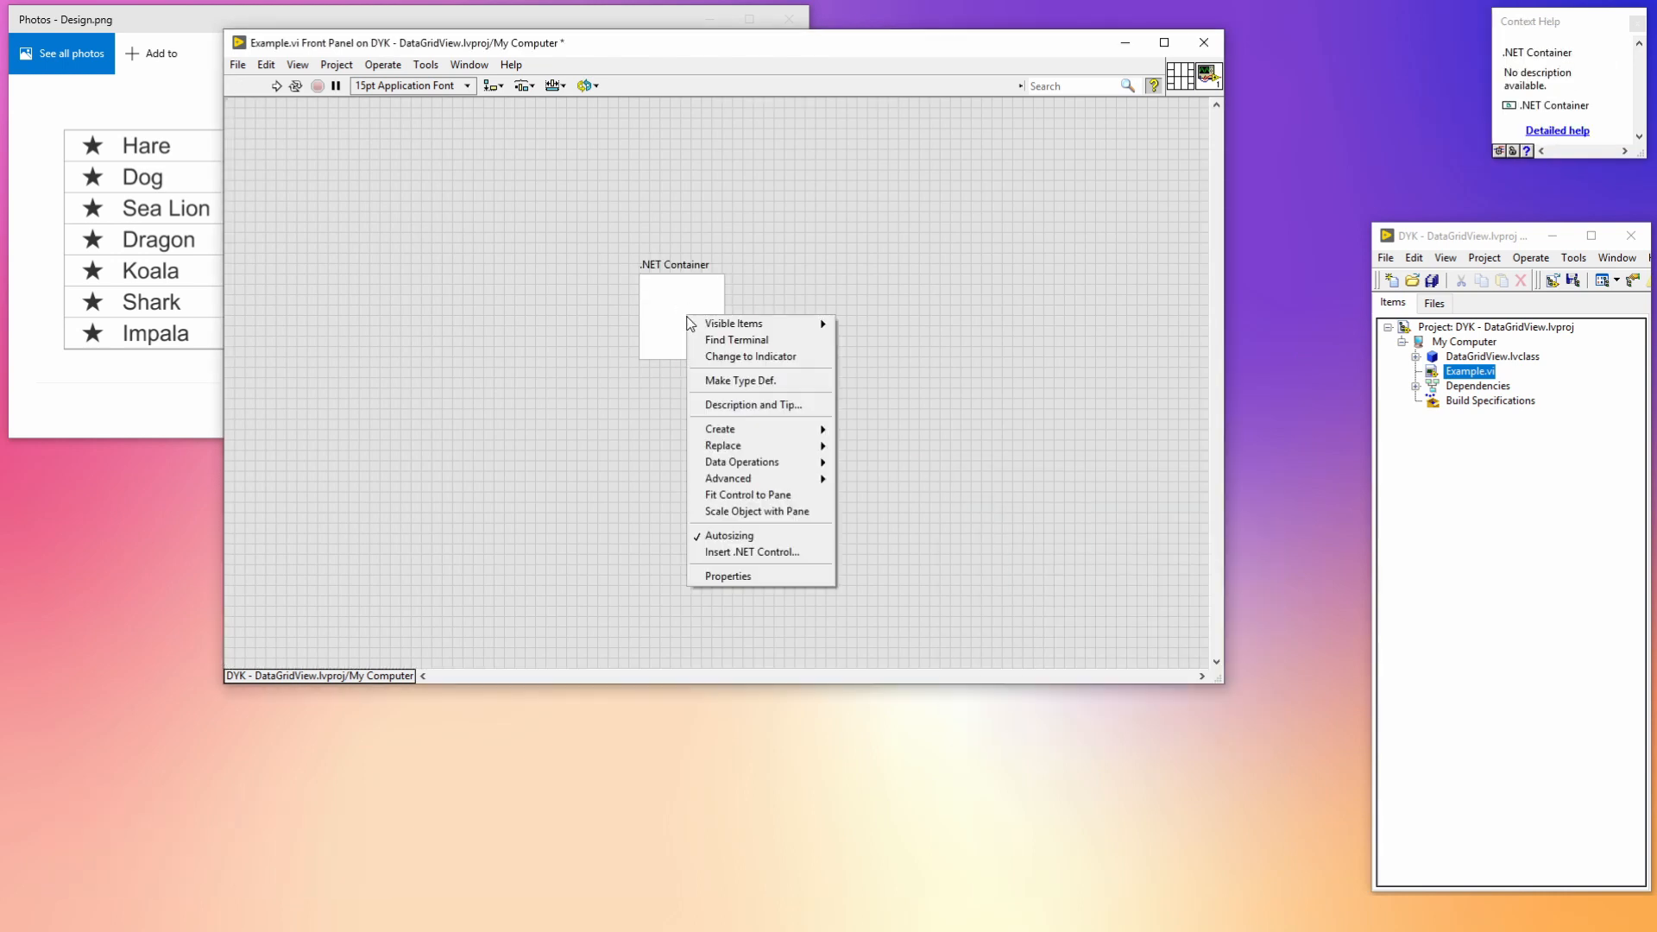
- Insert the System.Windows.Forms DataGridView control into the .NET container
{"action": "left_click", "coordinate": [753, 552]}
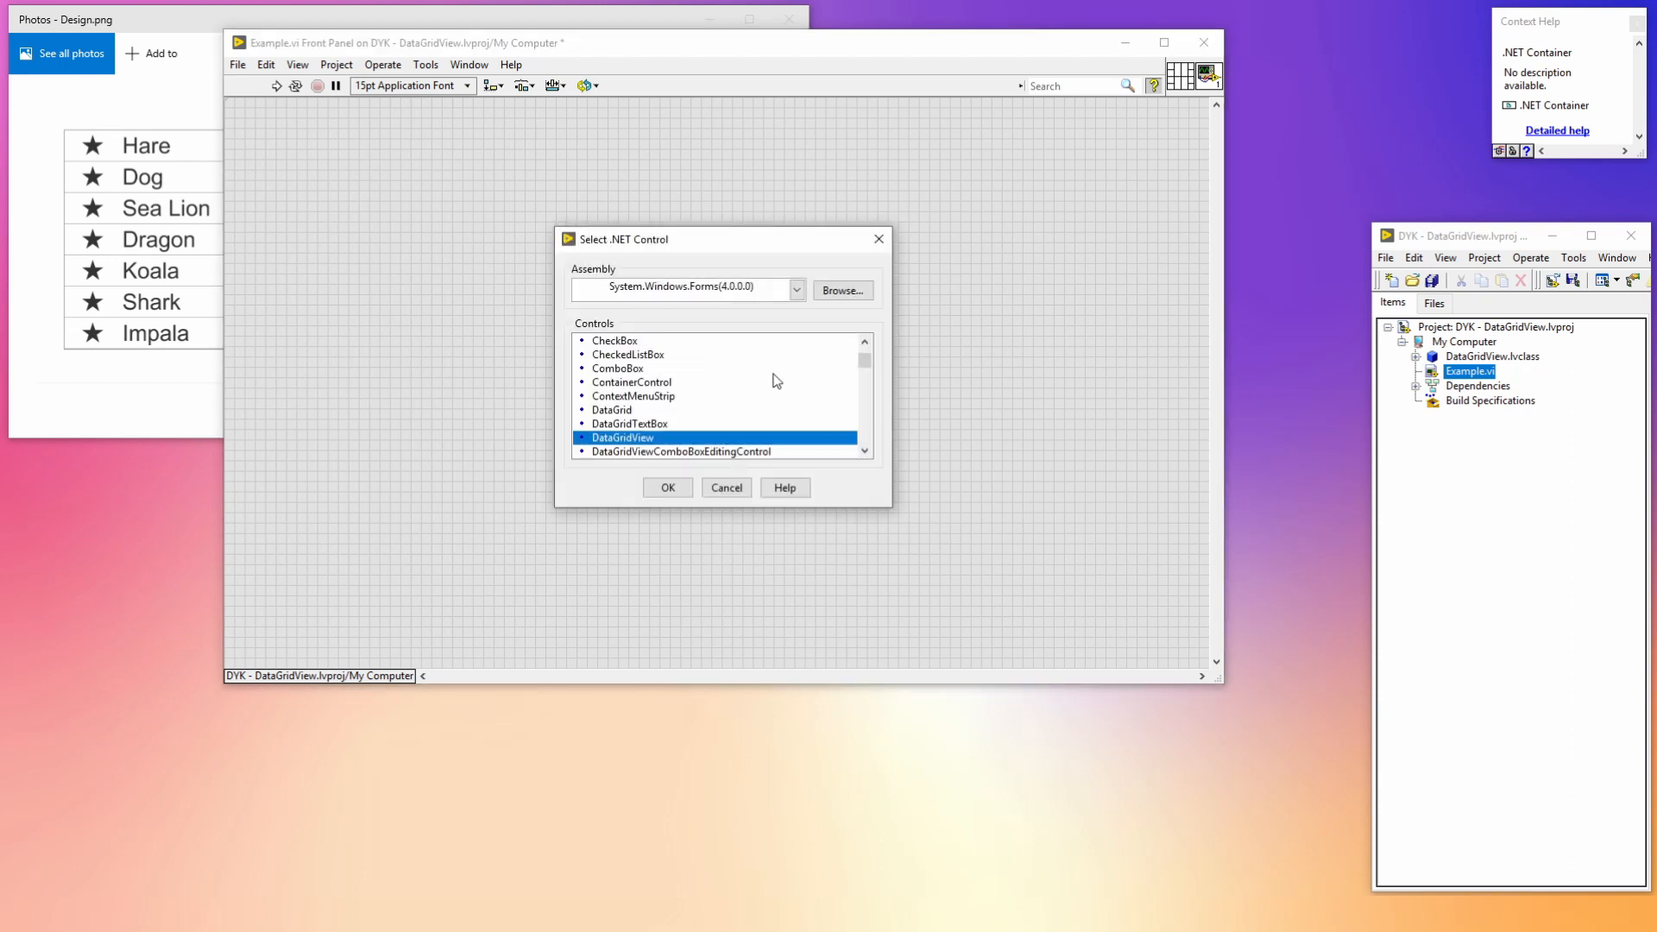
{"action": "left_click", "coordinate": [795, 289]}
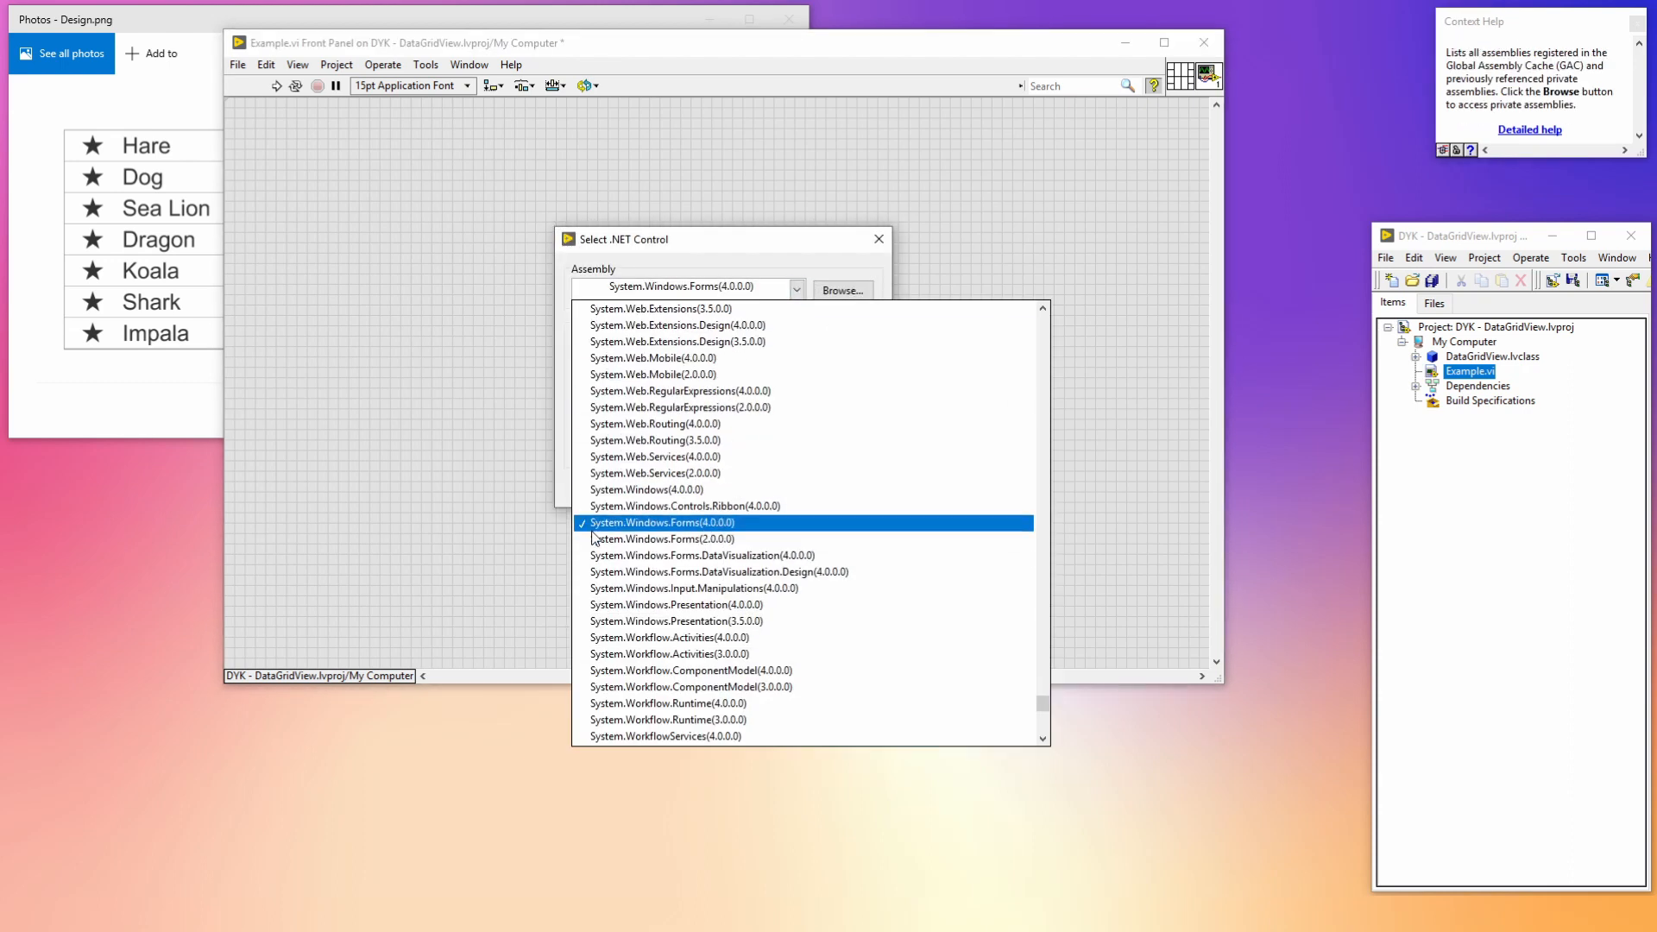
{"action": "mouse_move", "coordinate": [725, 533]}
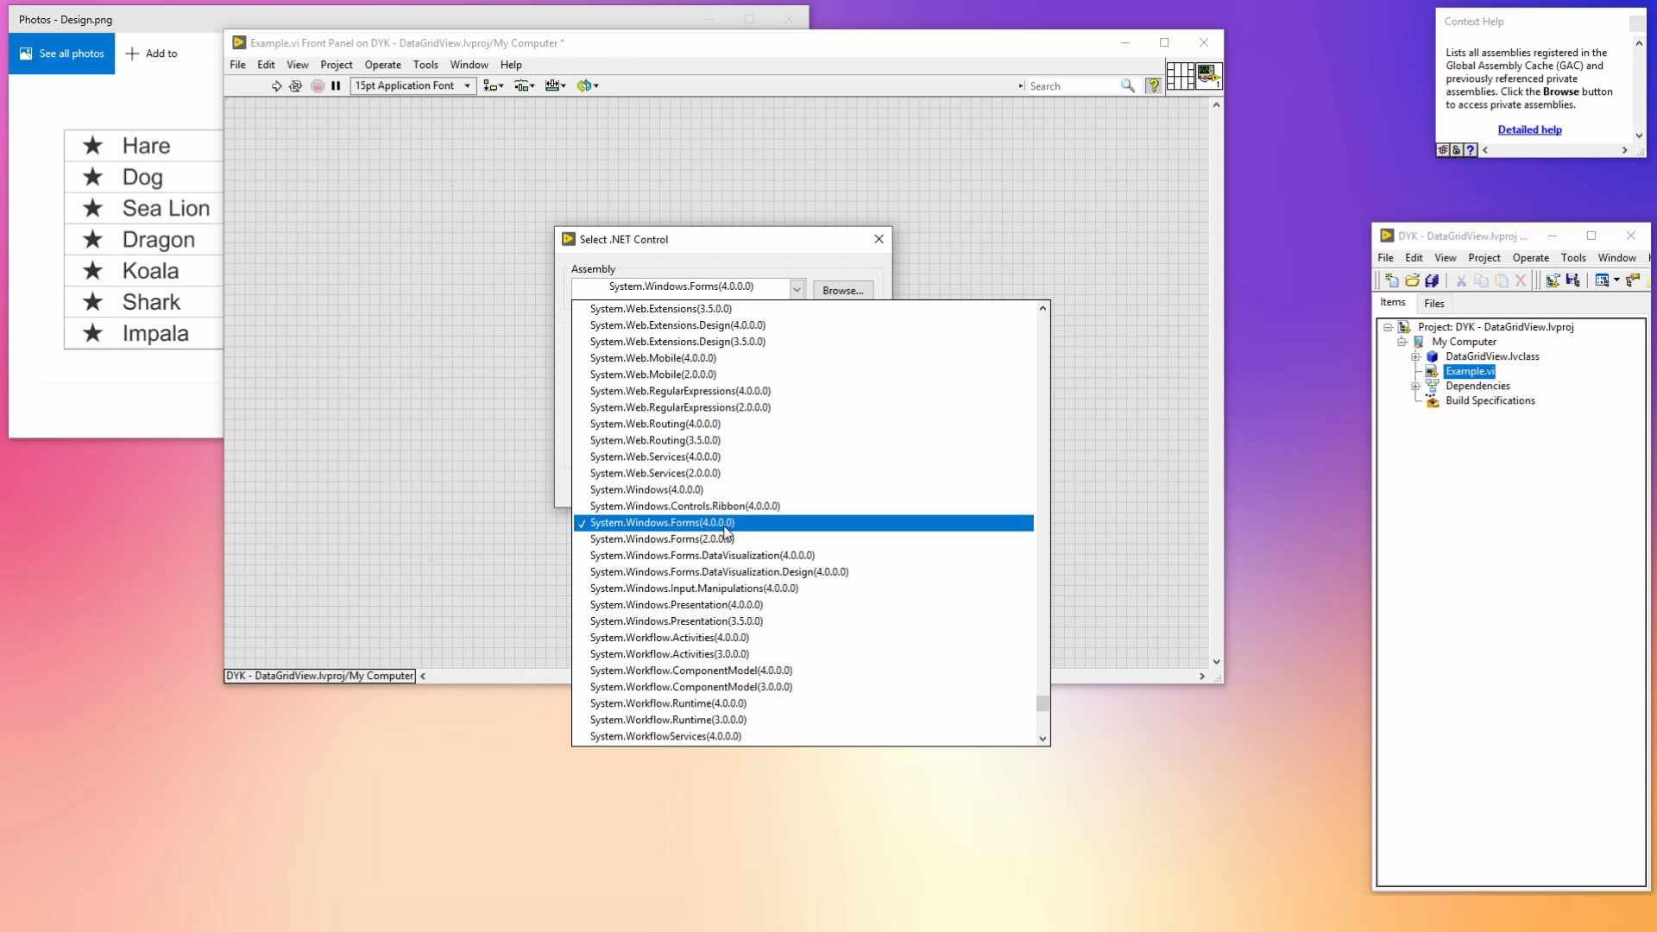
{"action": "left_click", "coordinate": [659, 522]}
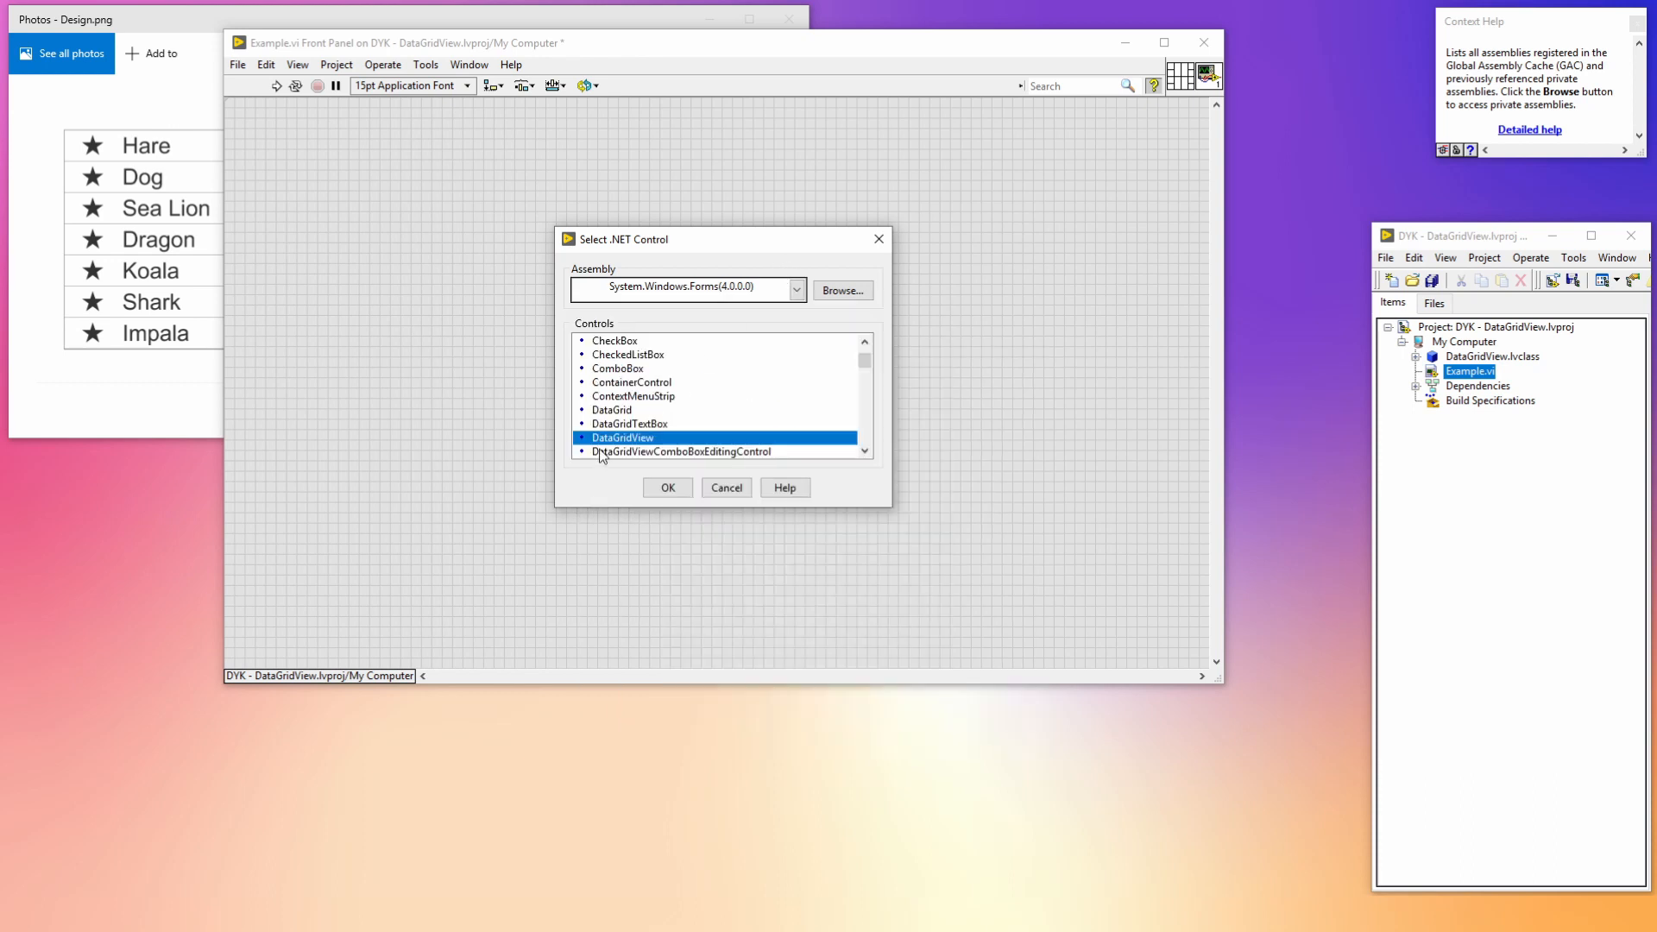
{"action": "left_click", "coordinate": [667, 487]}
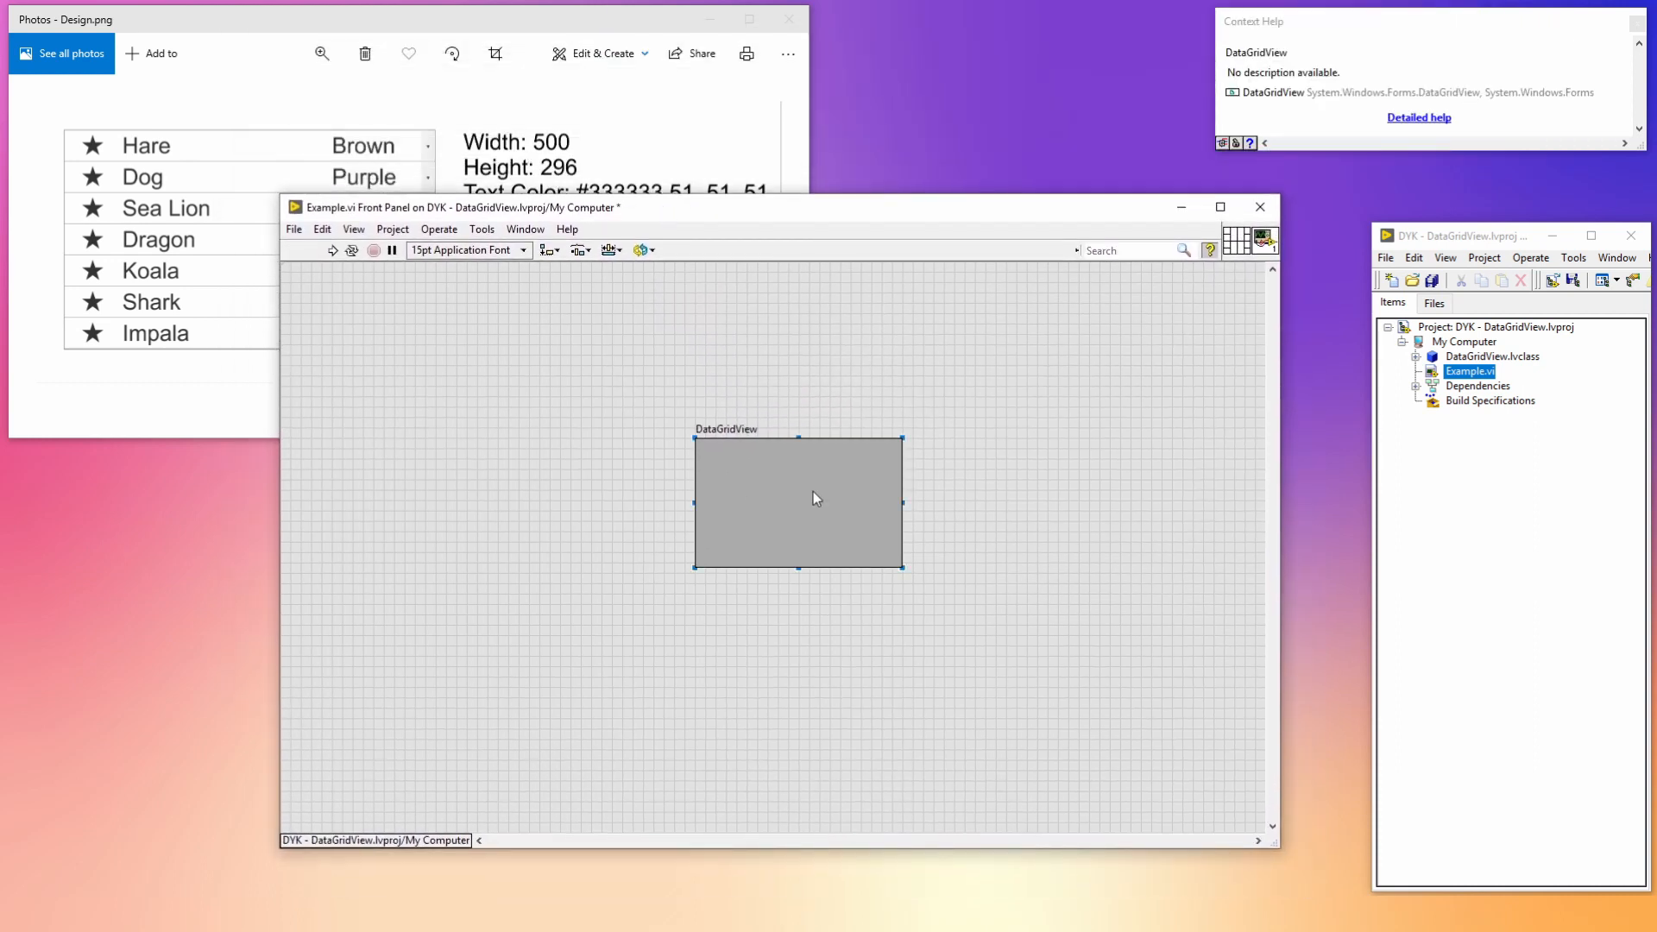
- Resize the DataGridView control to width 500 and height 296
{"action": "double_click", "coordinate": [797, 502]}
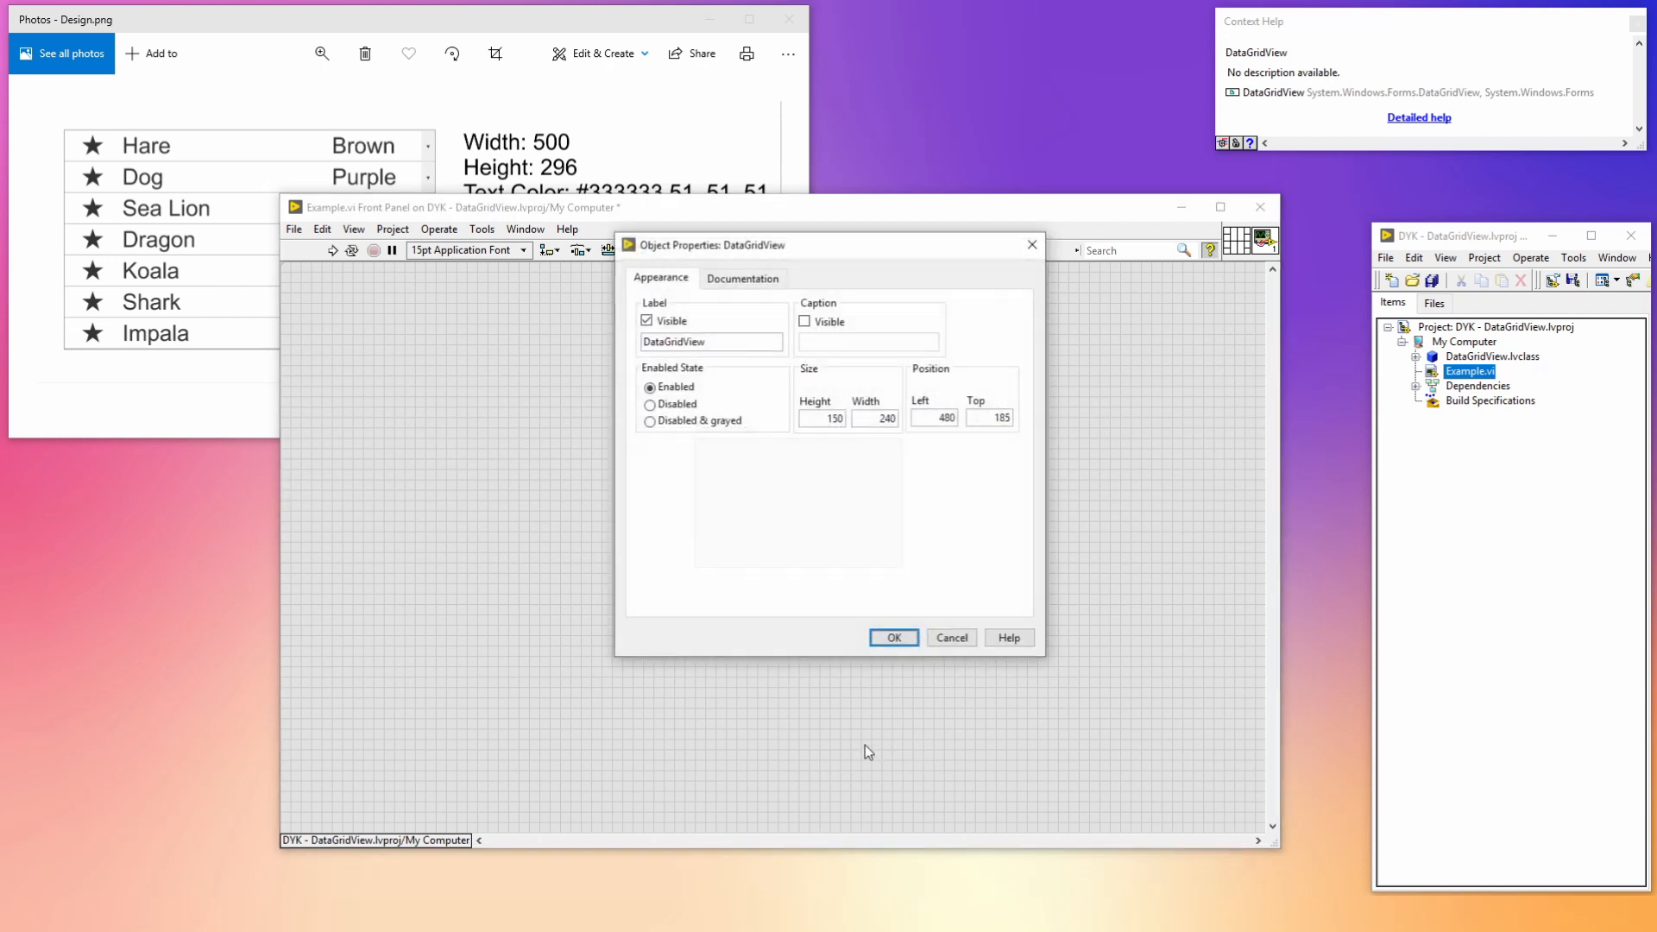
{"action": "type", "text": "500"}
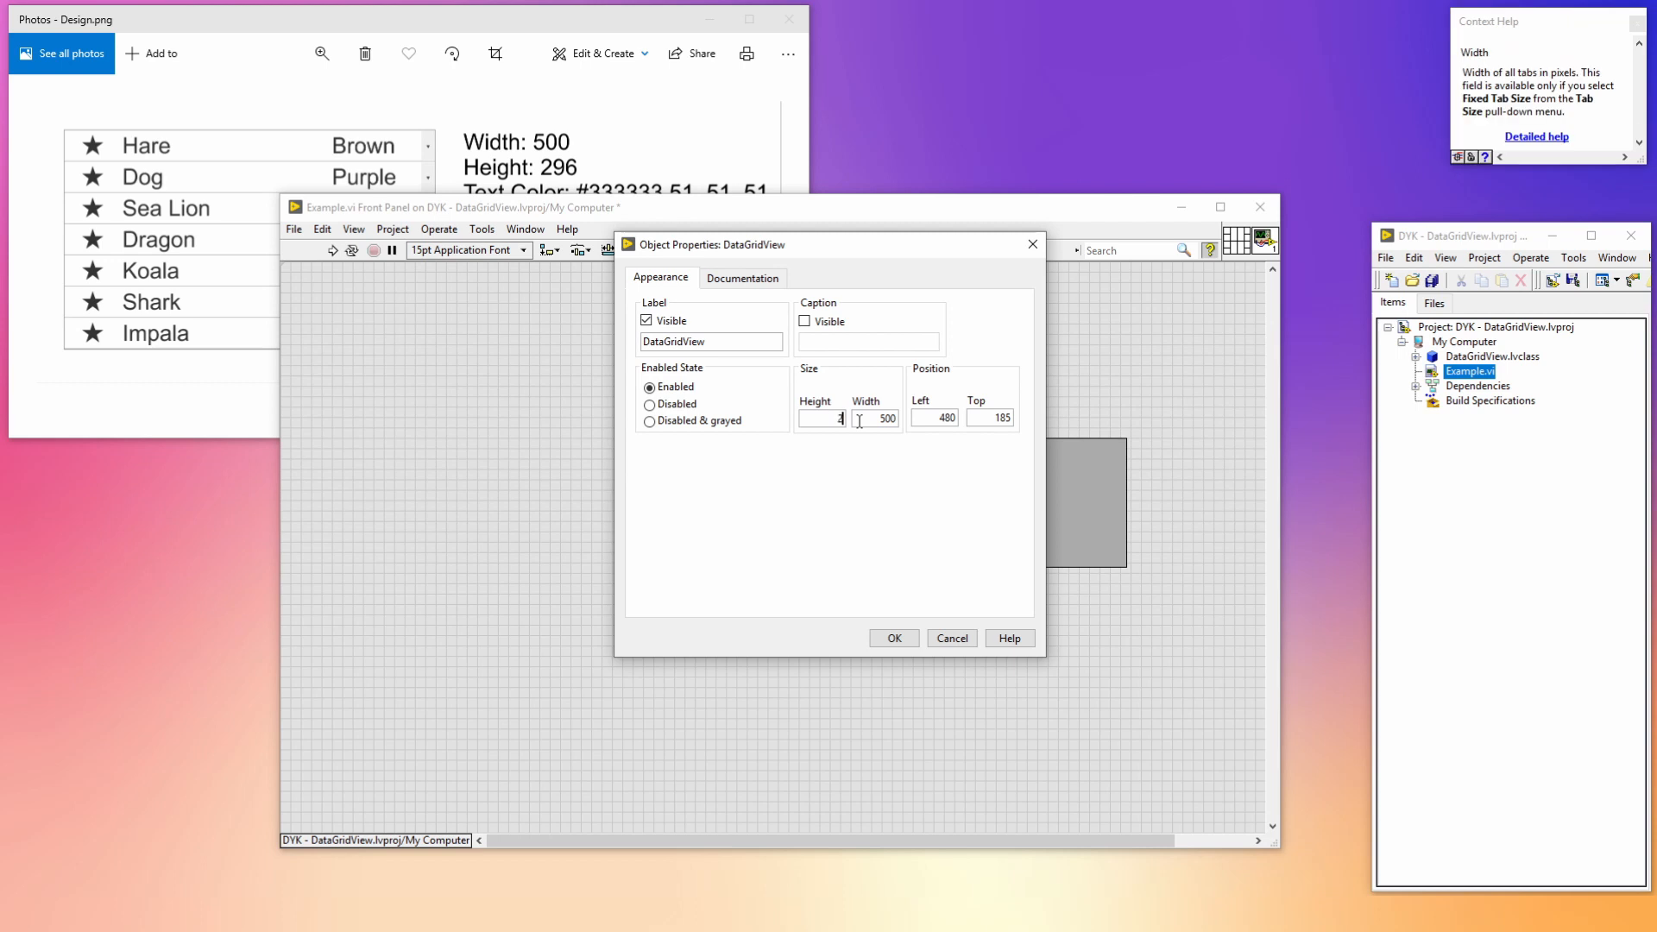
{"action": "type", "text": "296"}
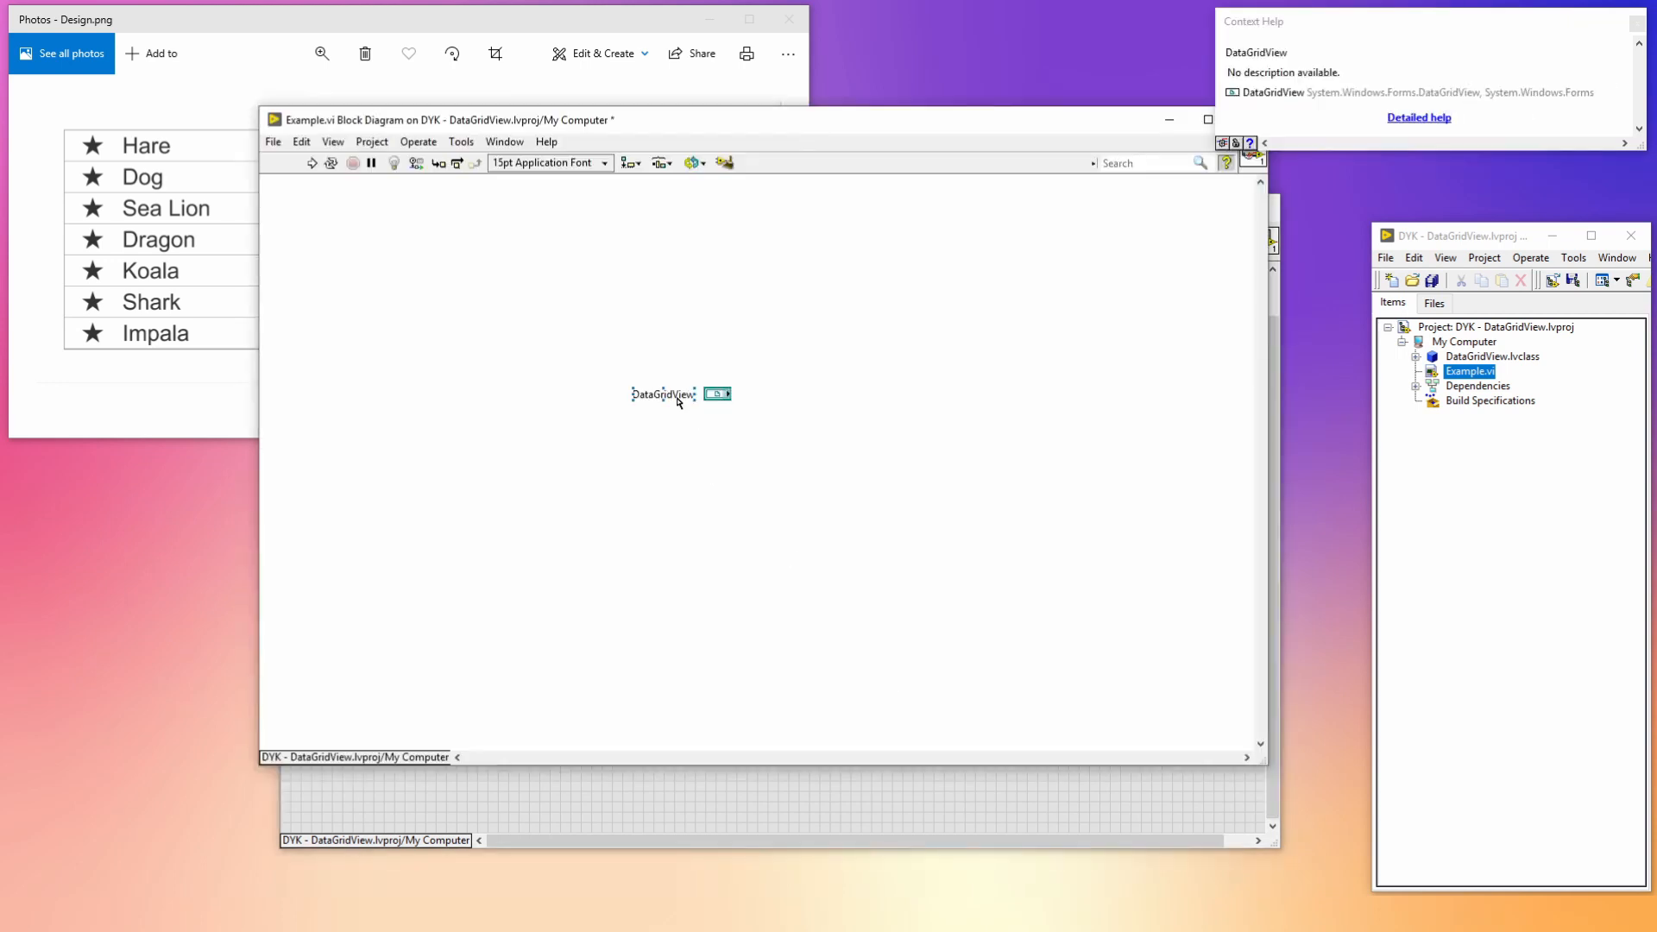
- Place DataGridView_Create and Destroy VIs and wire their reference and error lines together
{"action": "left_click_drag", "start_coordinate": [664, 393], "coordinate": [560, 396]}
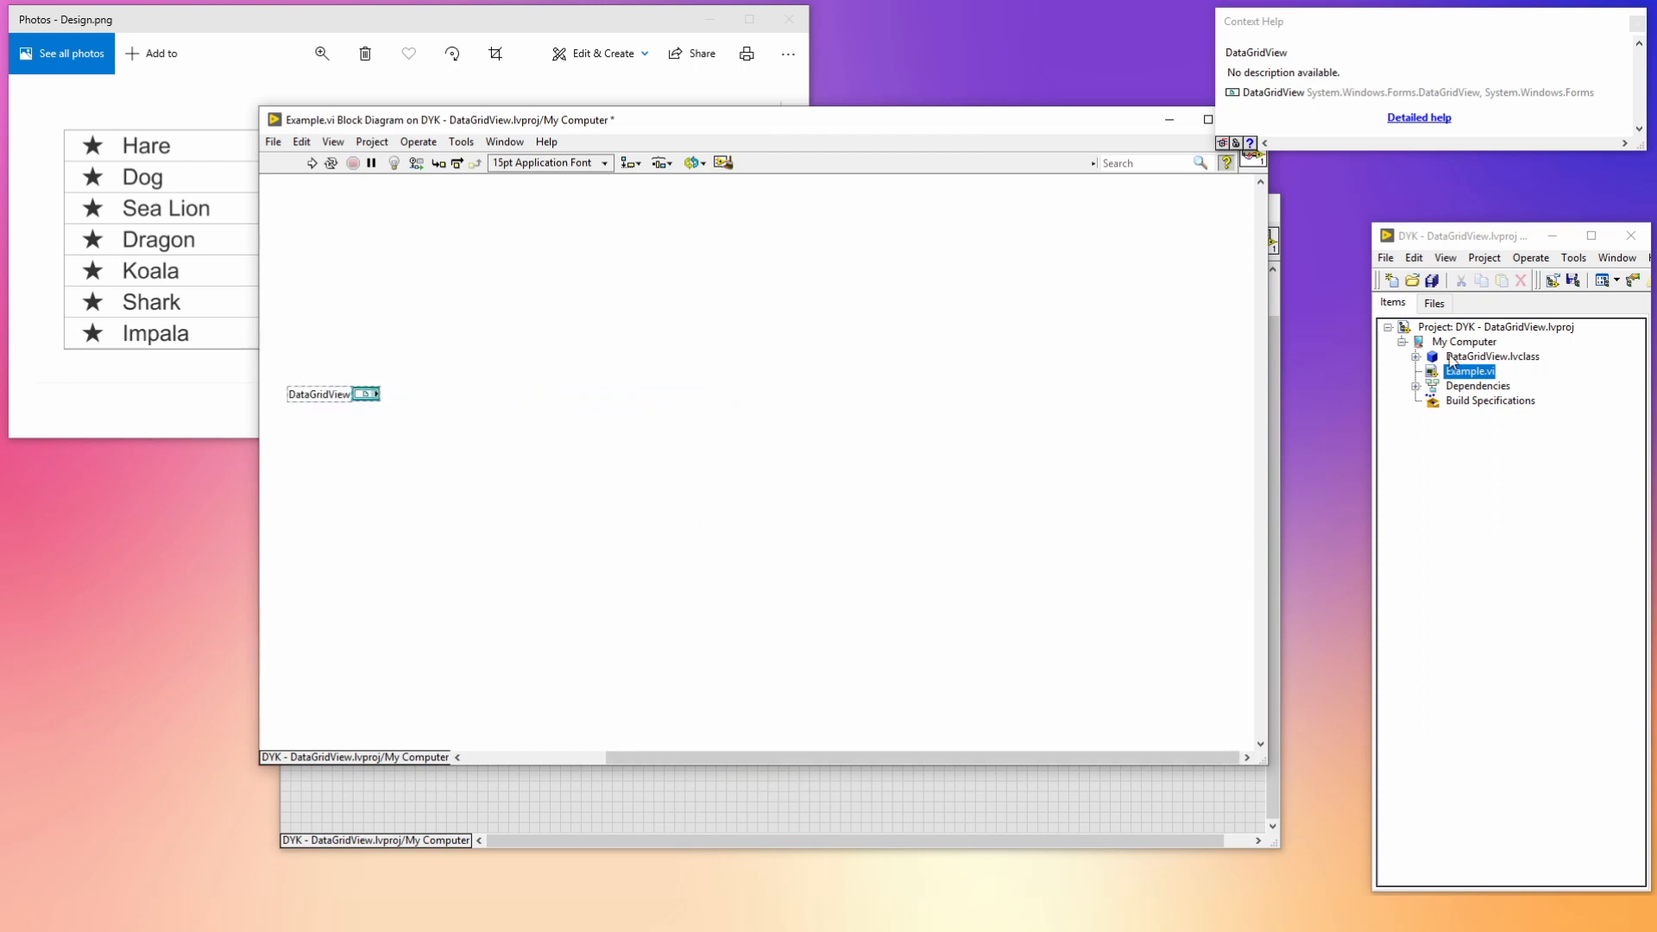
{"action": "left_click", "coordinate": [1416, 356]}
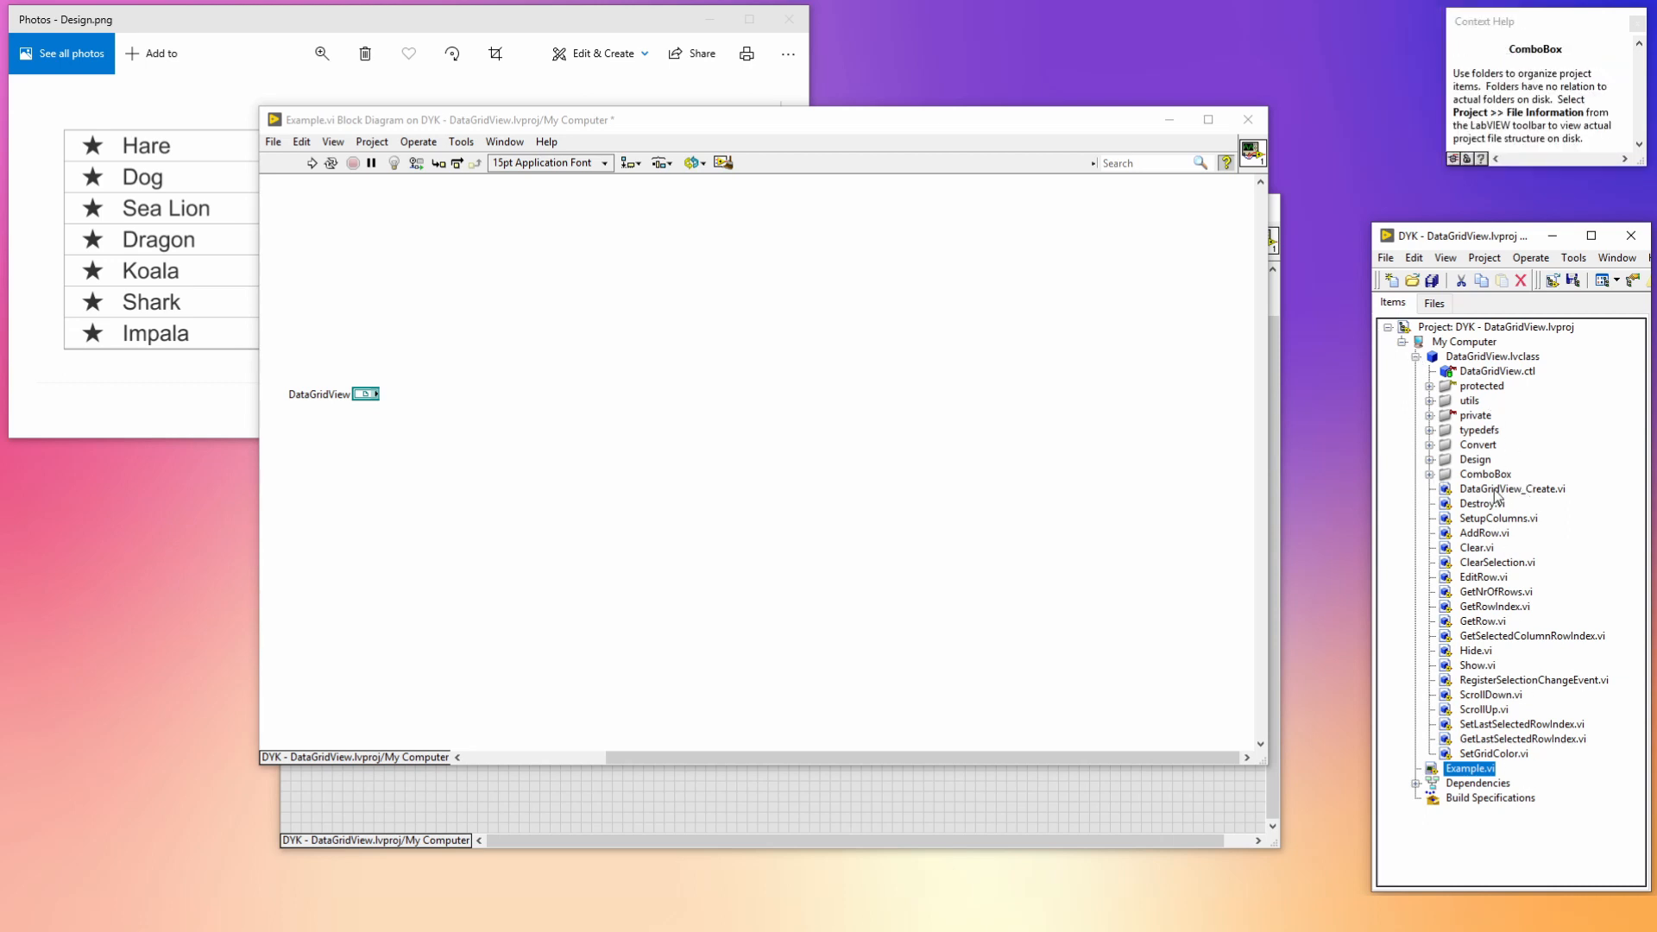
{"action": "left_click", "coordinate": [1511, 489]}
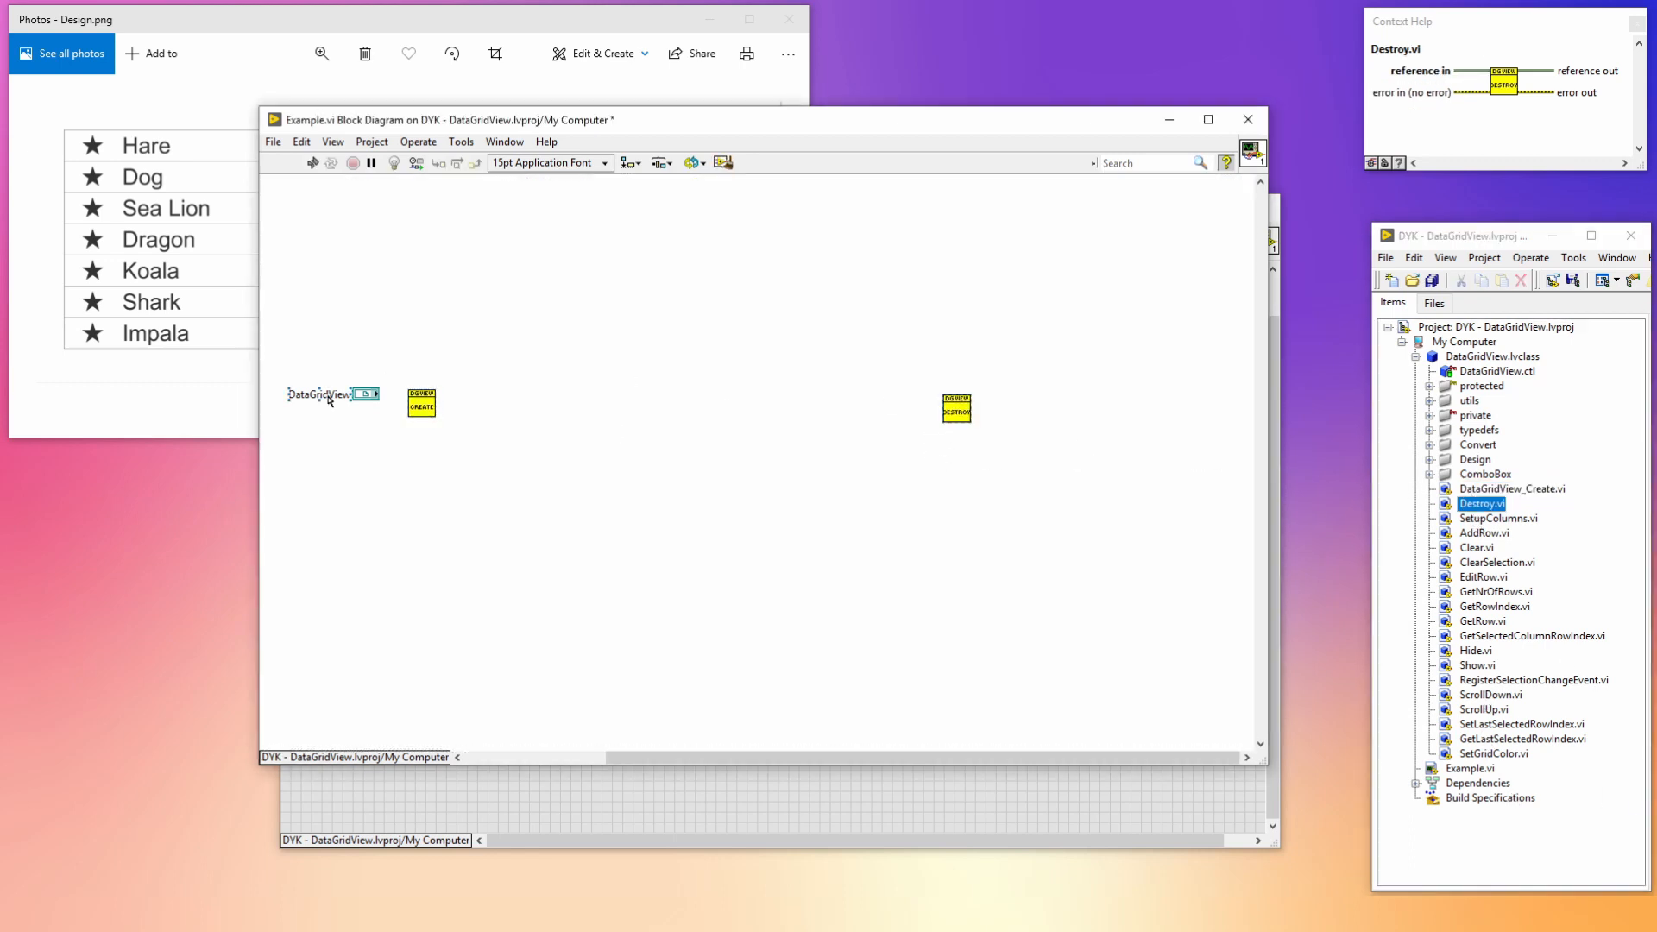
{"action": "left_click_drag", "start_coordinate": [434, 410], "coordinate": [951, 410]}
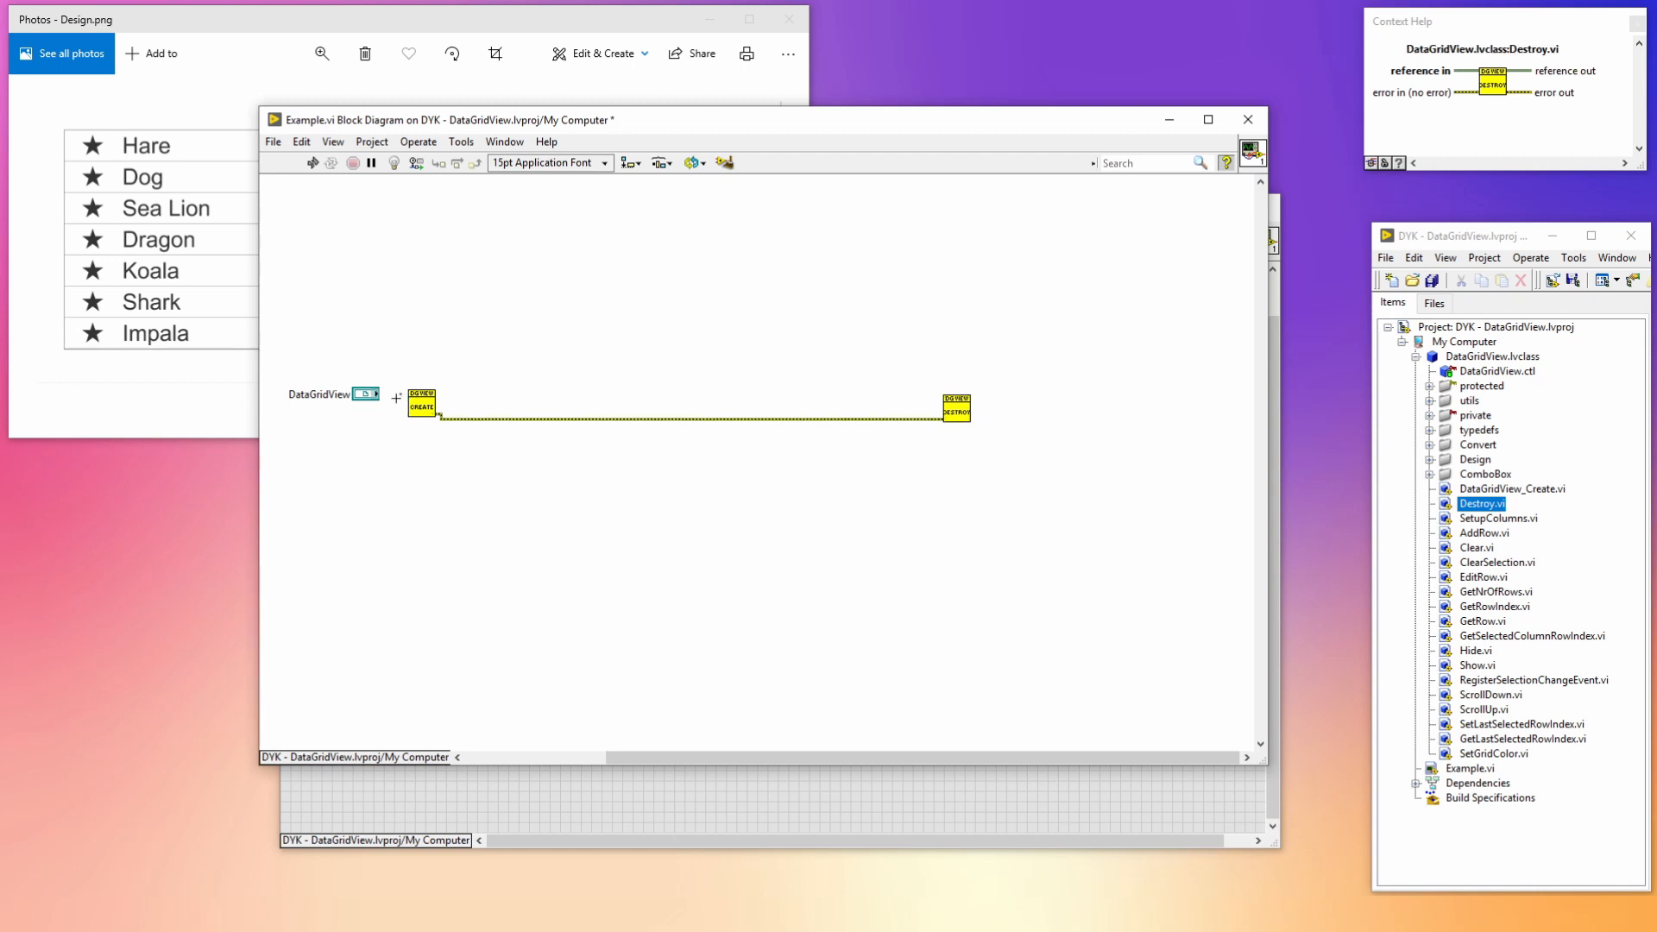
{"action": "left_click_drag", "start_coordinate": [434, 395], "coordinate": [941, 403]}
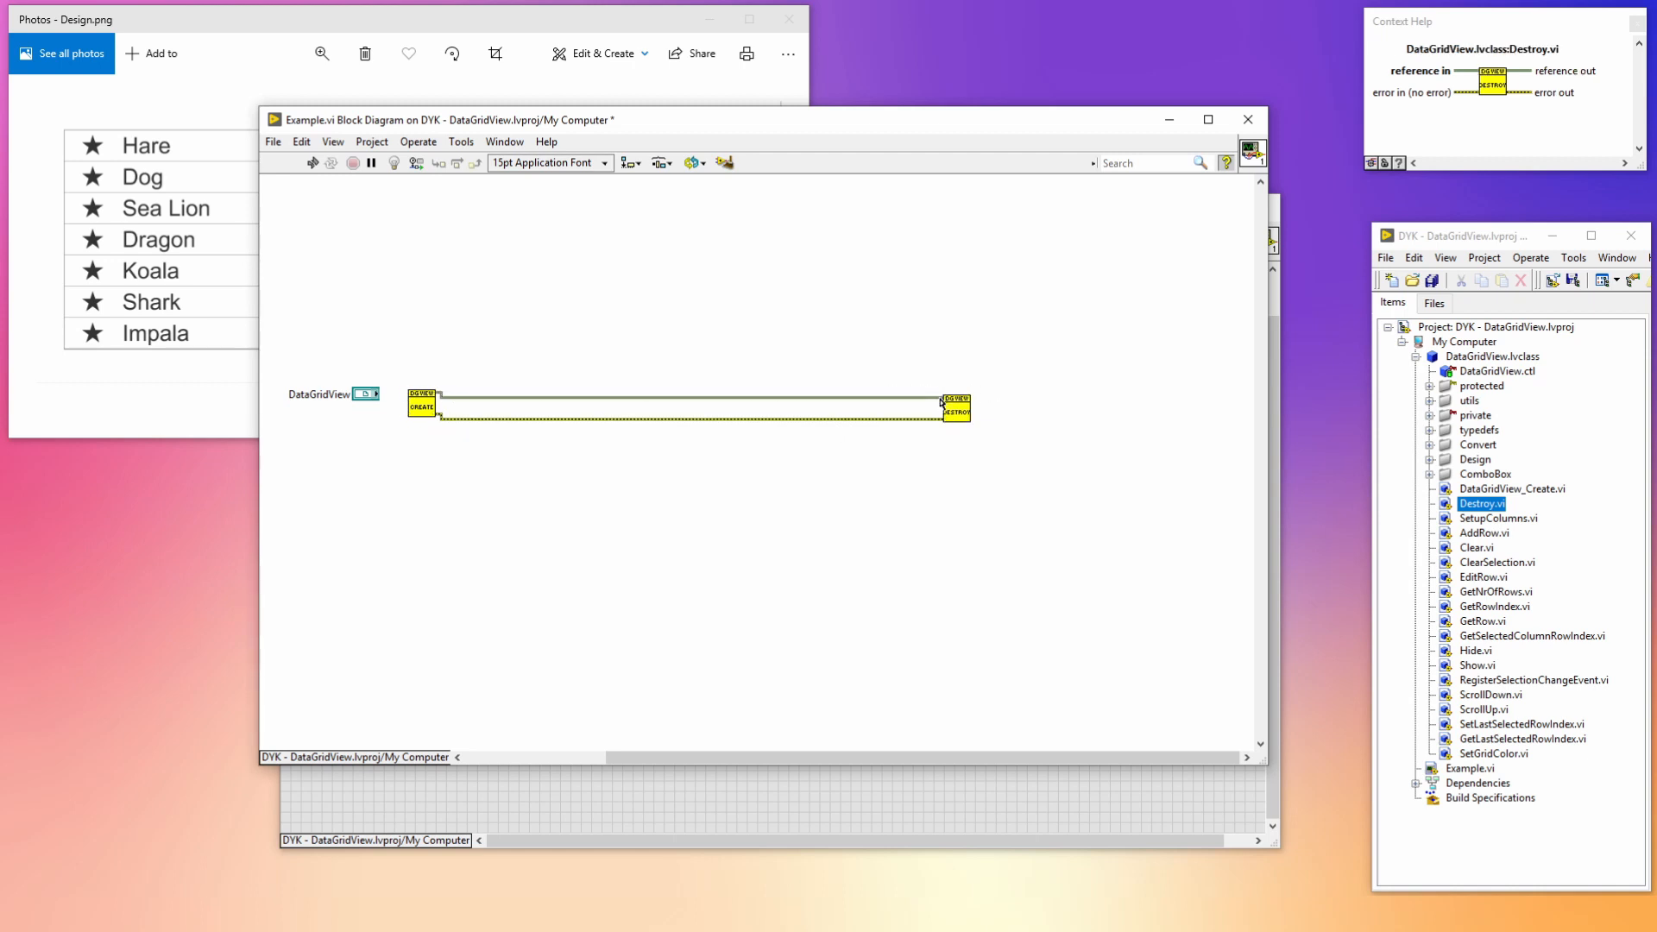
{"action": "mouse_move", "coordinate": [371, 394]}
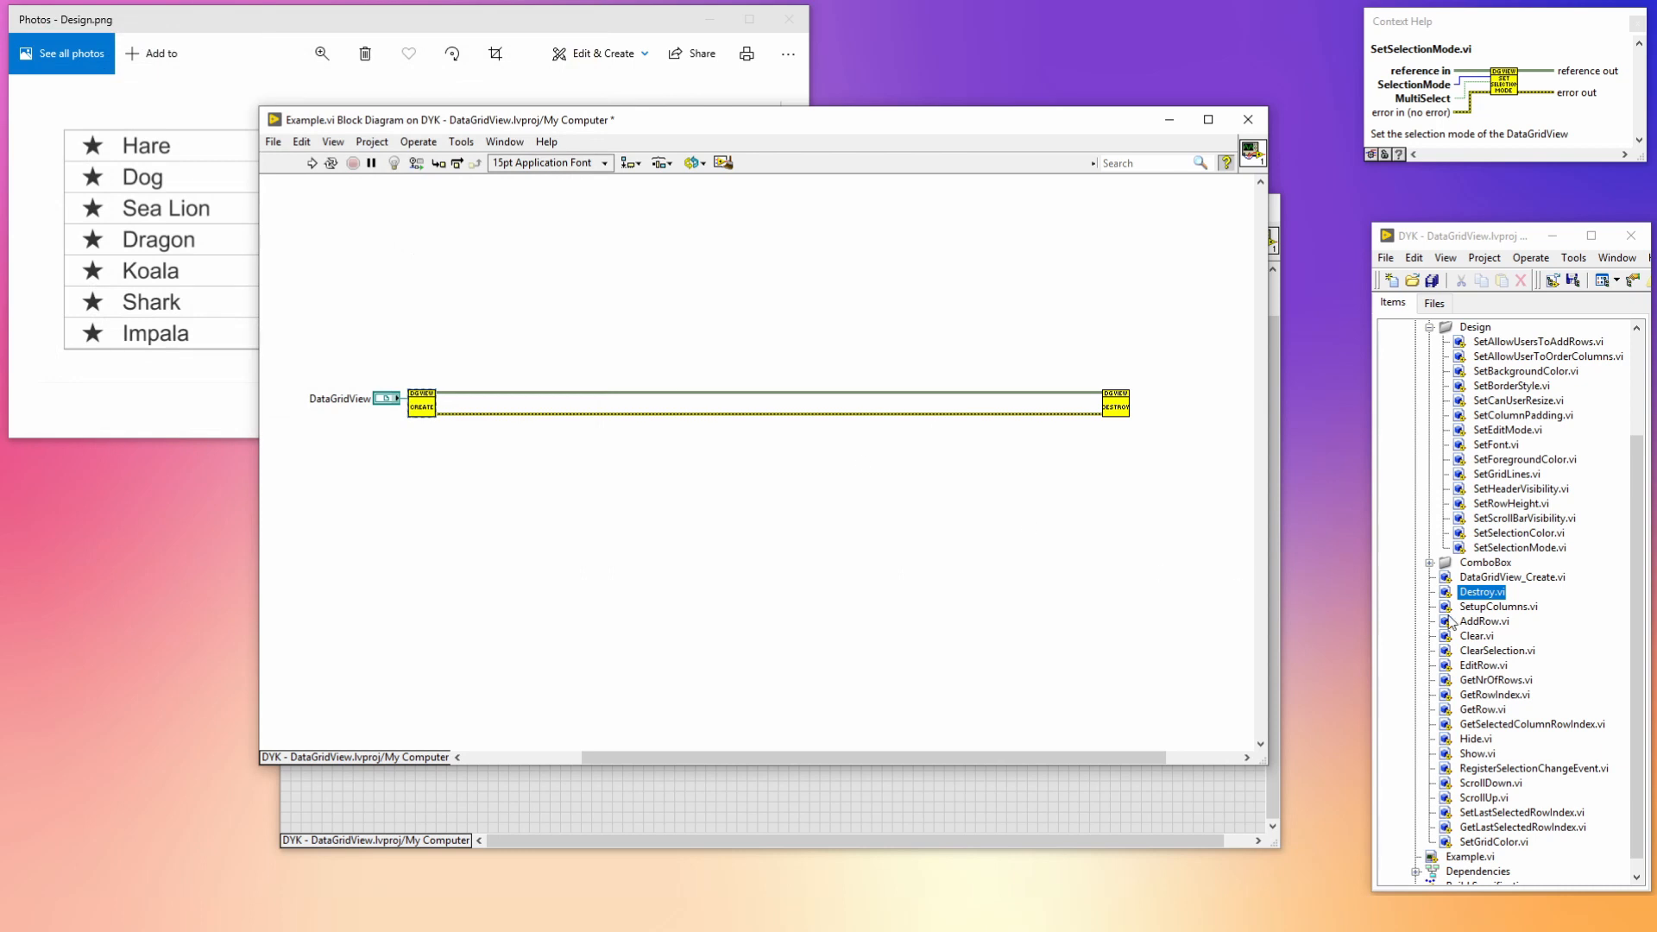
- Add Show.vi after Create and a While Loop with a Stop control before Destroy
{"action": "left_click", "coordinate": [1478, 754]}
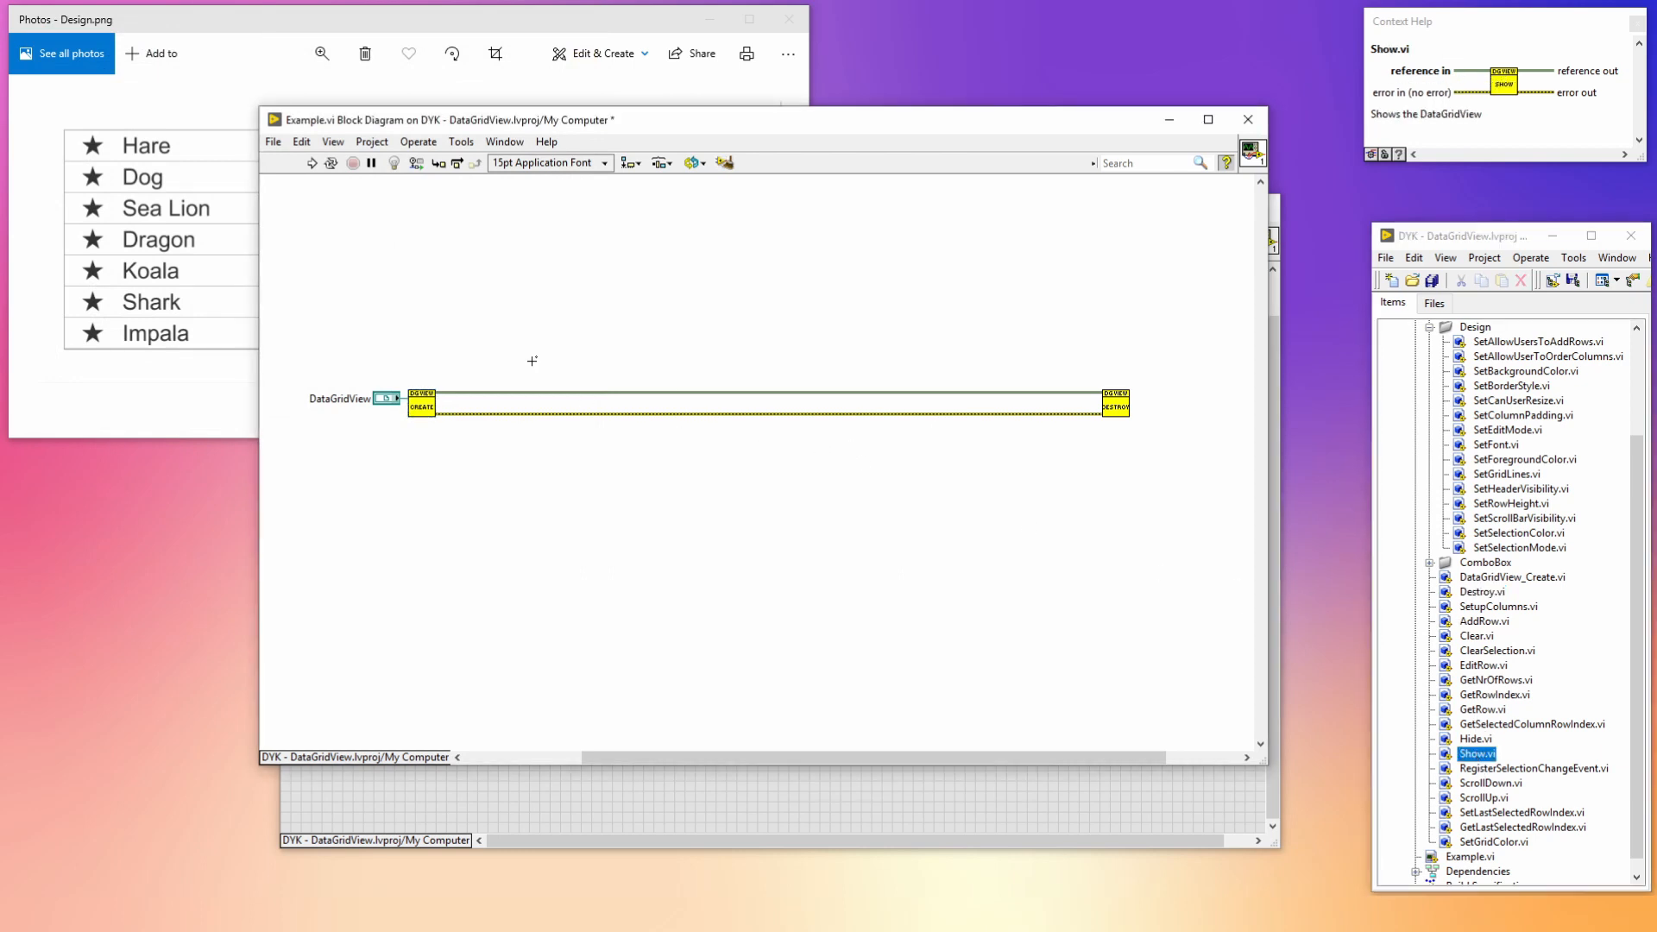
{"action": "key", "text": "ctrl+space"}
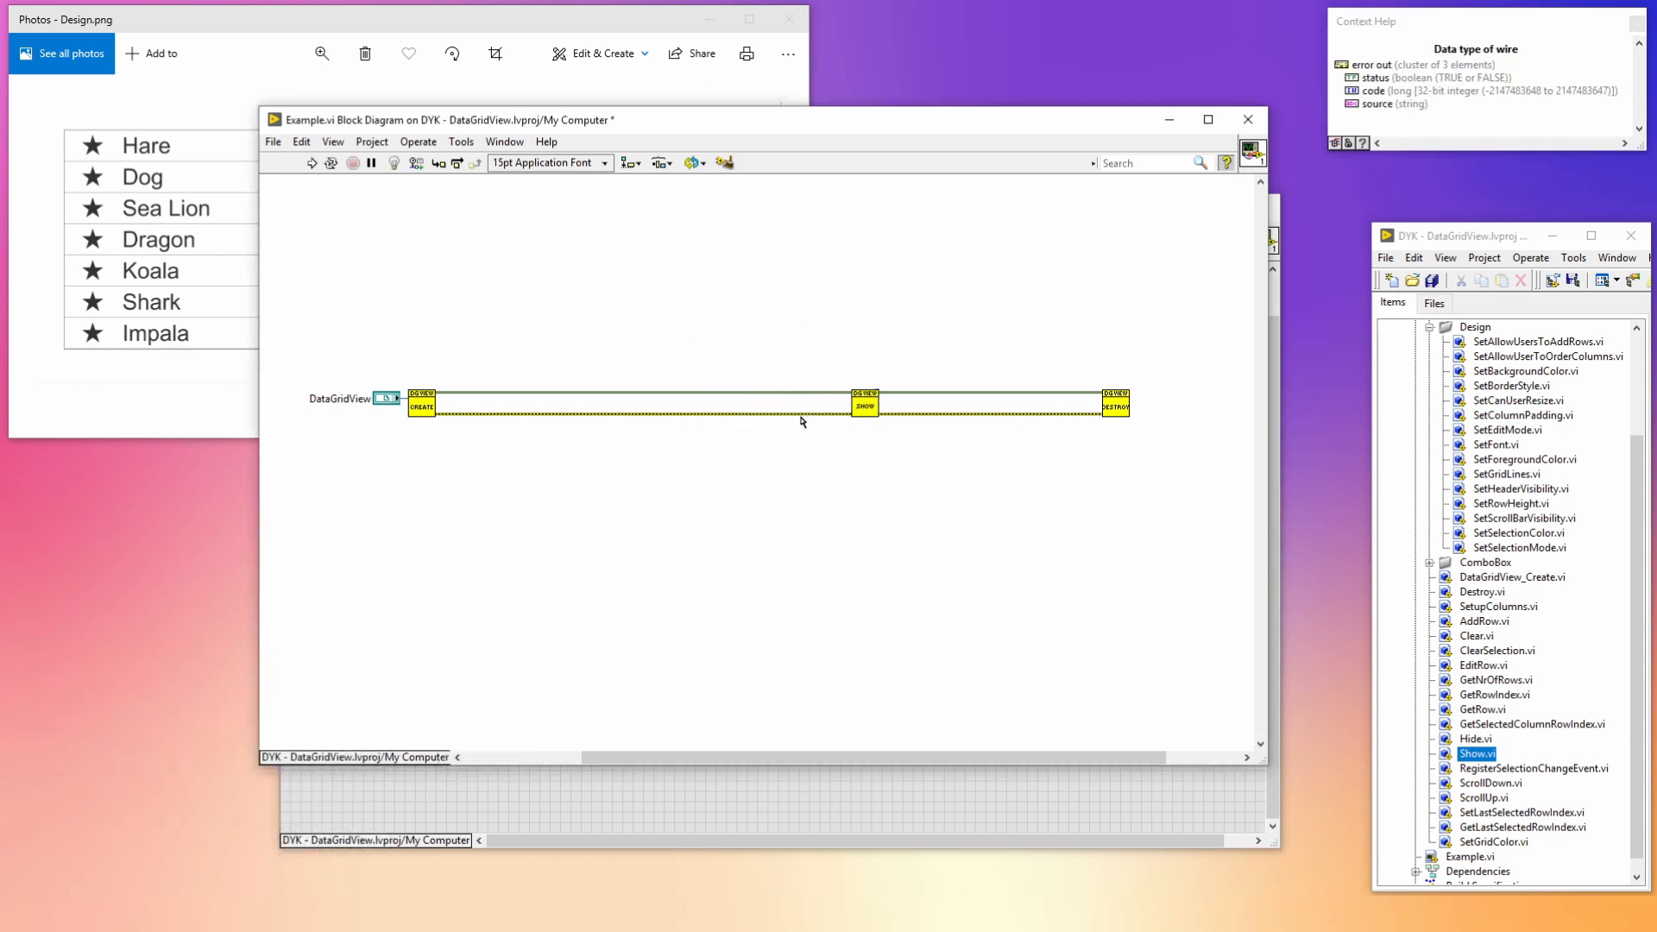
{"action": "key", "text": "ctrl+space"}
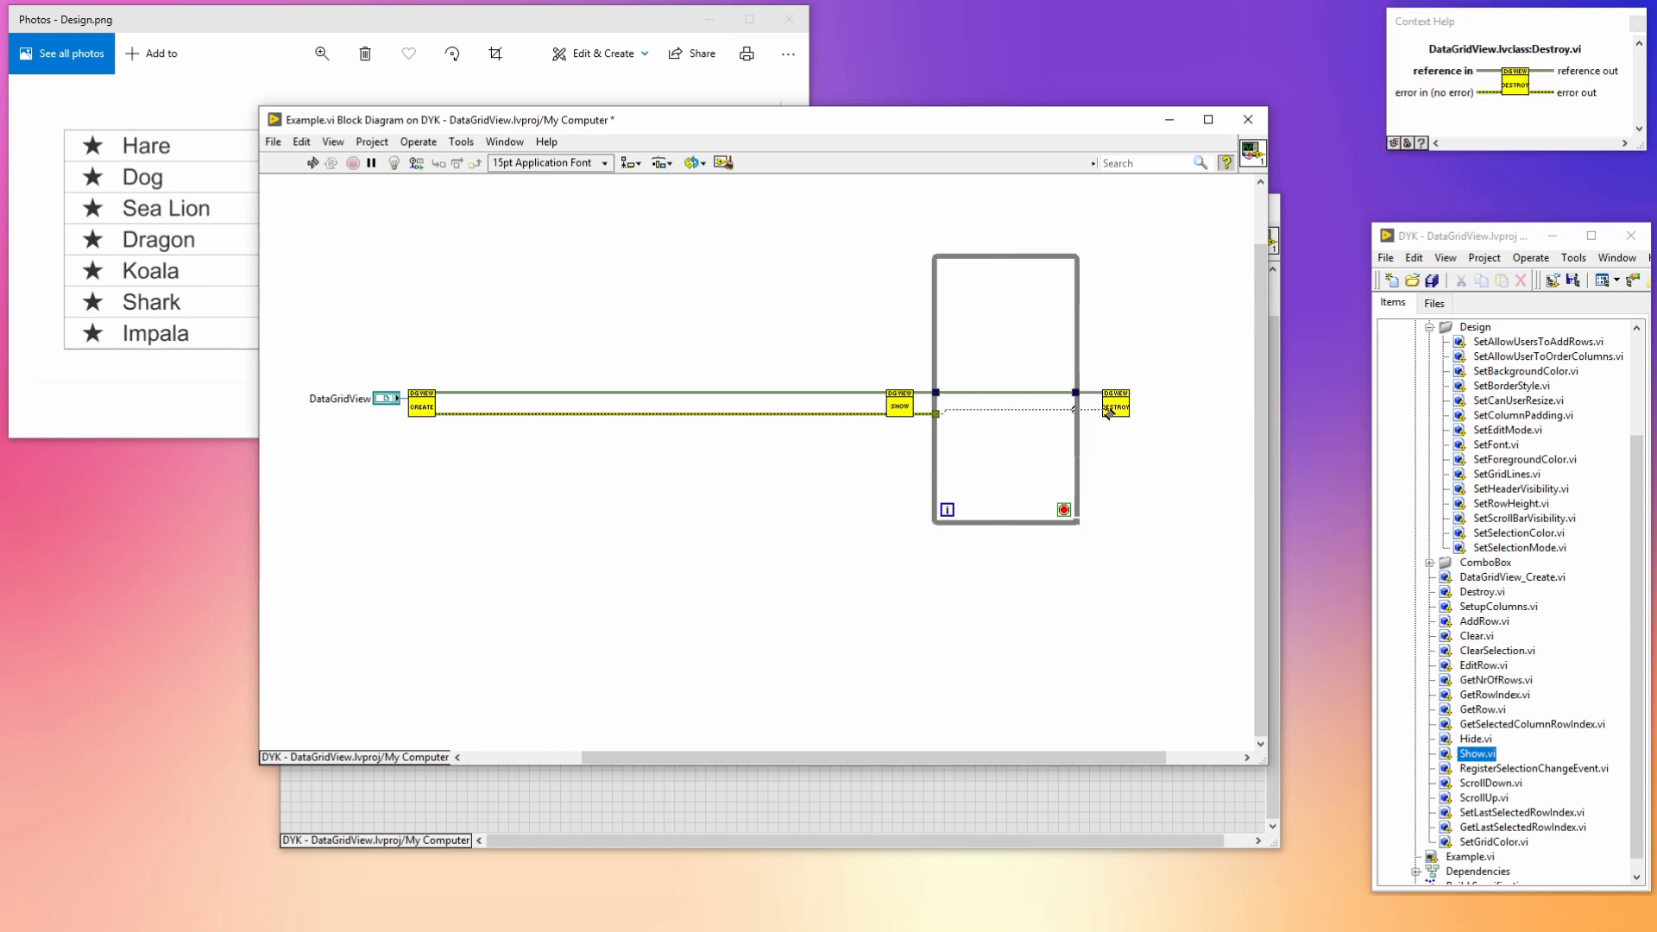
{"action": "left_click", "coordinate": [312, 161]}
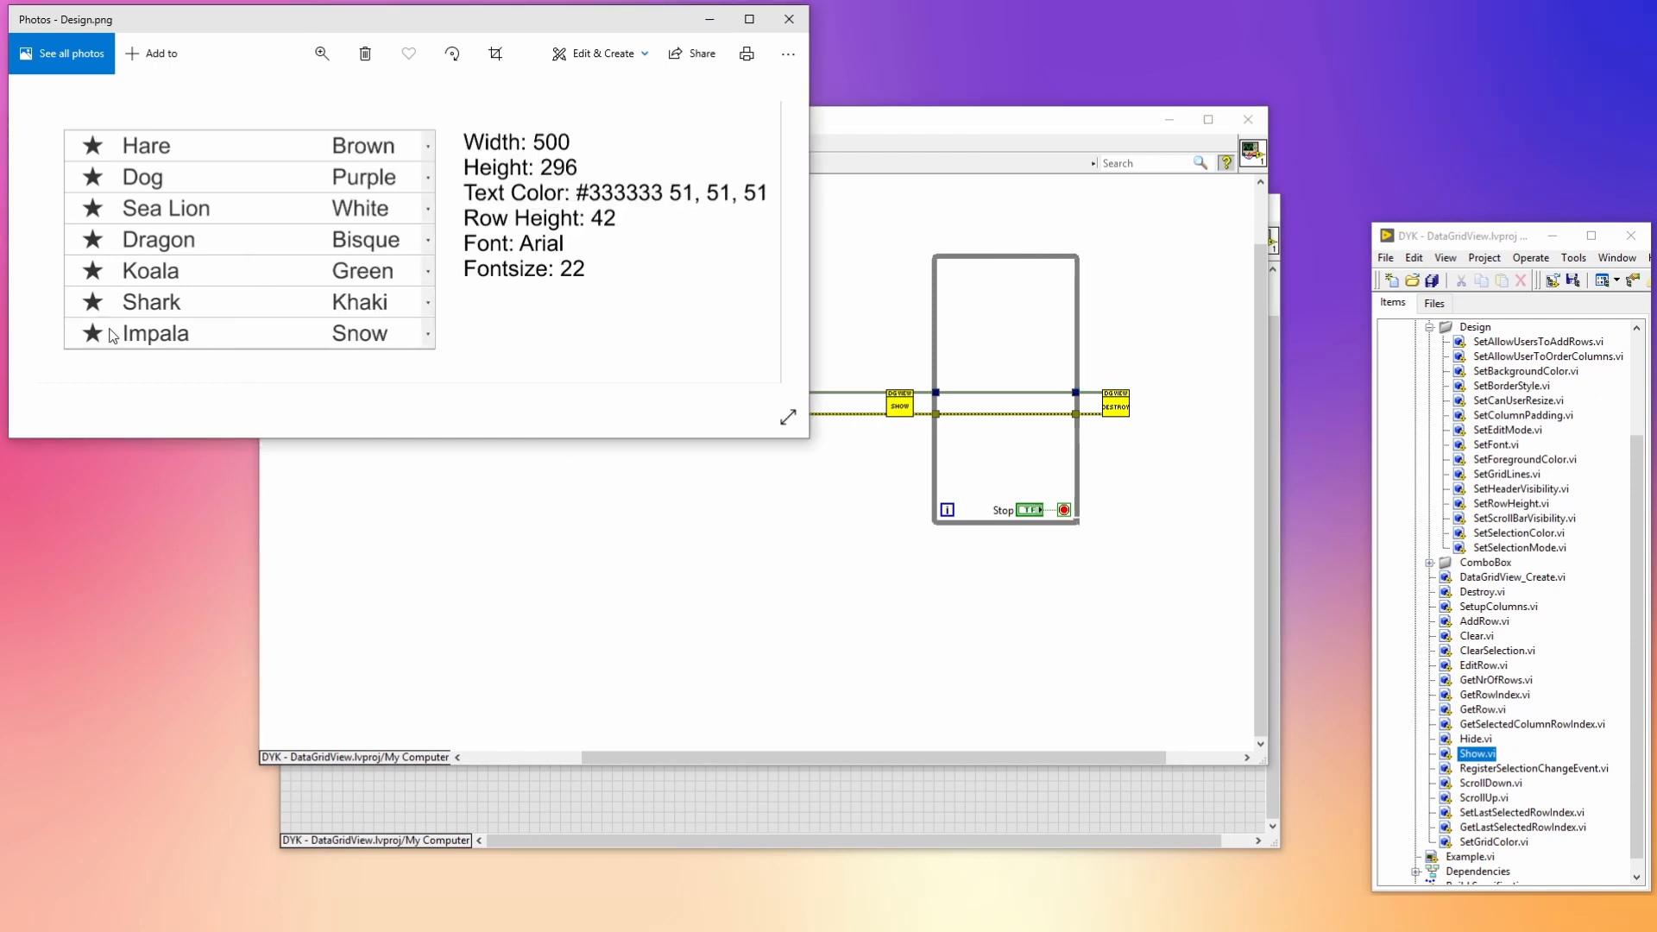
{"action": "mouse_move", "coordinate": [343, 118]}
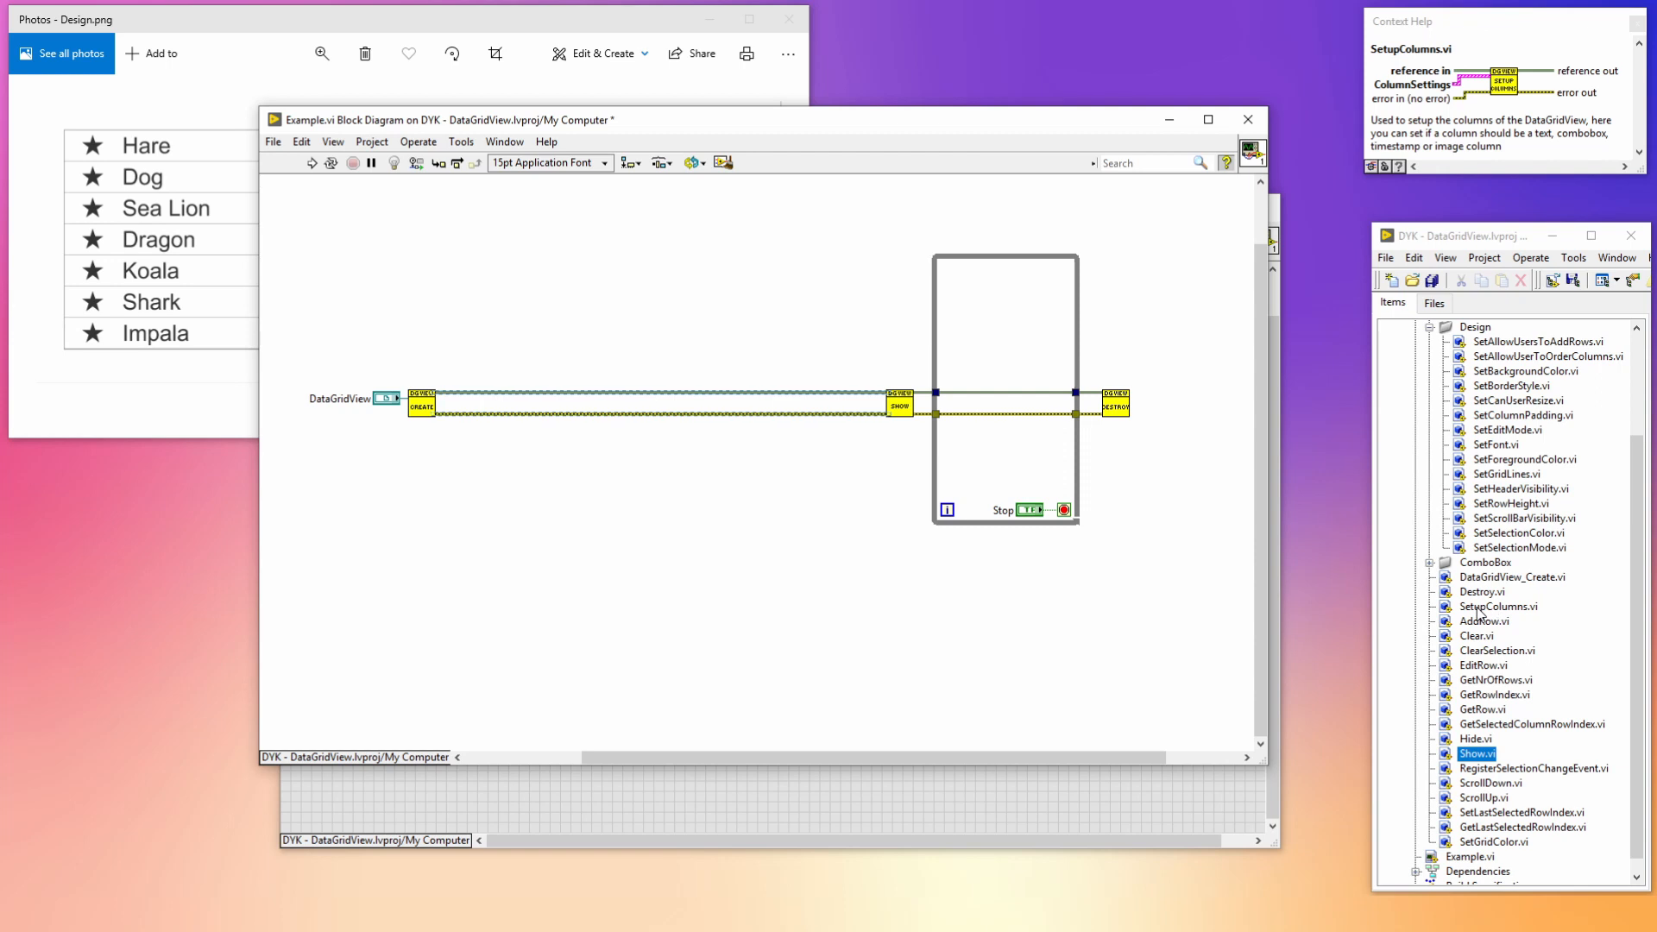
- Add SetupColumns and create its column constant, starting with an Icon image column
{"action": "key", "text": "ctrl+space"}
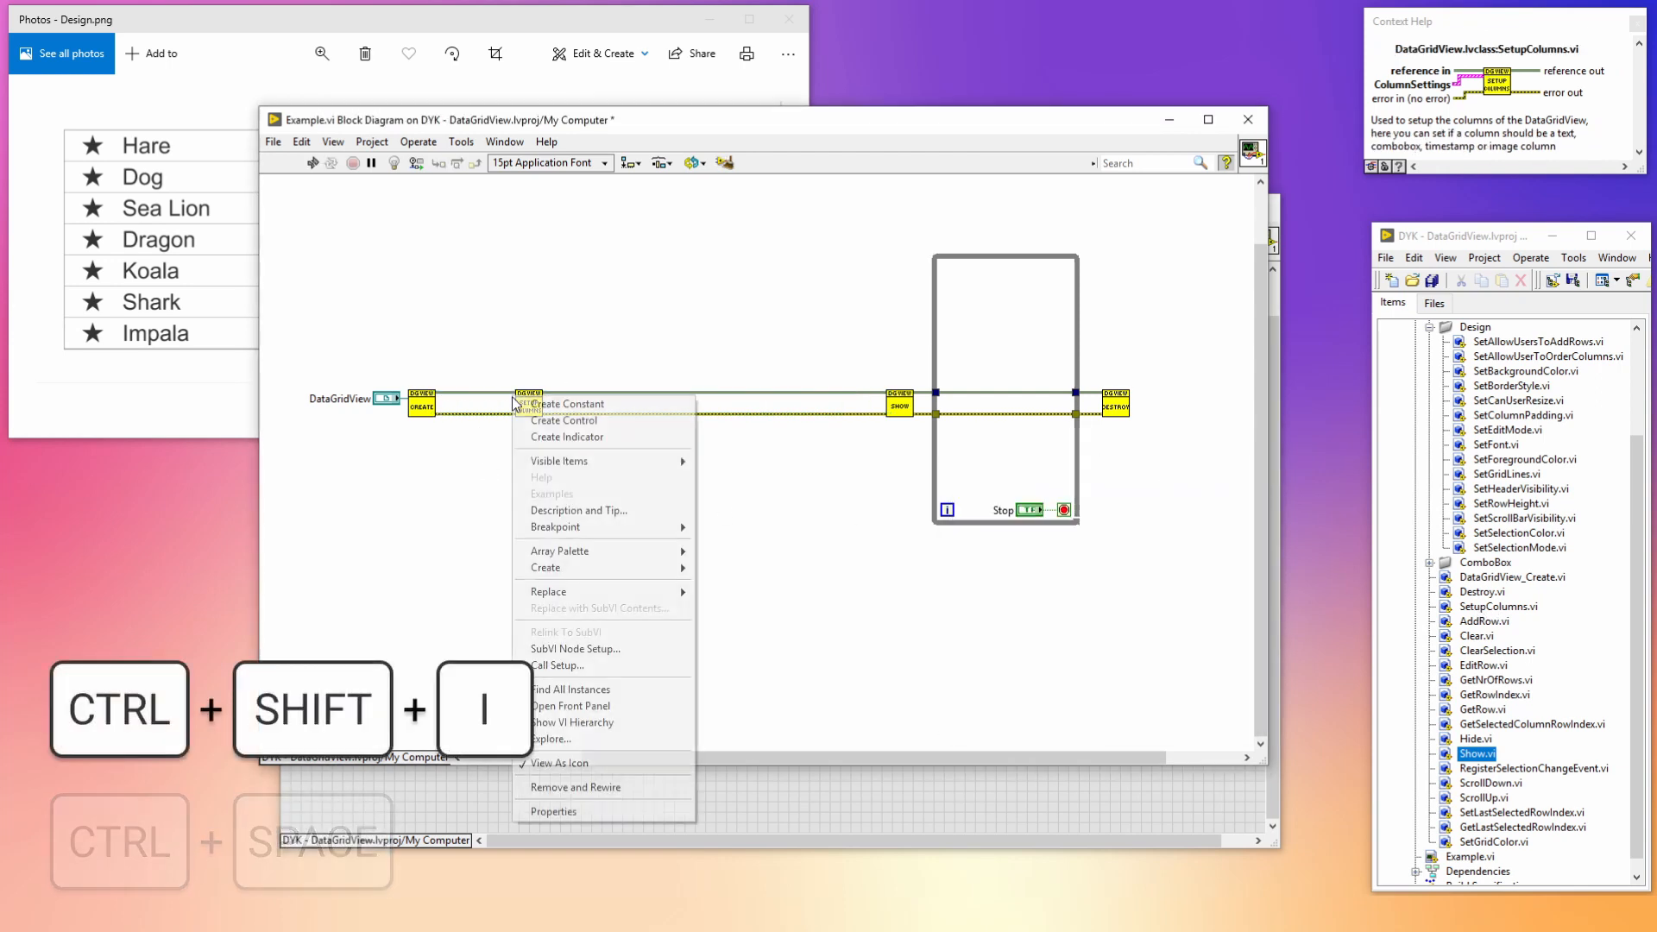
{"action": "left_click", "coordinate": [569, 404]}
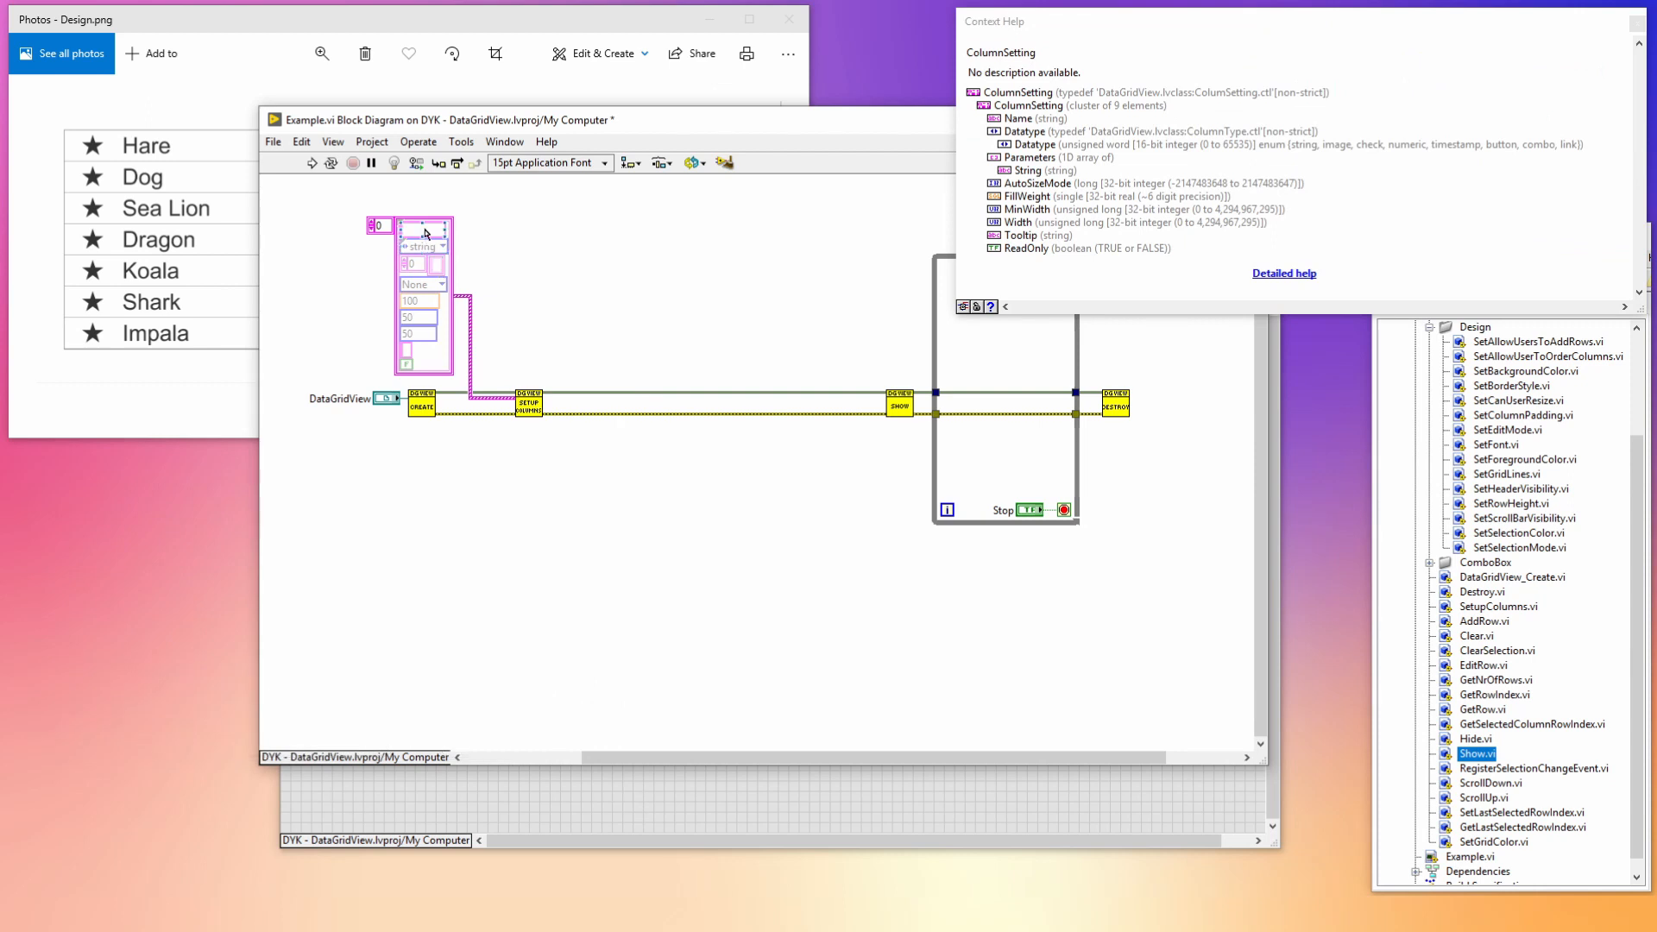
{"action": "type", "text": "Icon"}
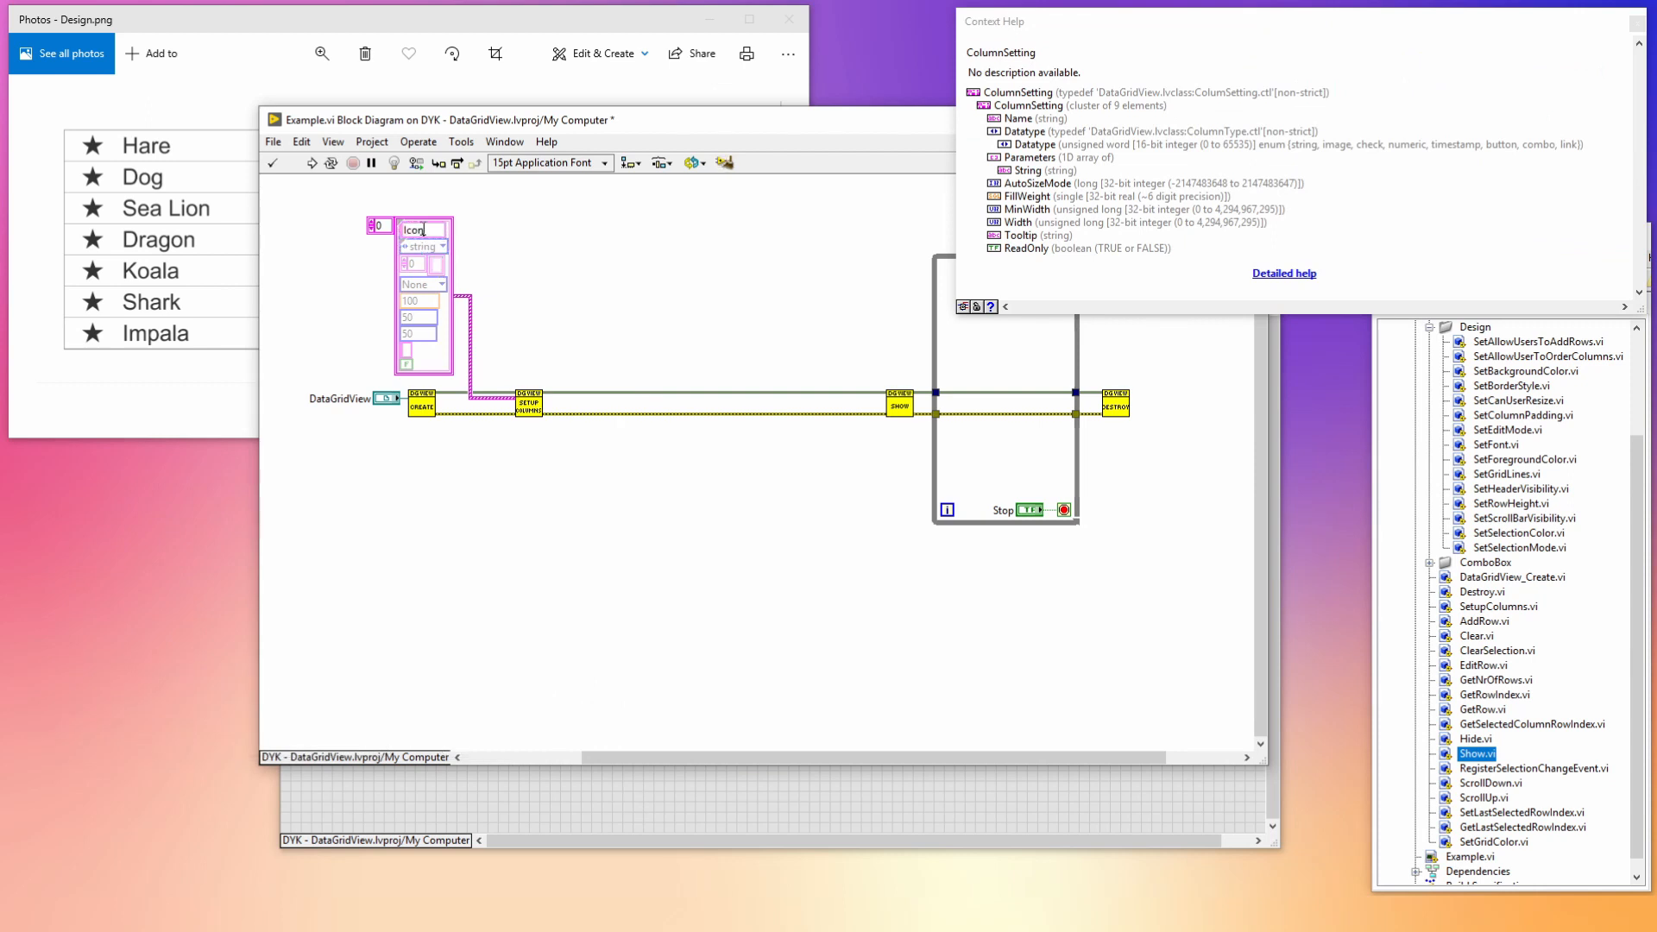
{"action": "left_click", "coordinate": [422, 246]}
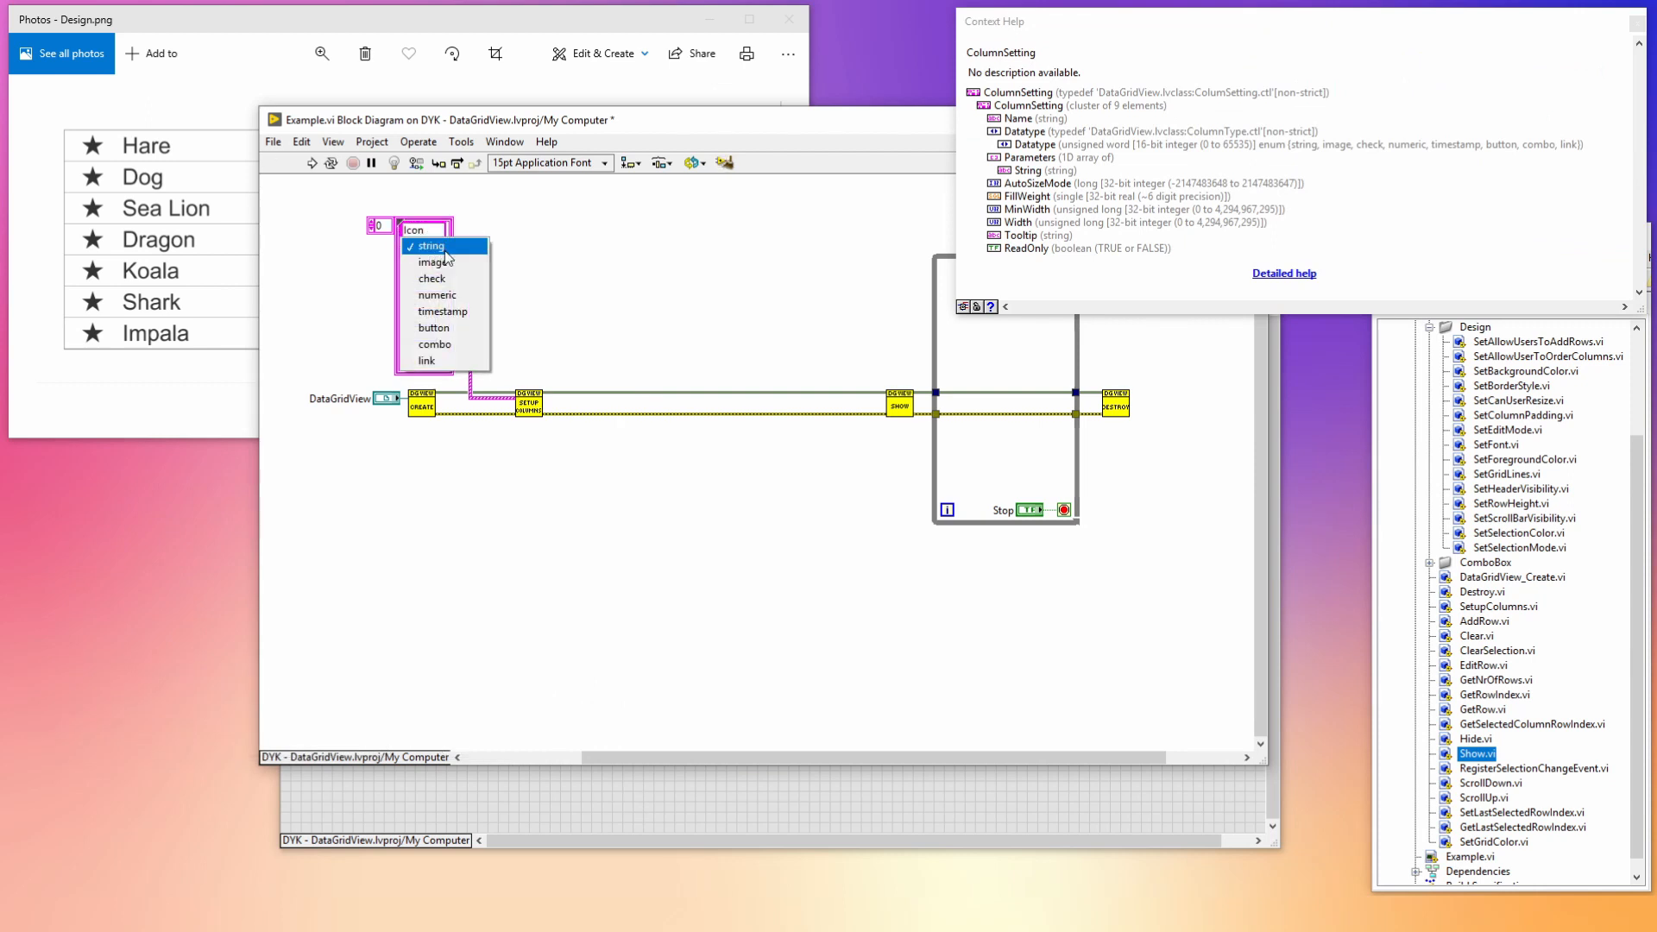
{"action": "left_click", "coordinate": [433, 262]}
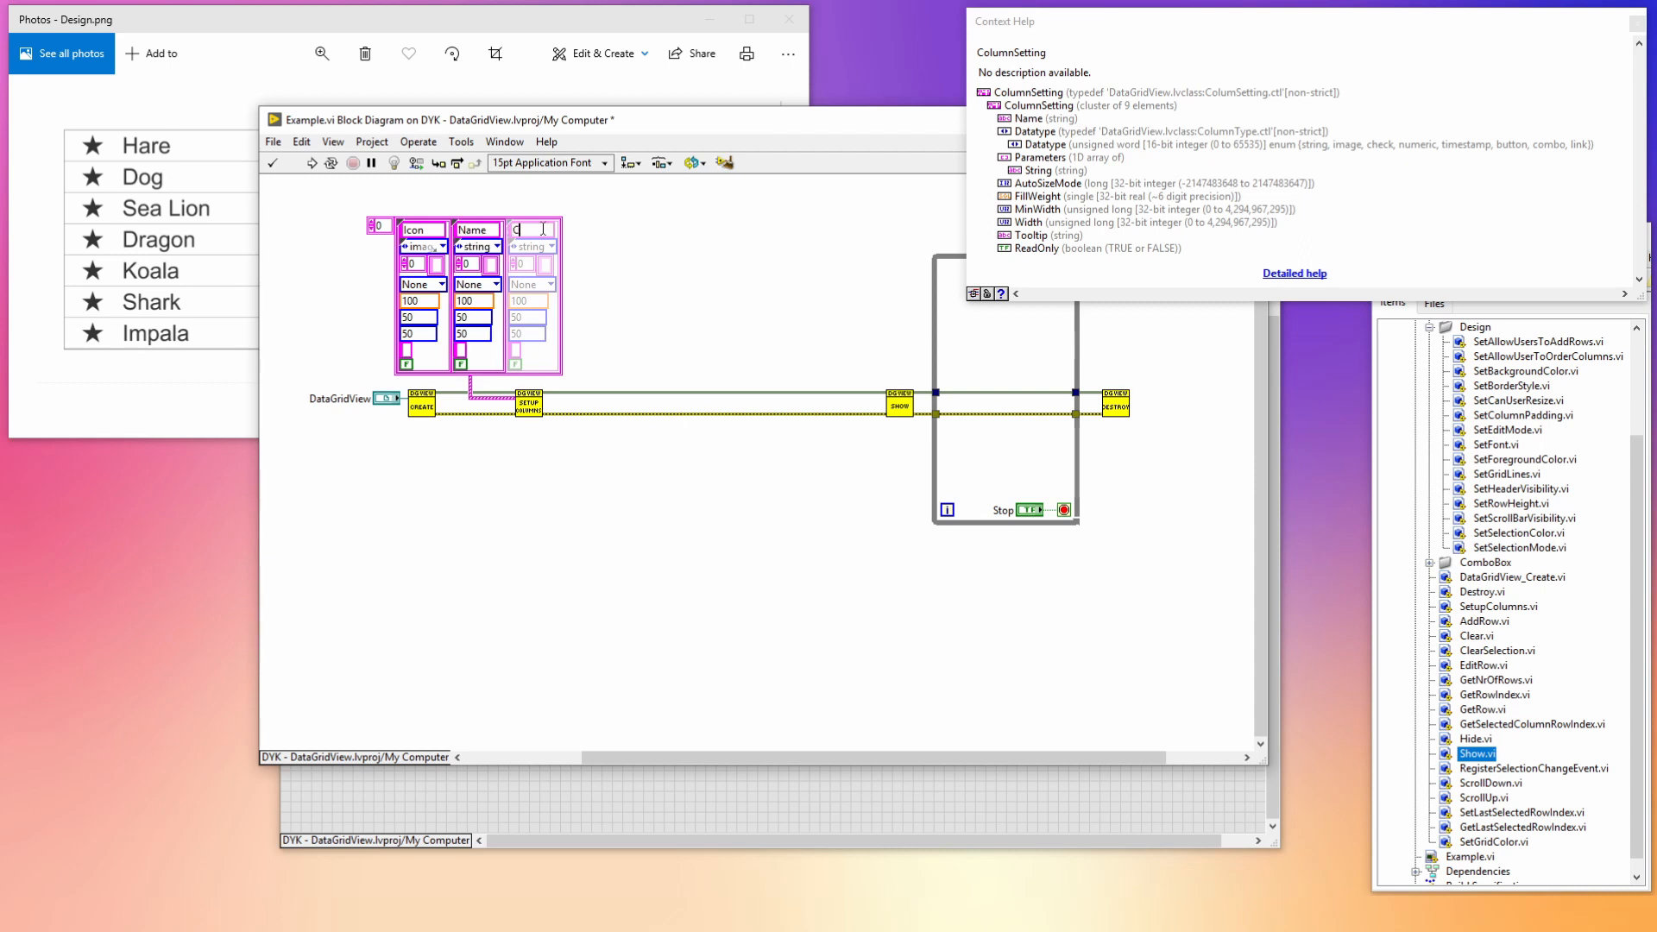
- Make Name a filling string column and add a Color combo column (width 150, colours incl. Snow)
{"action": "type", "text": "Color"}
{"action": "left_click", "coordinate": [418, 332]}
{"action": "type", "text": "100"}
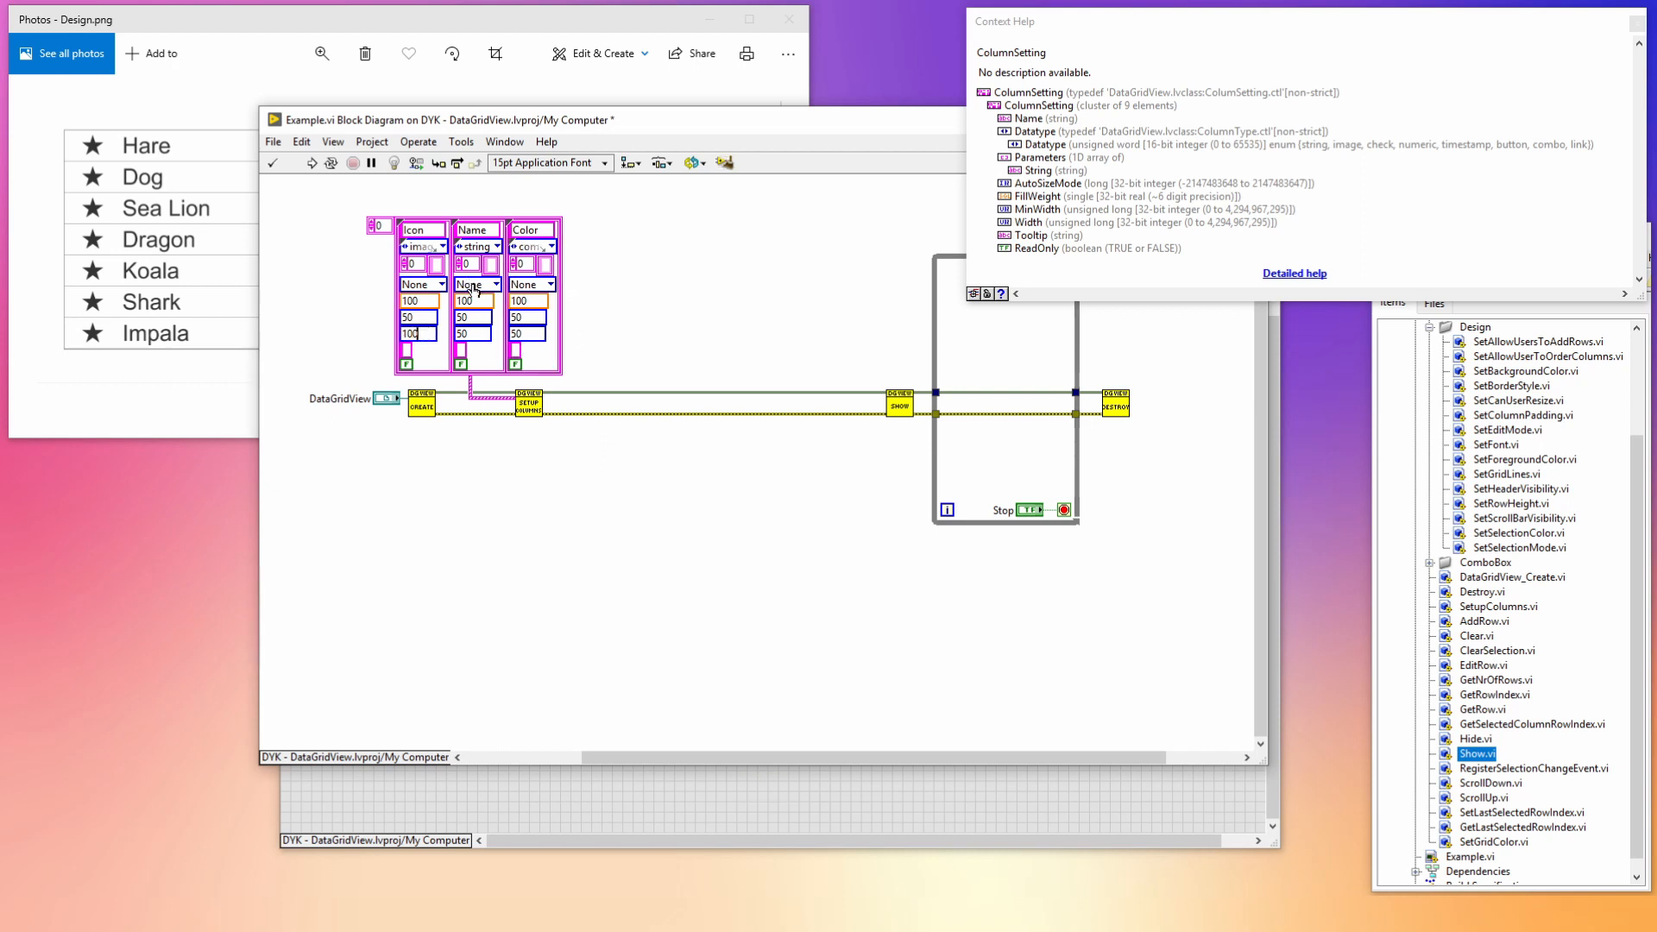
{"action": "left_click", "coordinate": [474, 283]}
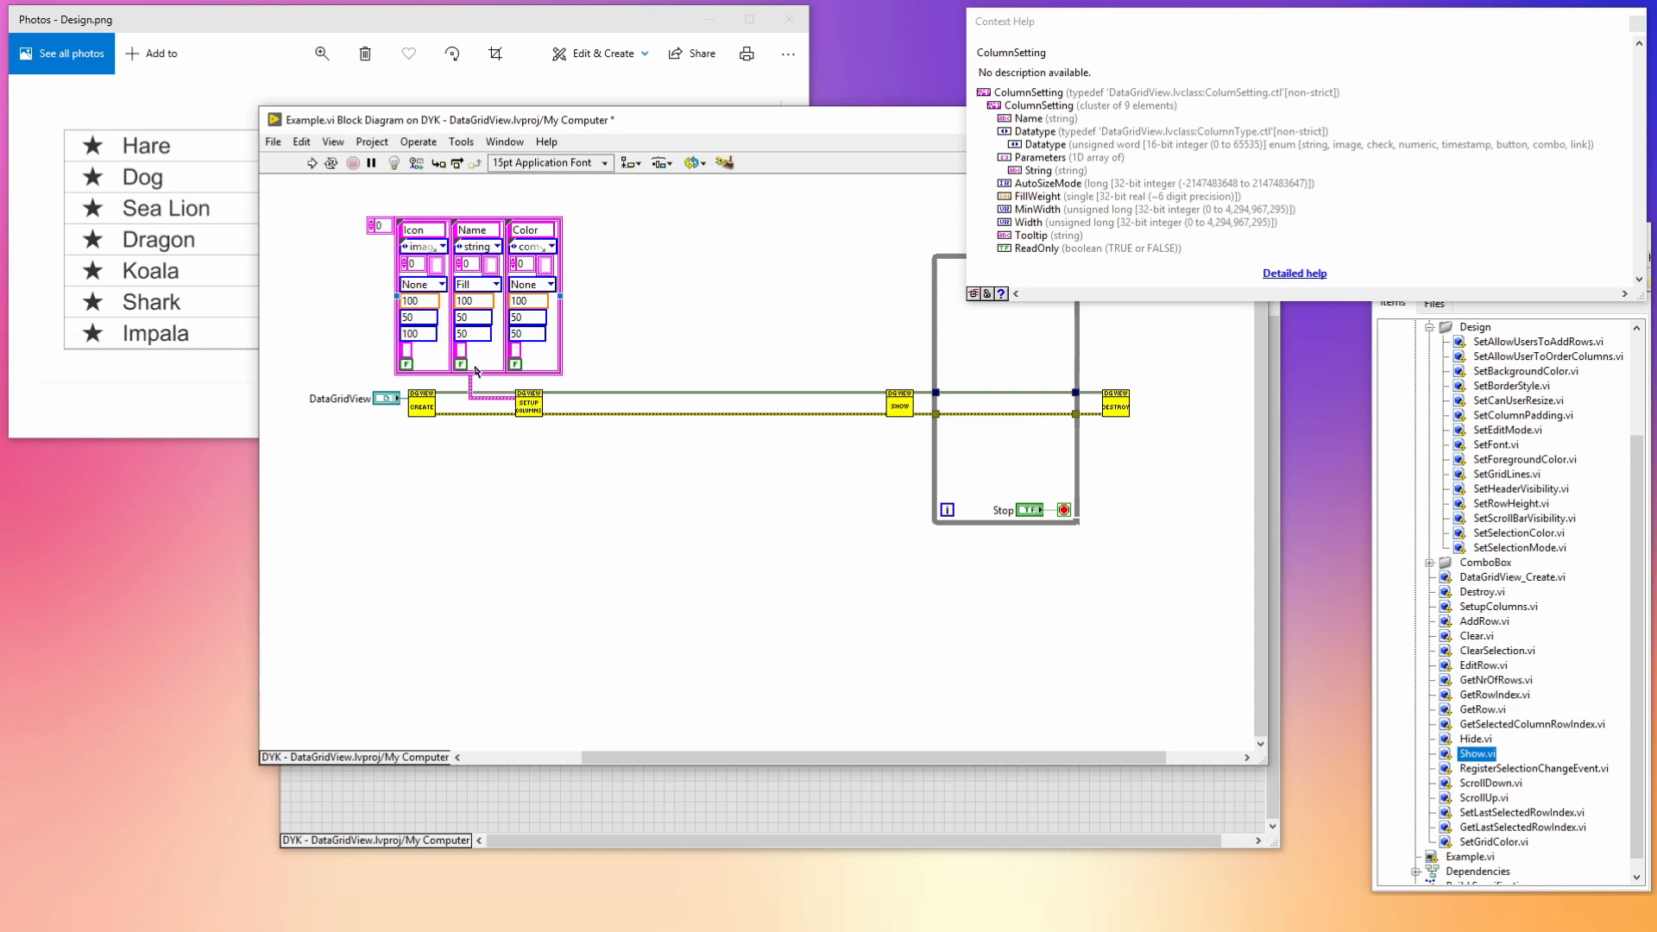
{"action": "type", "text": "150"}
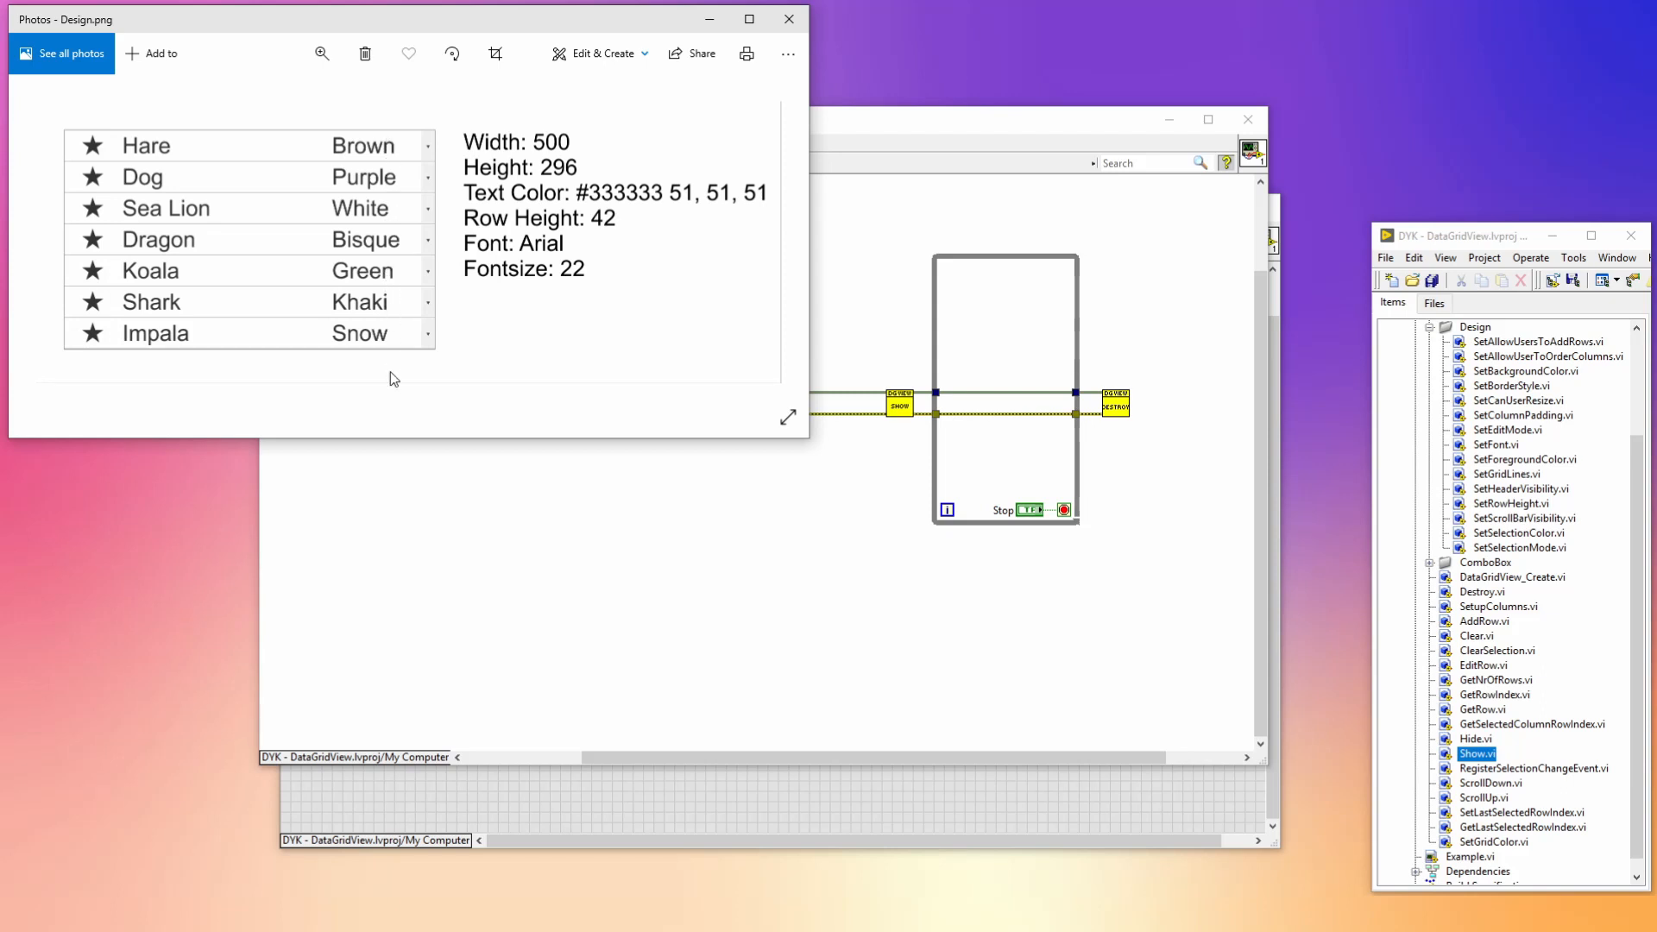
{"action": "mouse_move", "coordinate": [948, 142]}
{"action": "type", "text": "Khaki"}
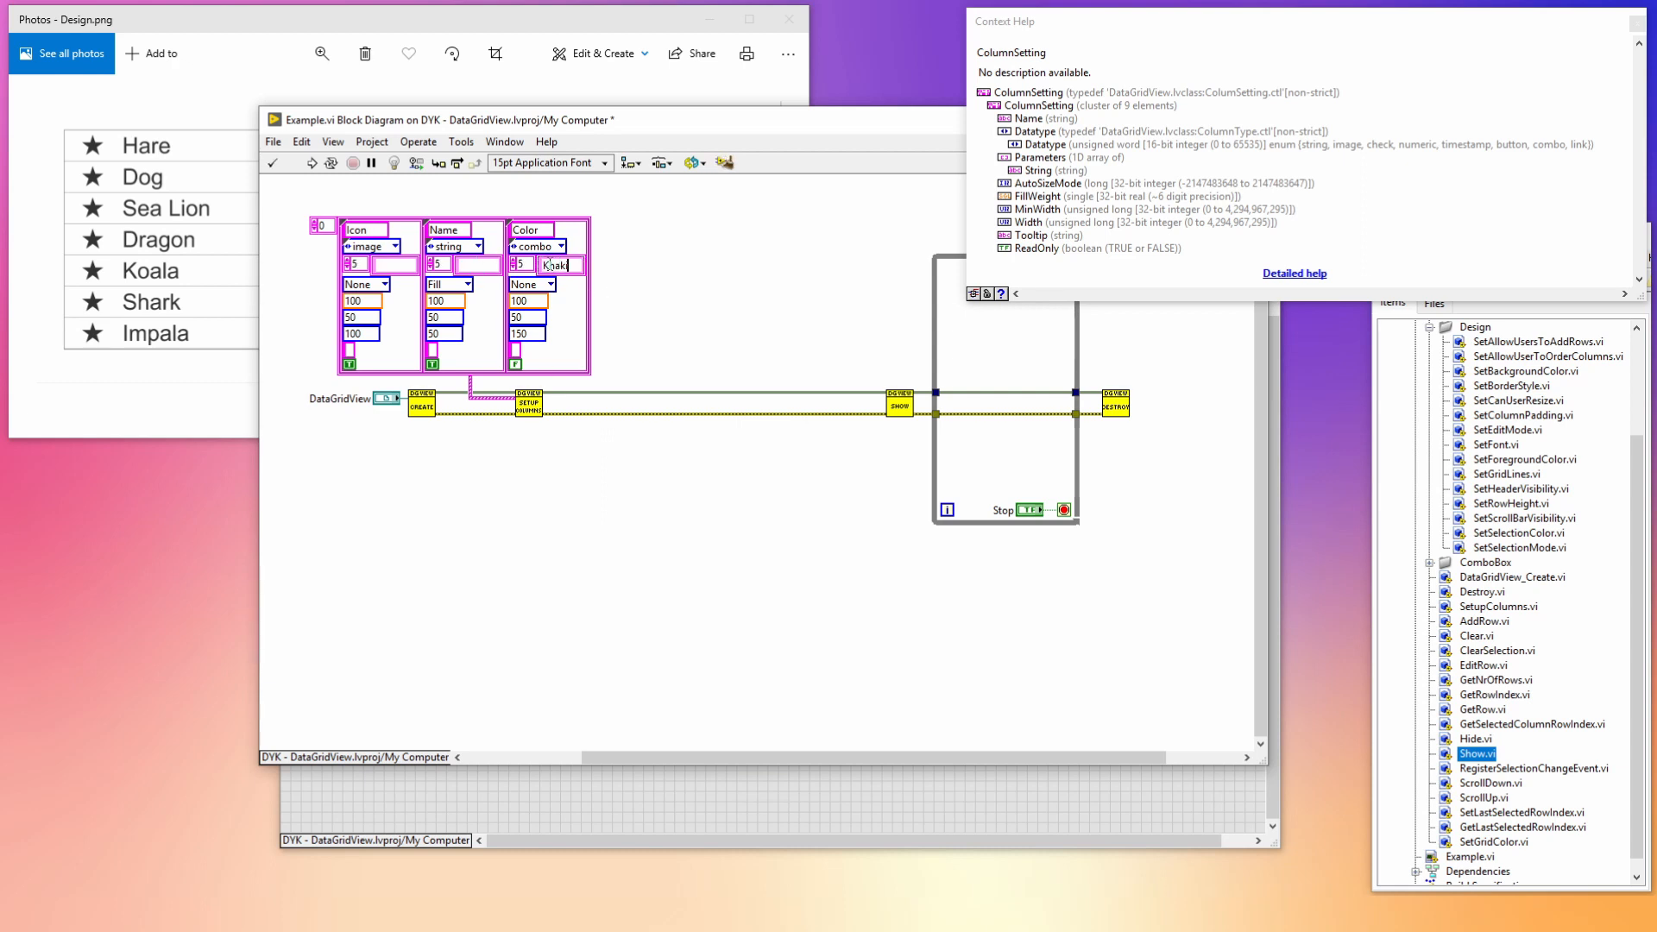
{"action": "type", "text": "Snow"}
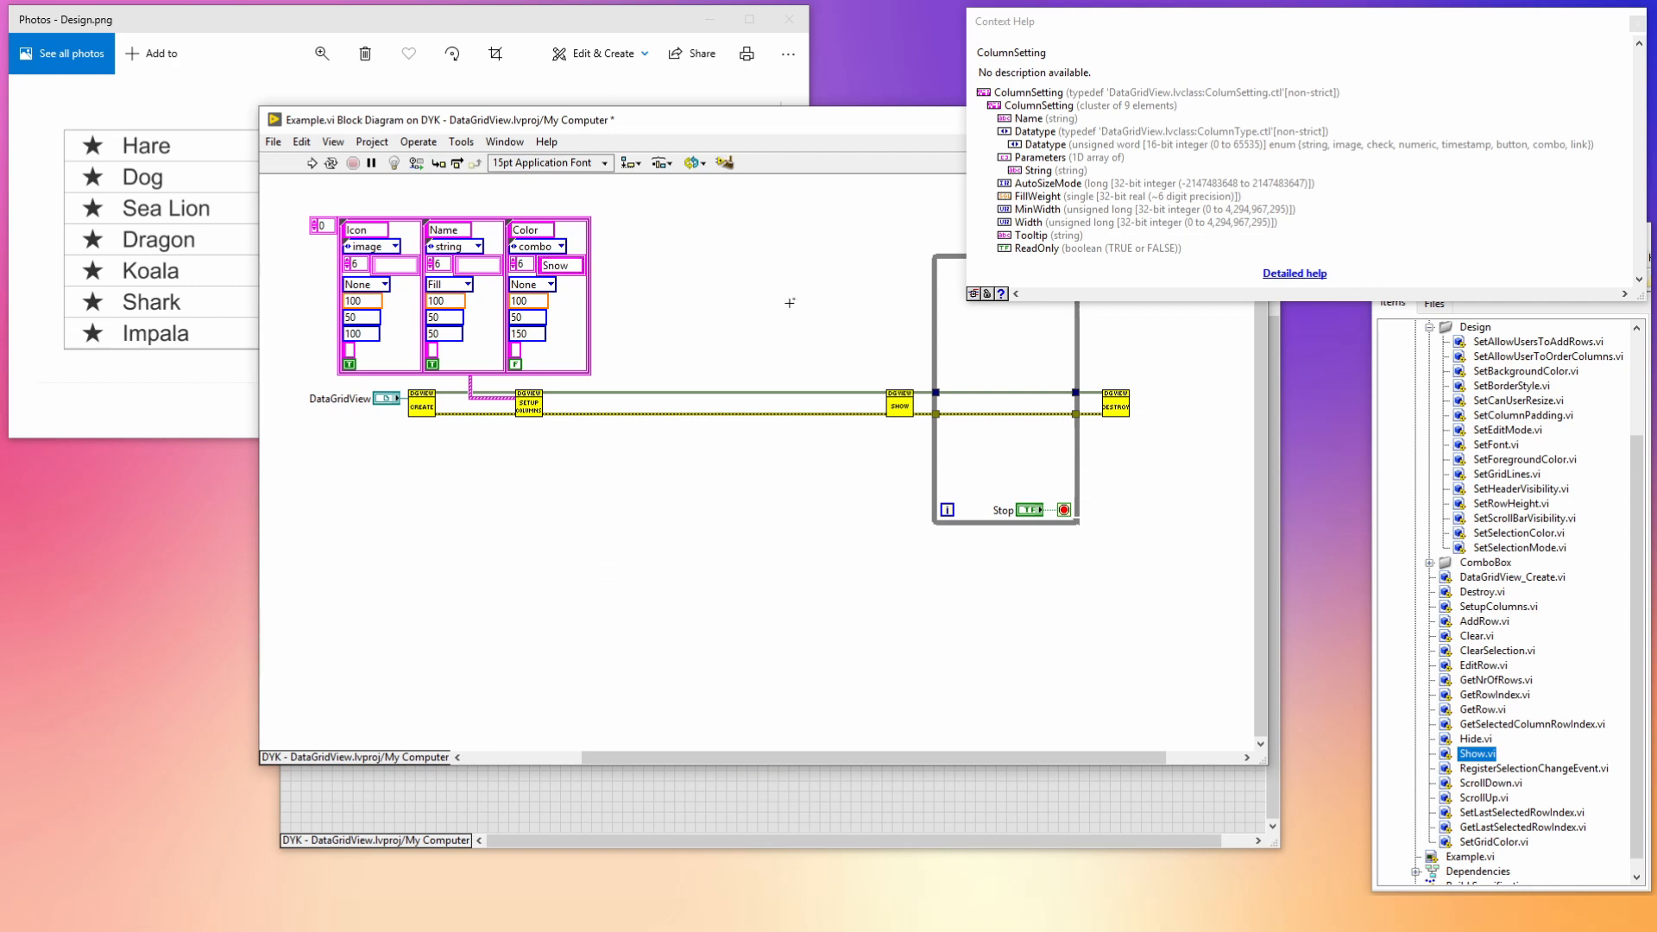
{"action": "key", "text": "ctrl+e"}
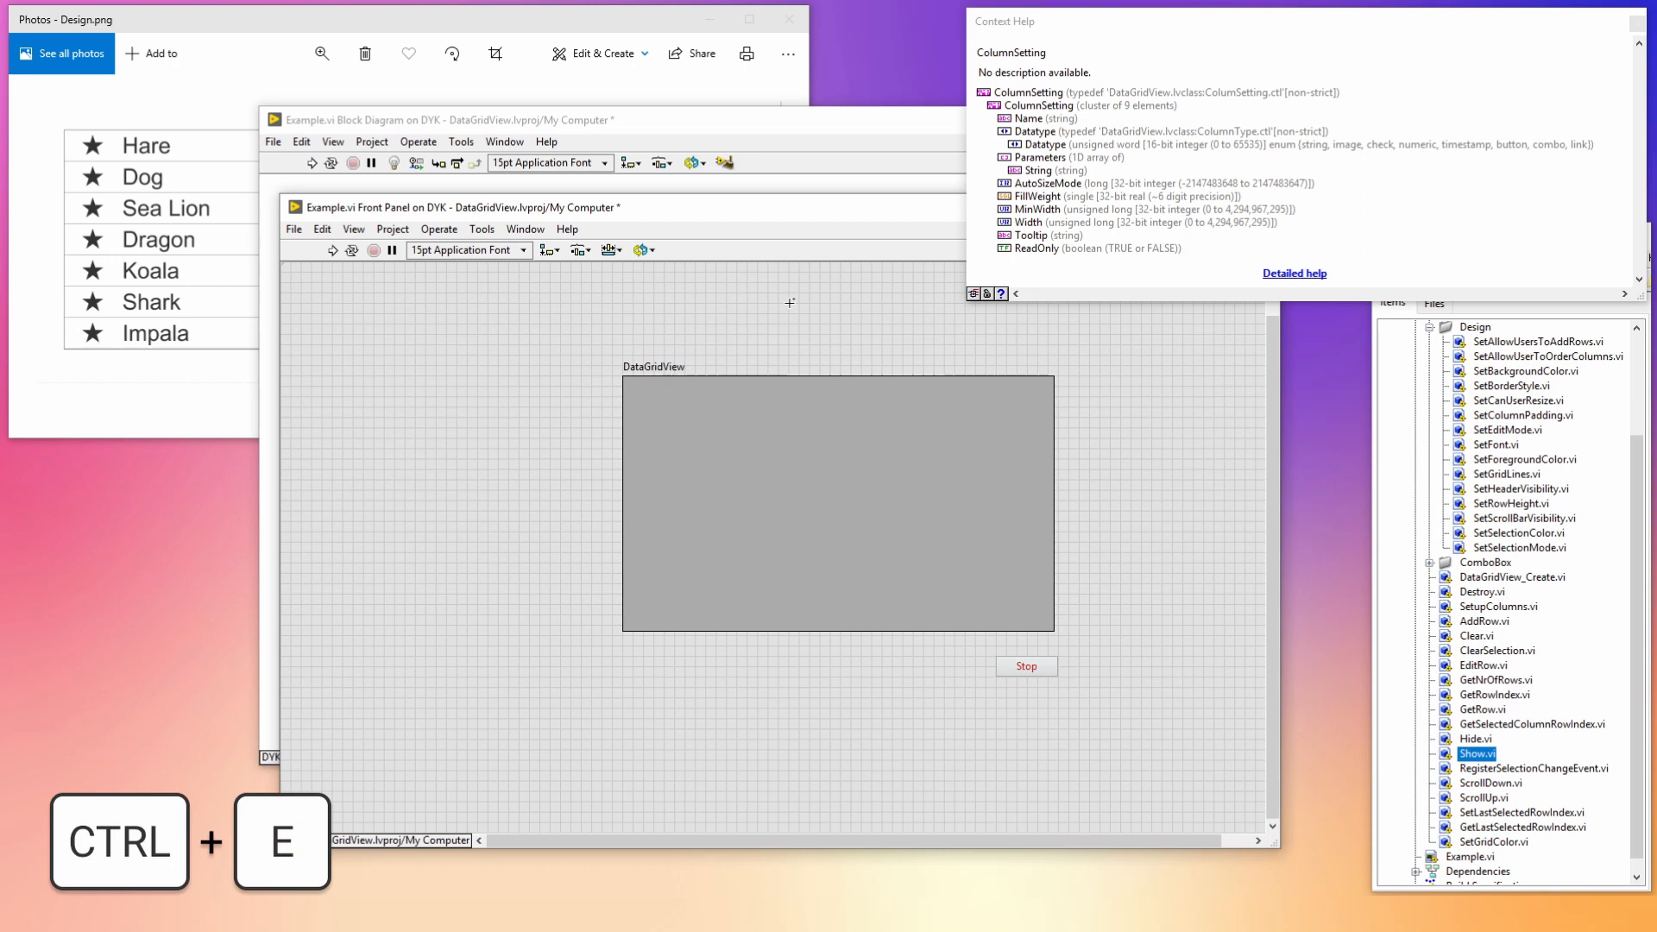
- Run Example.vi to show the Icon, Name and Color grid beside Design.png
{"action": "key", "text": "ctrl+r"}
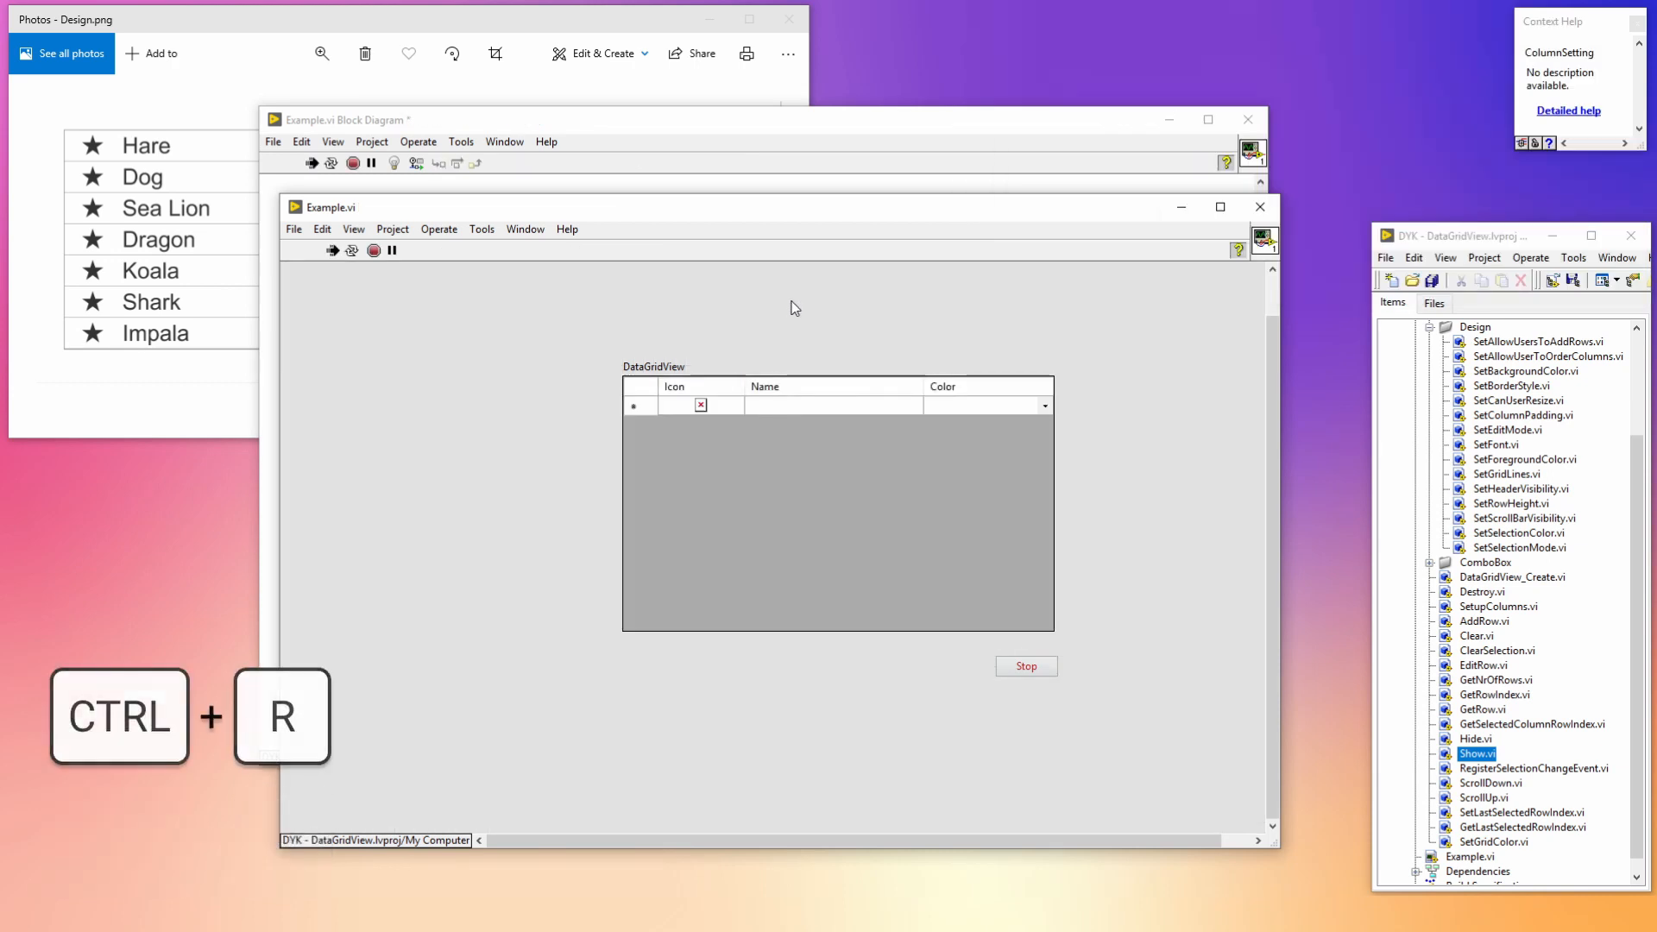
{"action": "key", "text": "ctrl+r"}
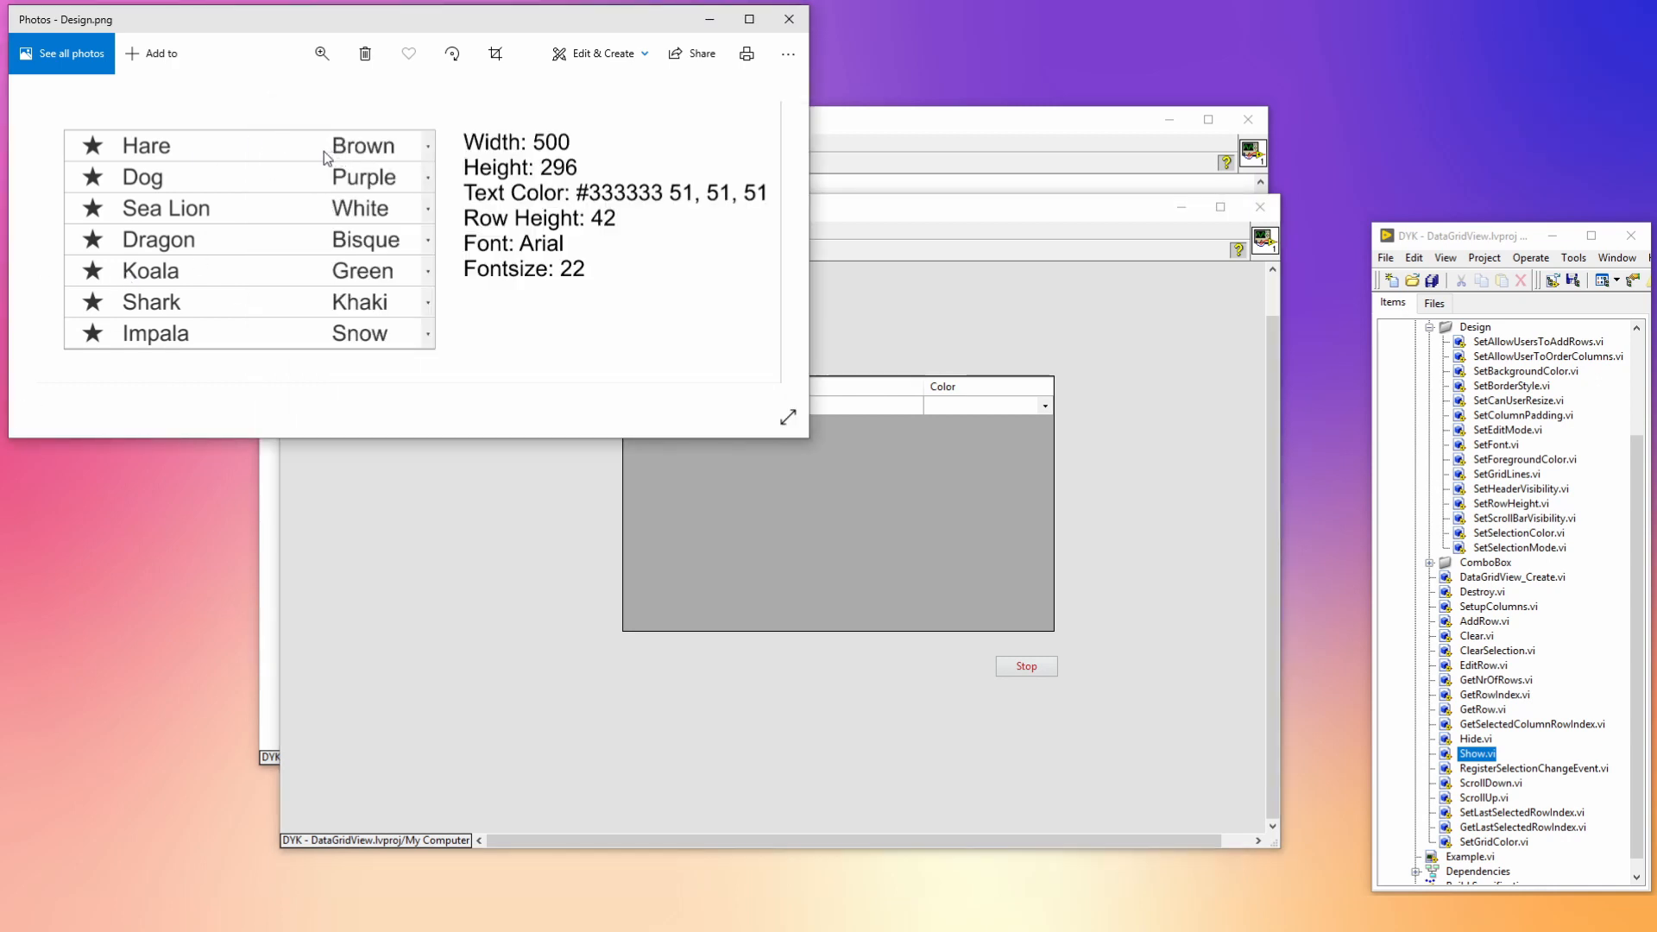
{"action": "mouse_move", "coordinate": [1056, 705]}
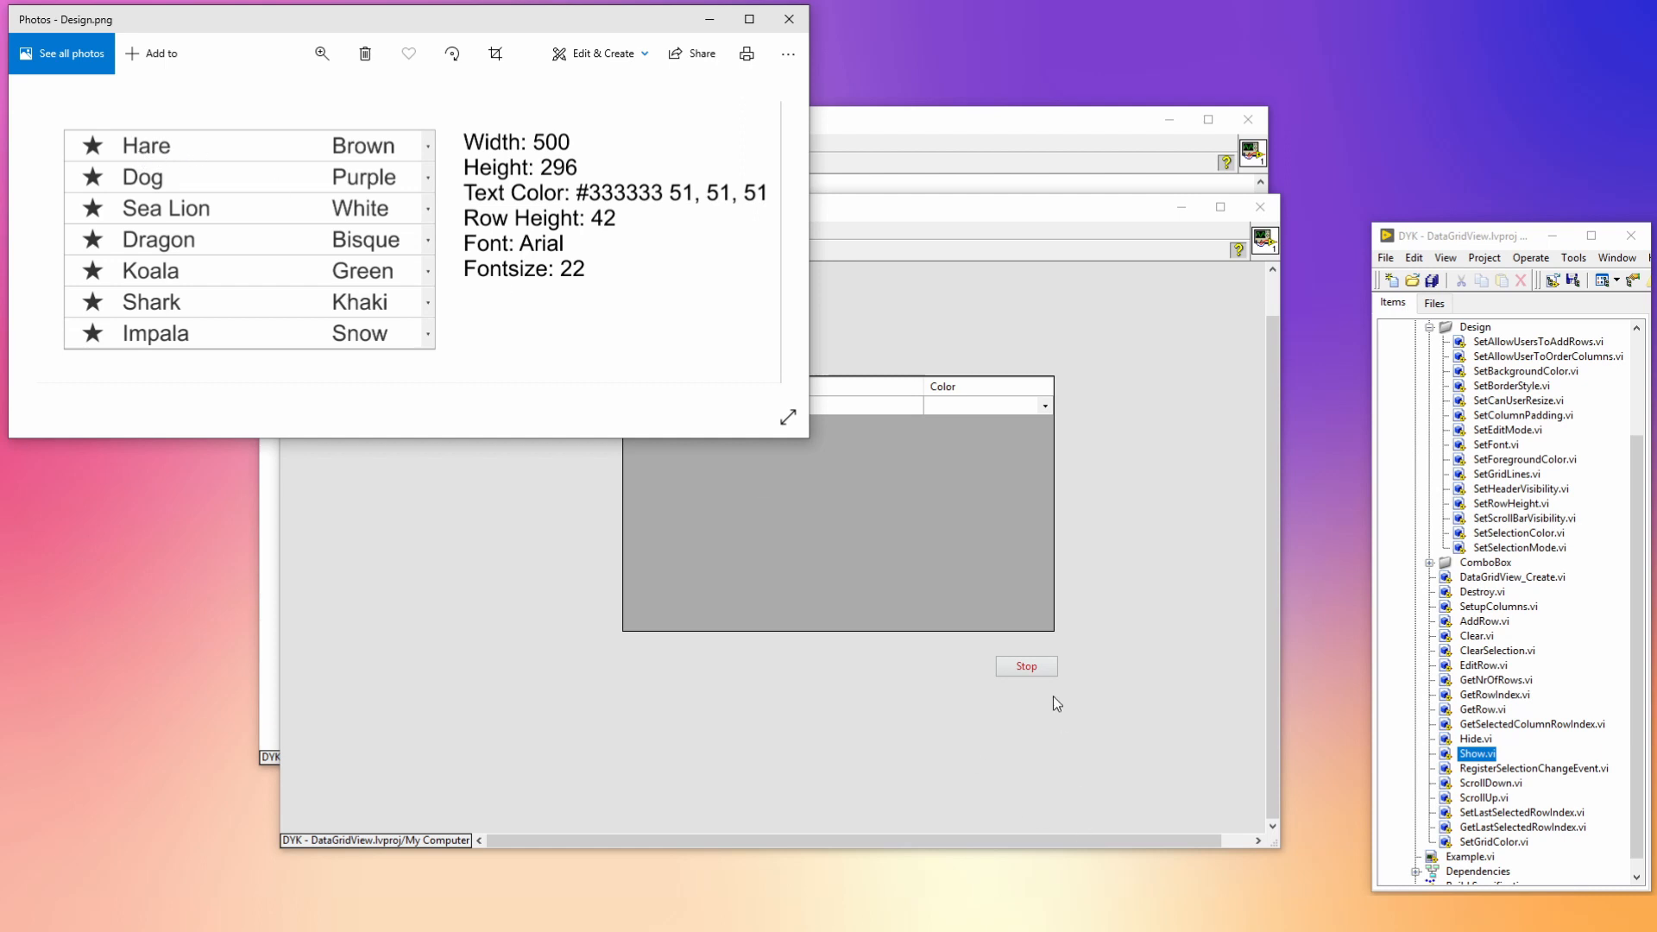
- Add SetRowHeight with a 42 constant and SetFont with Arial and size 22 constants
{"action": "key", "text": "ctrl+e"}
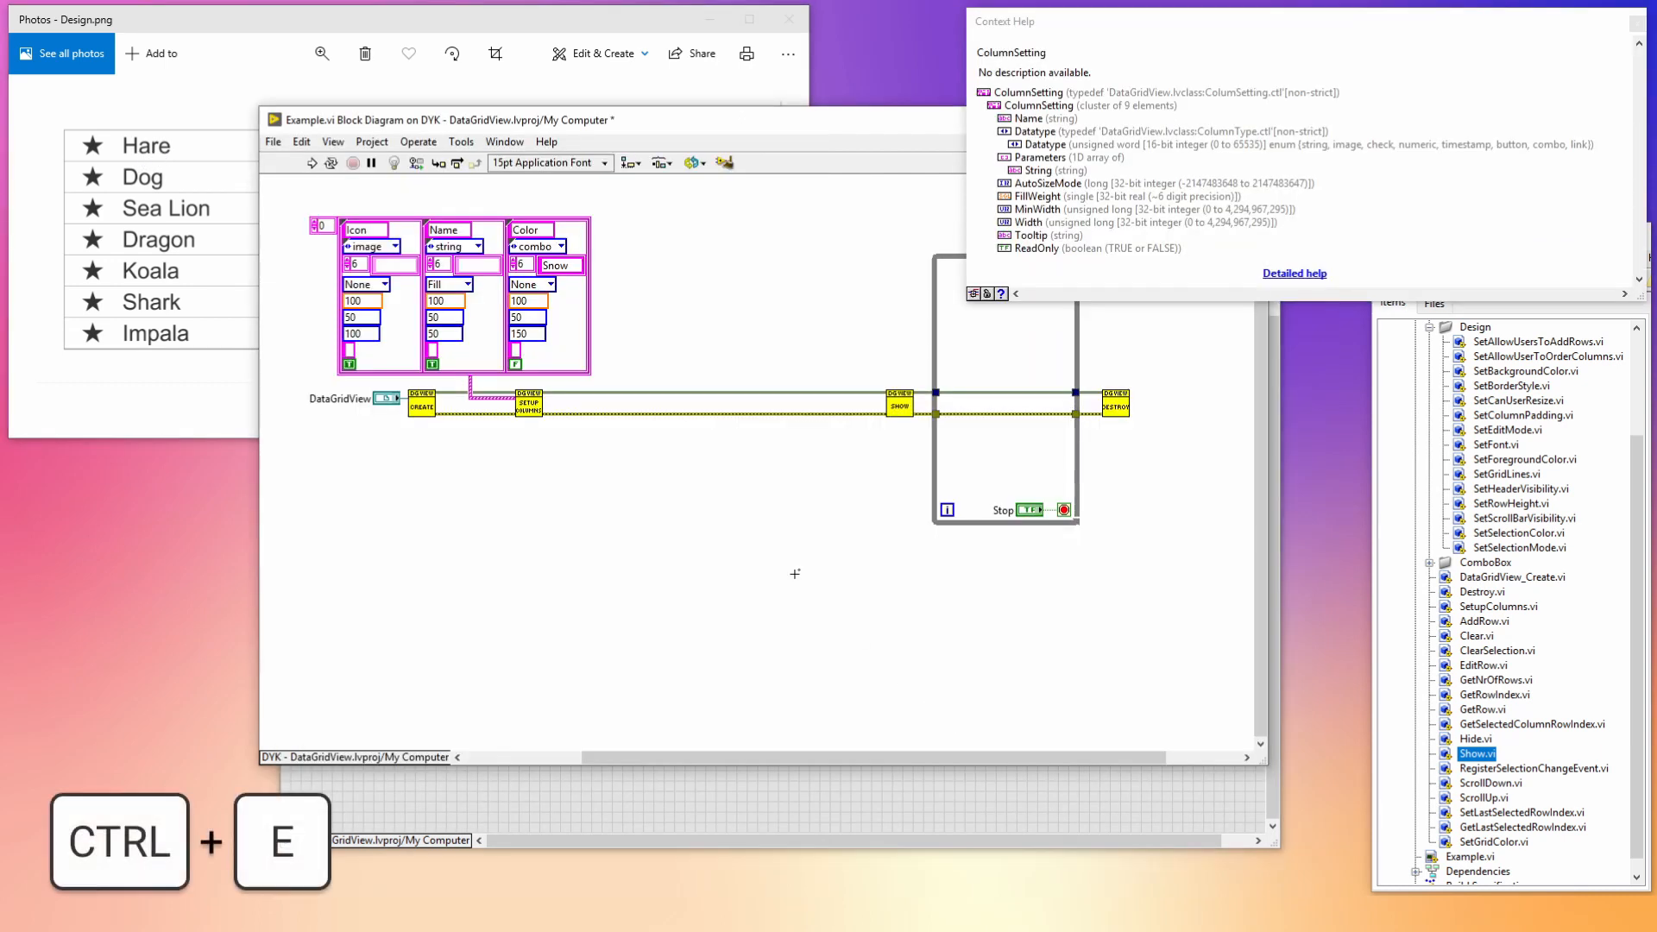
{"action": "key", "text": "ctrl+space"}
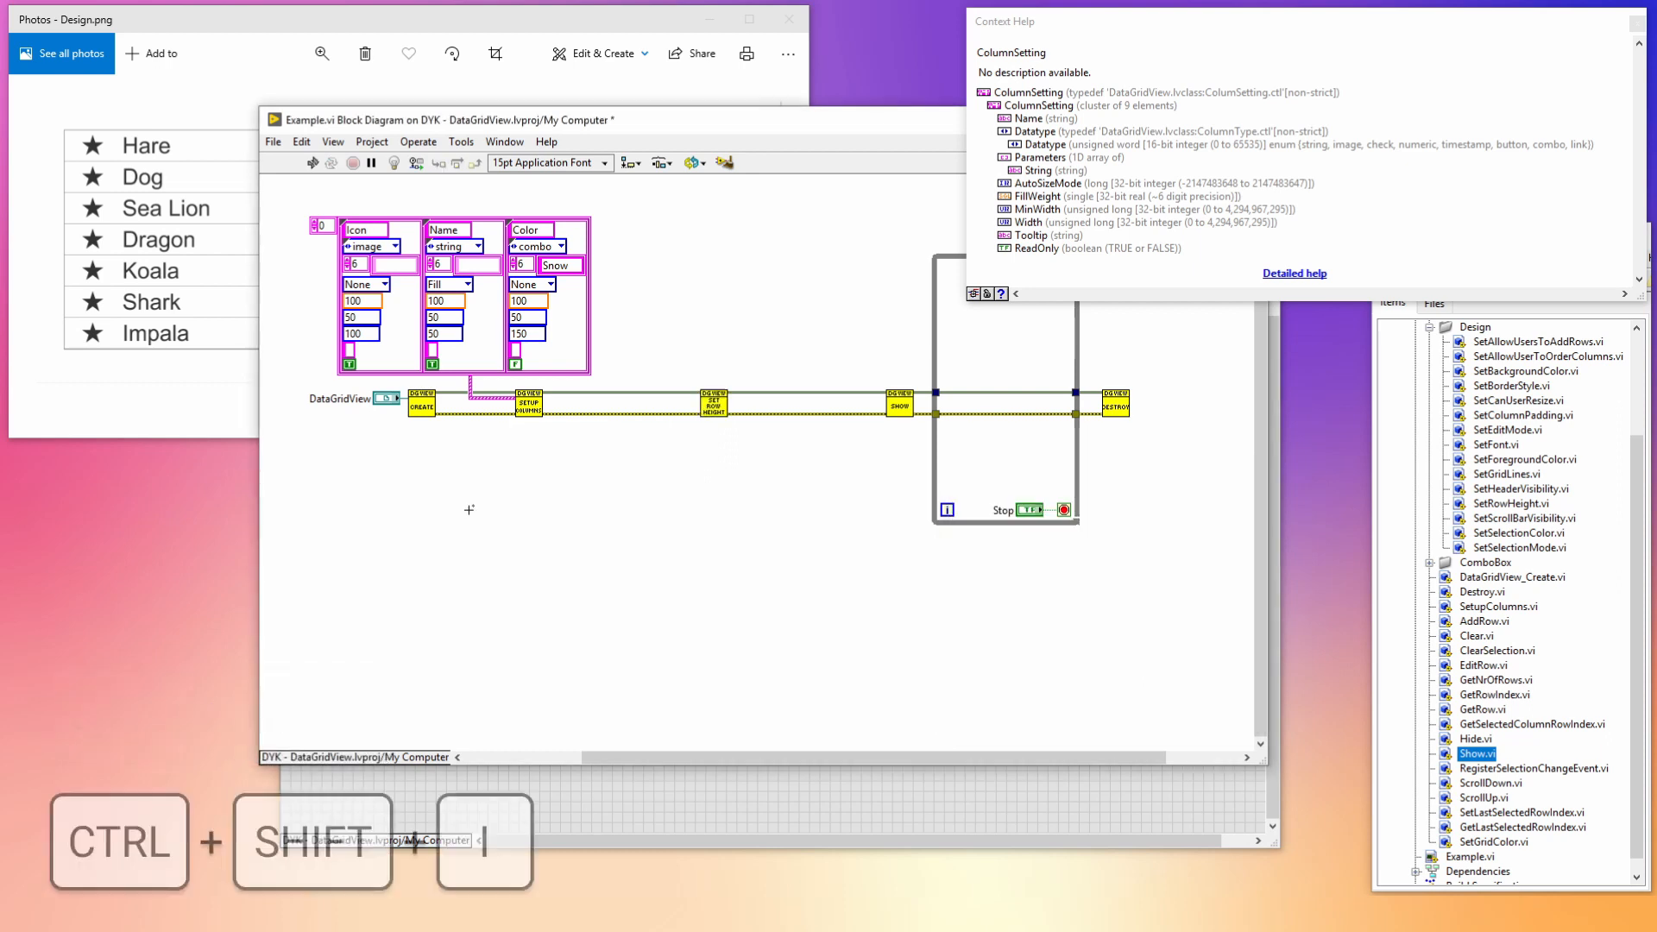
{"action": "right_click", "coordinate": [715, 405]}
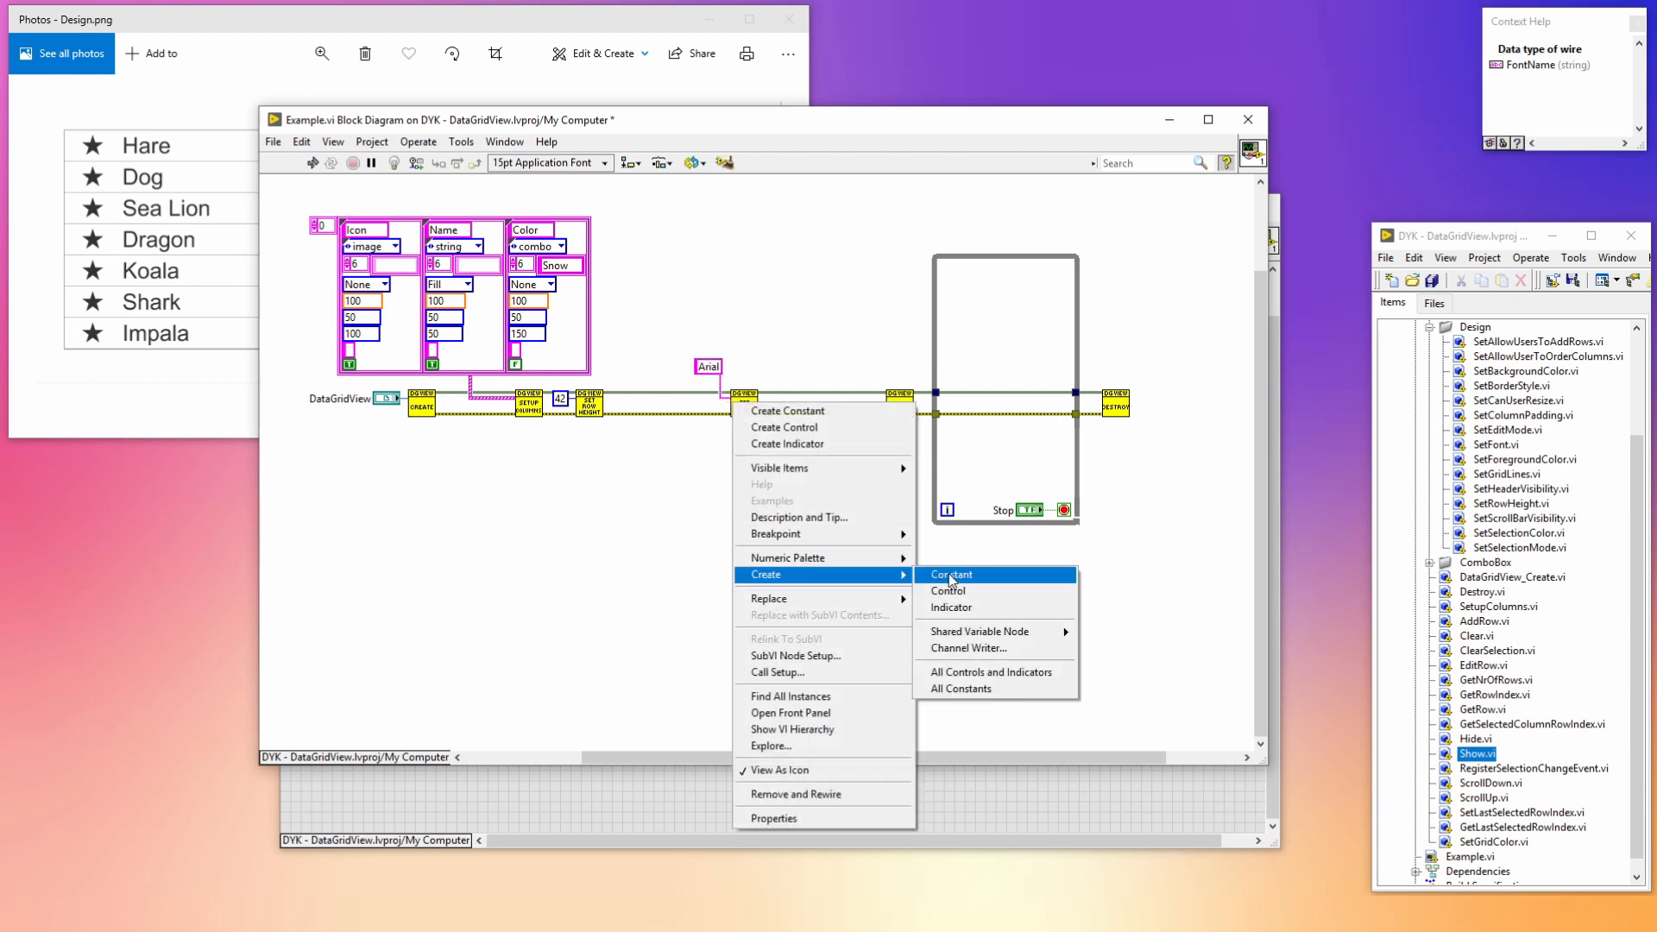
{"action": "left_click", "coordinate": [950, 575]}
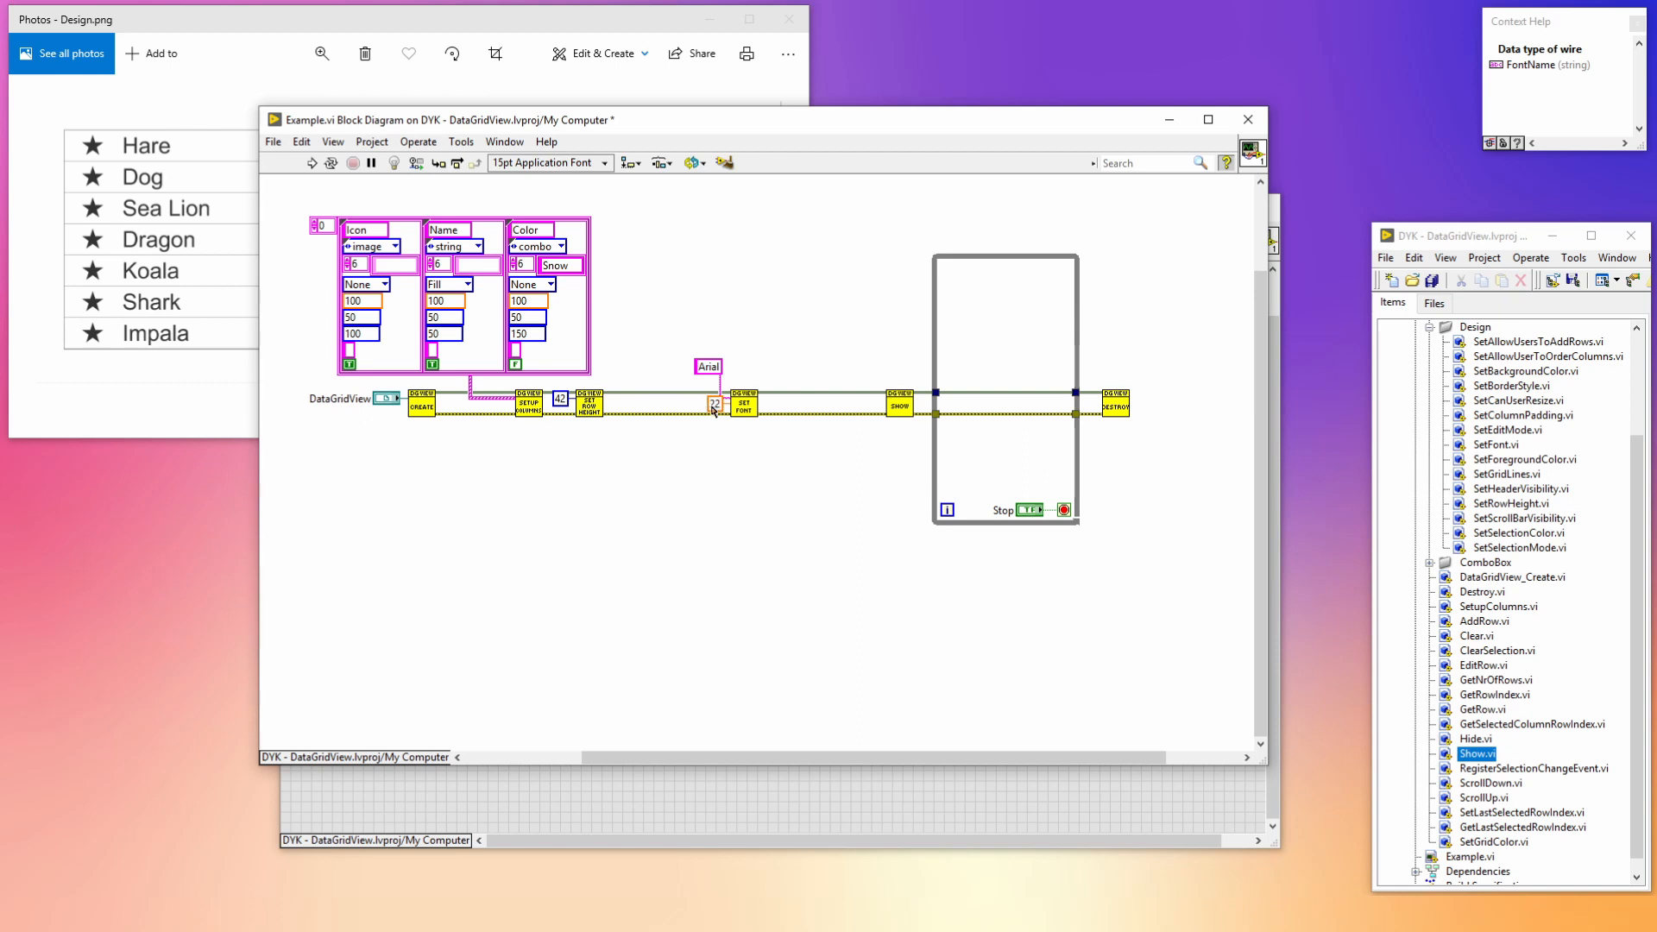
{"action": "mouse_move", "coordinate": [716, 404]}
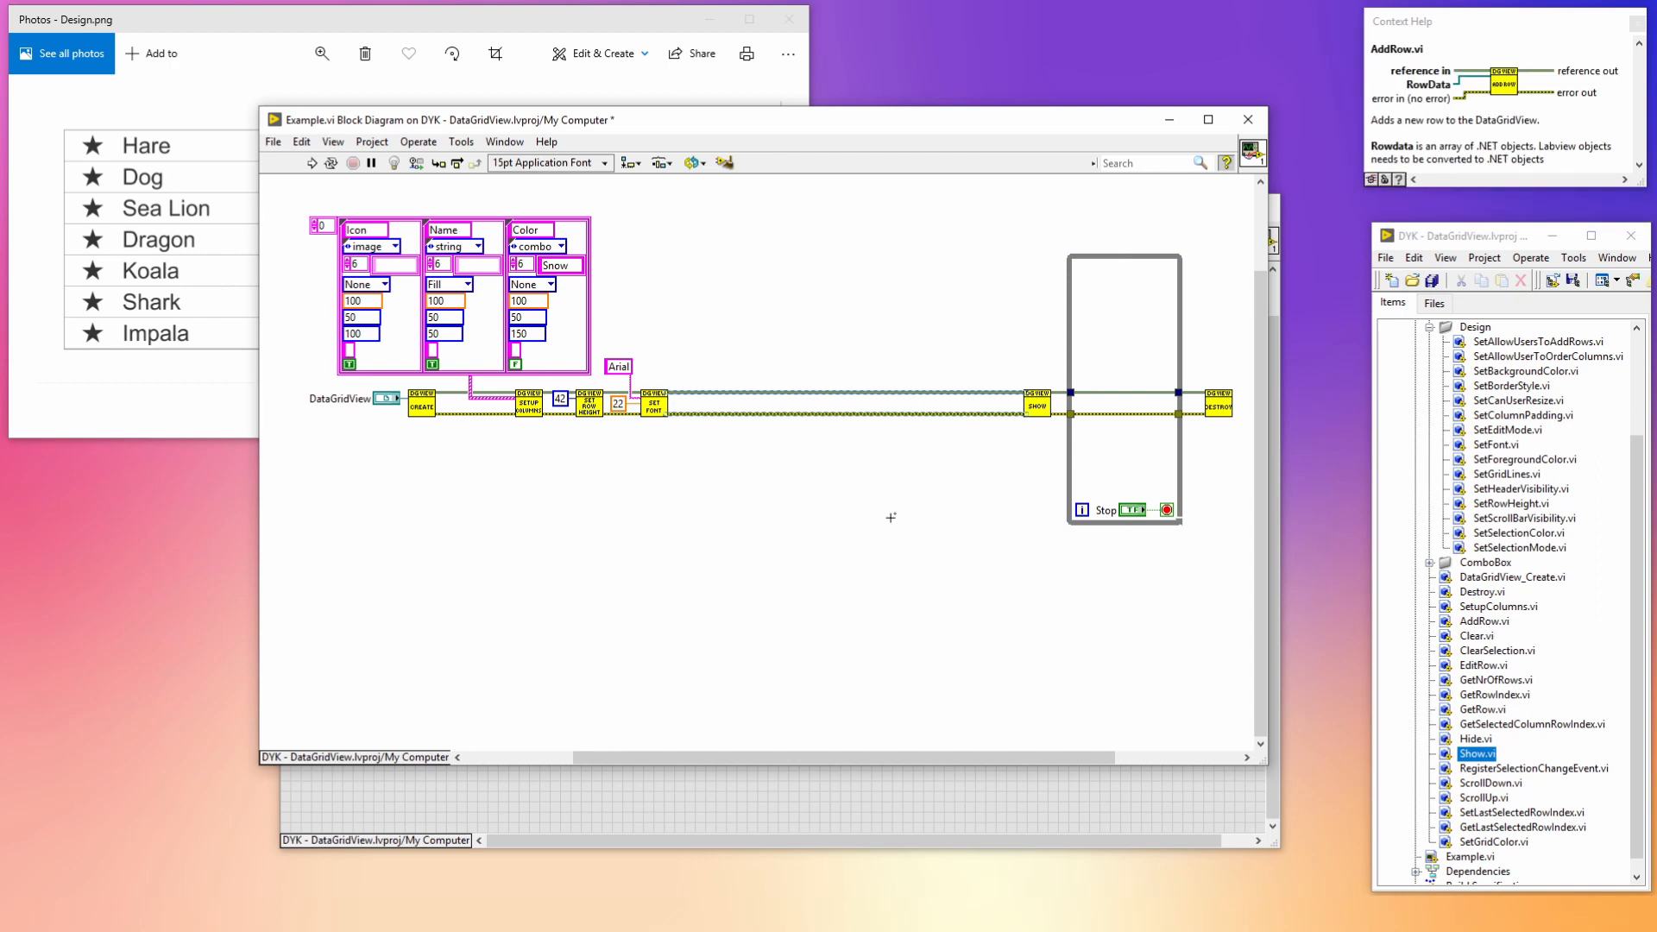
- Put AddRow inside a For Loop fed by a Hare…Impala animal-name array constant
{"action": "key", "text": "ctrl+space"}
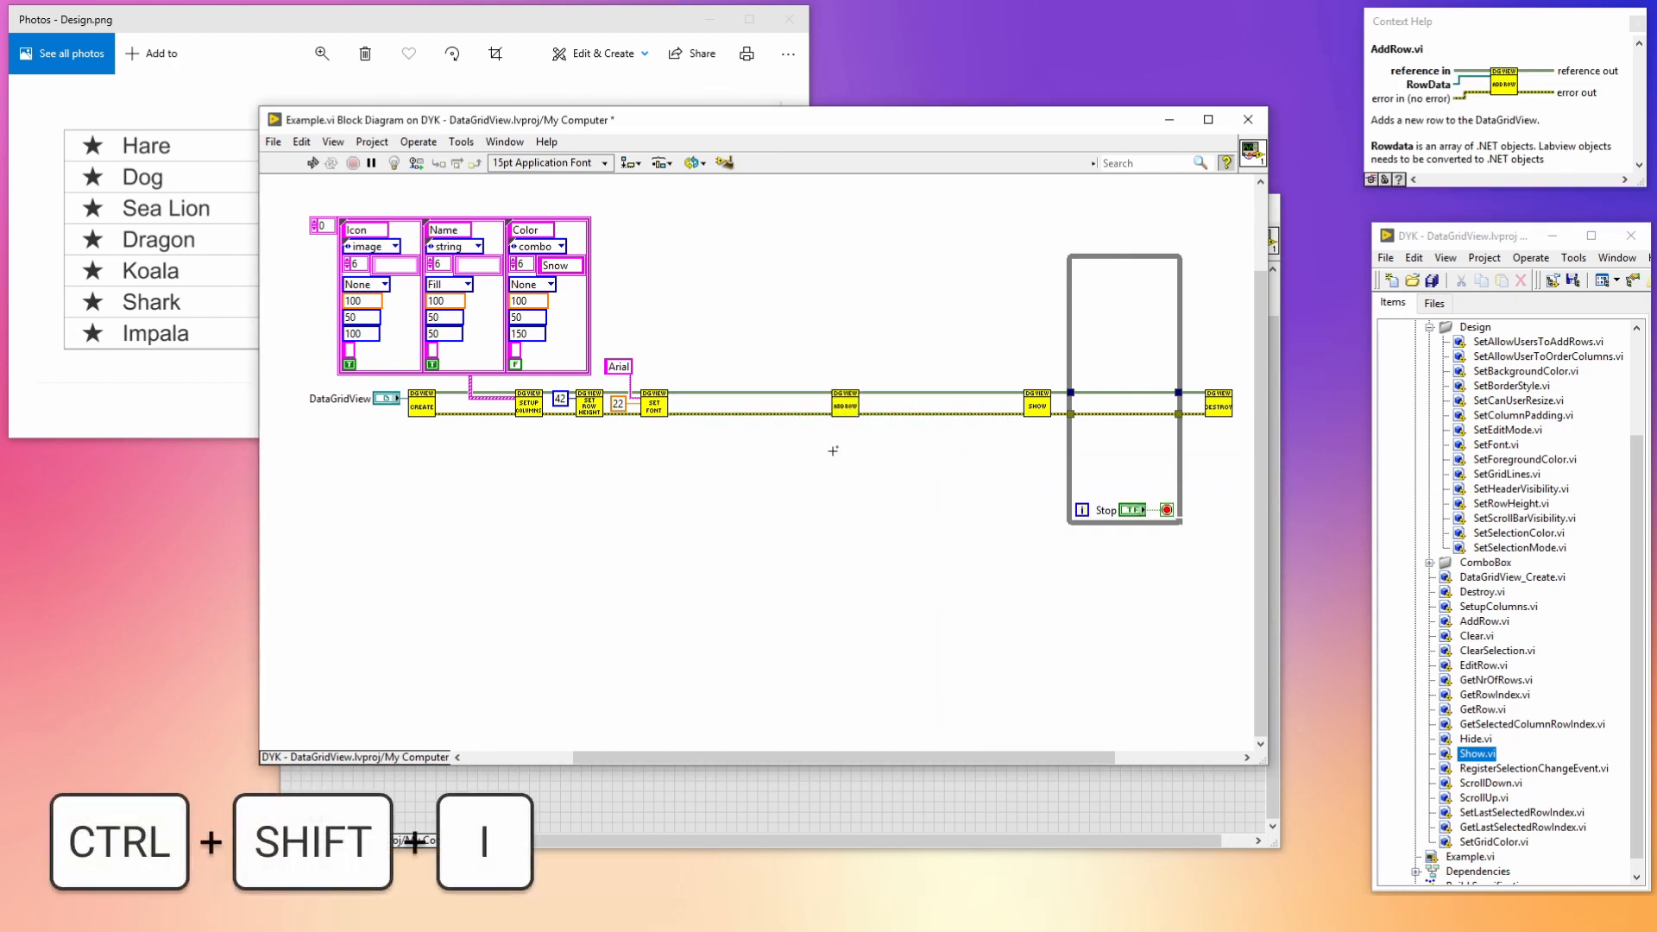
{"action": "key", "text": "ctrl+space"}
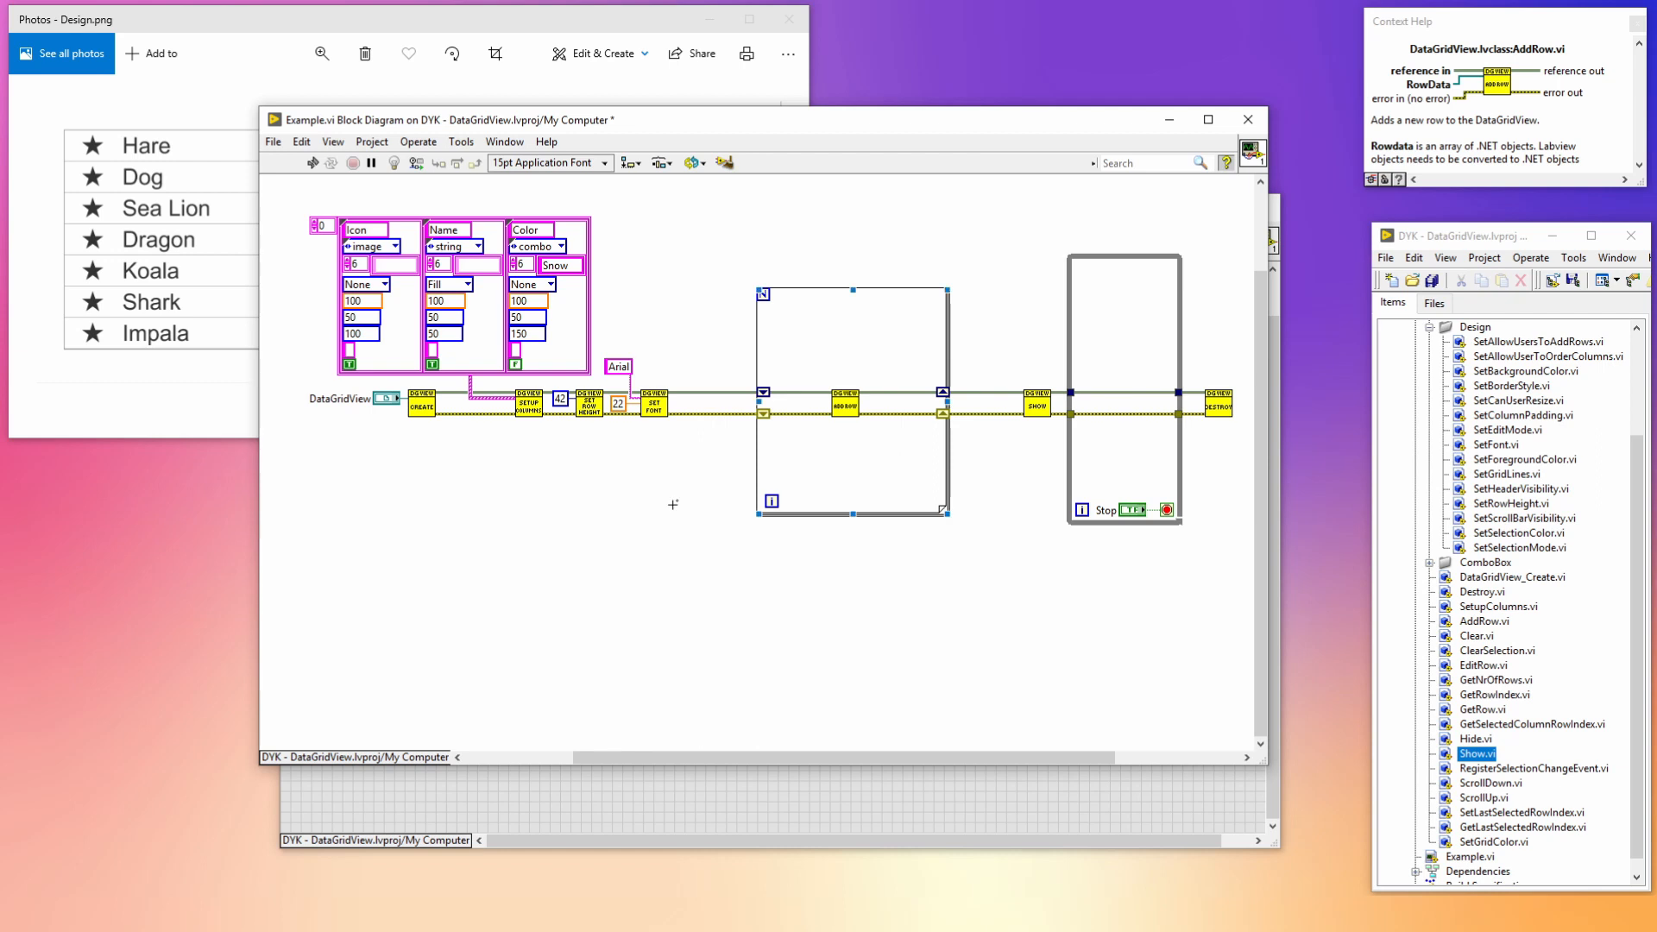
{"action": "key", "text": "ctrl+space"}
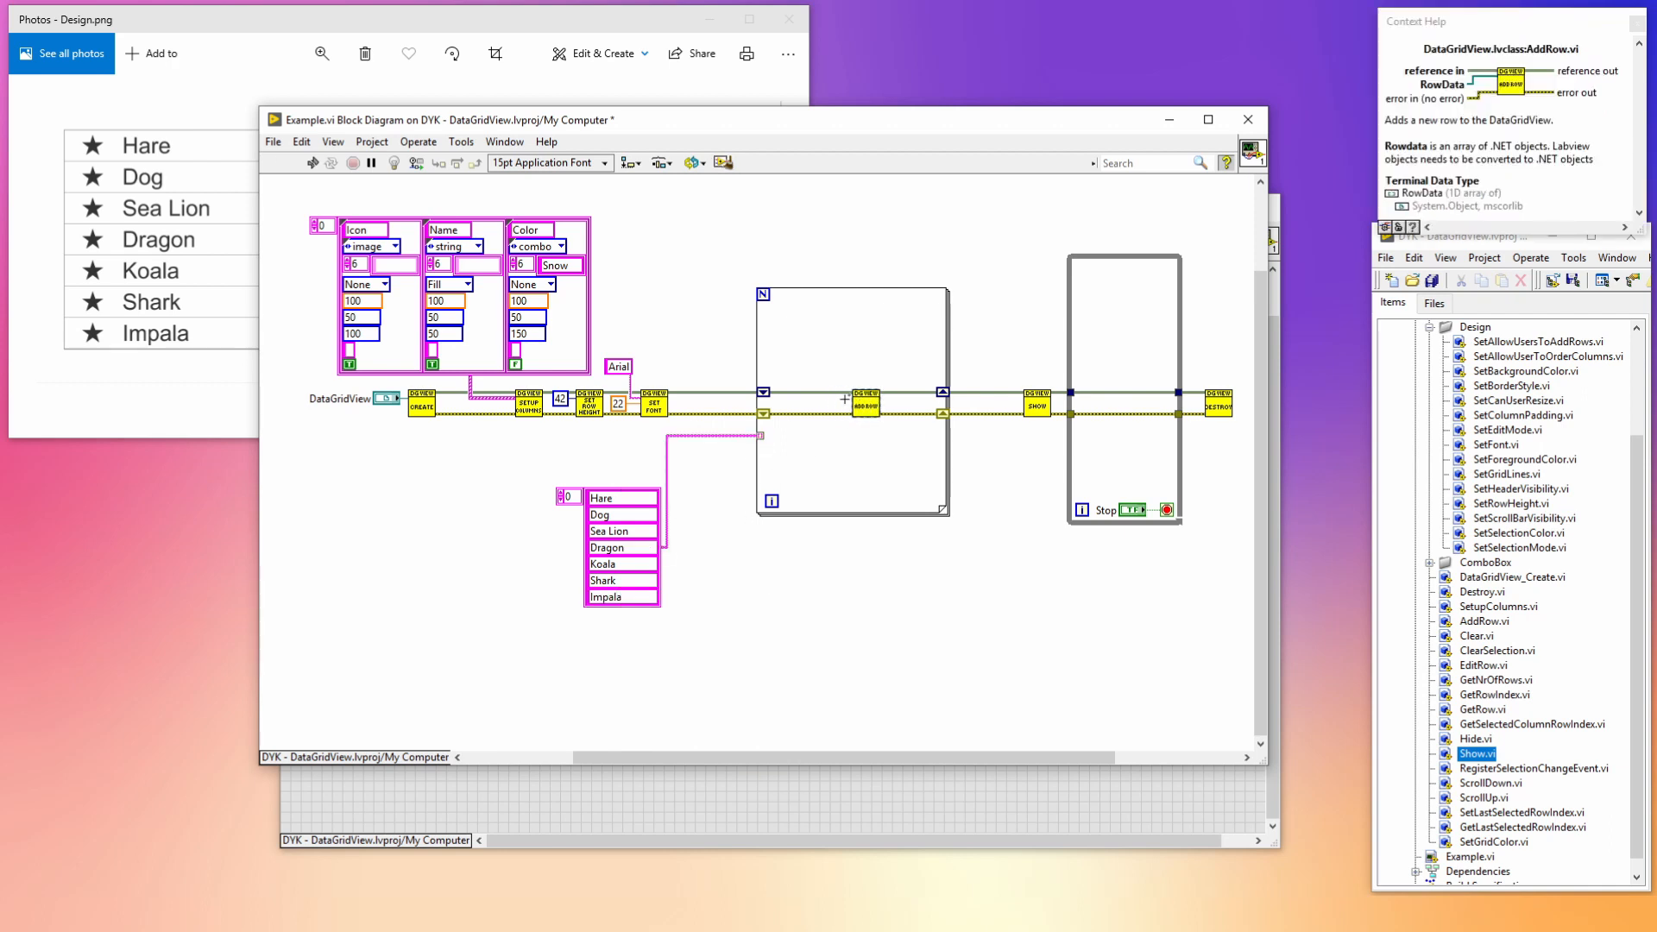
- Browse the DataGridView folder on disk and place ImageUriToObject in the loop before AddRow
{"action": "right_click", "coordinate": [1467, 342]}
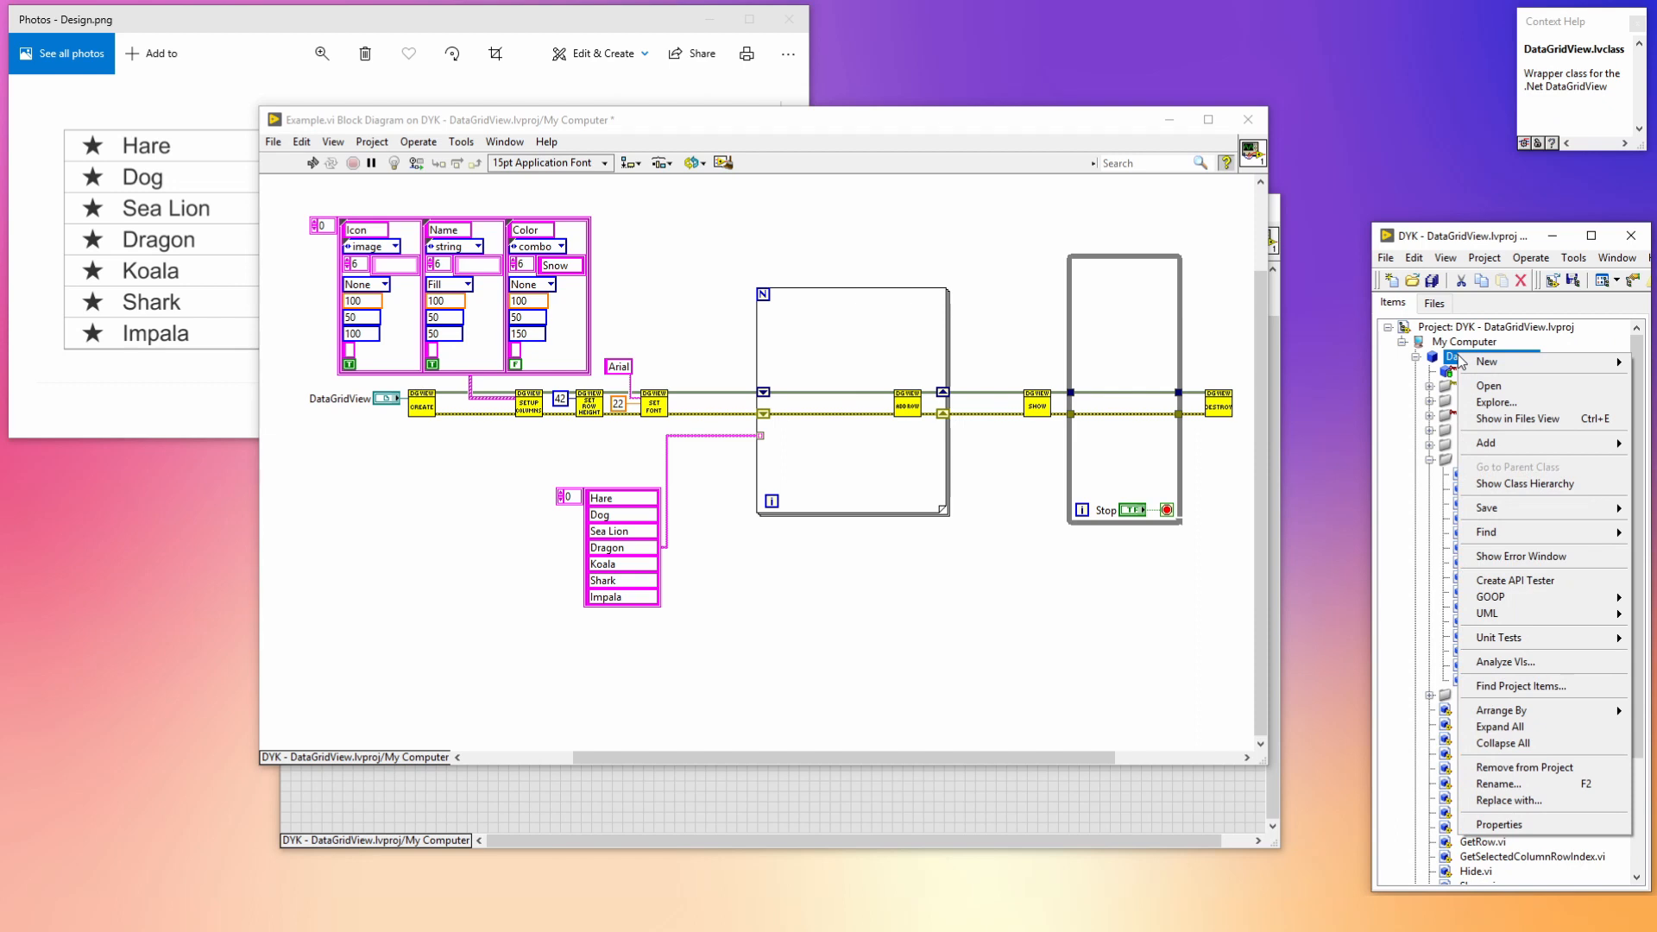
{"action": "left_click", "coordinate": [1497, 401]}
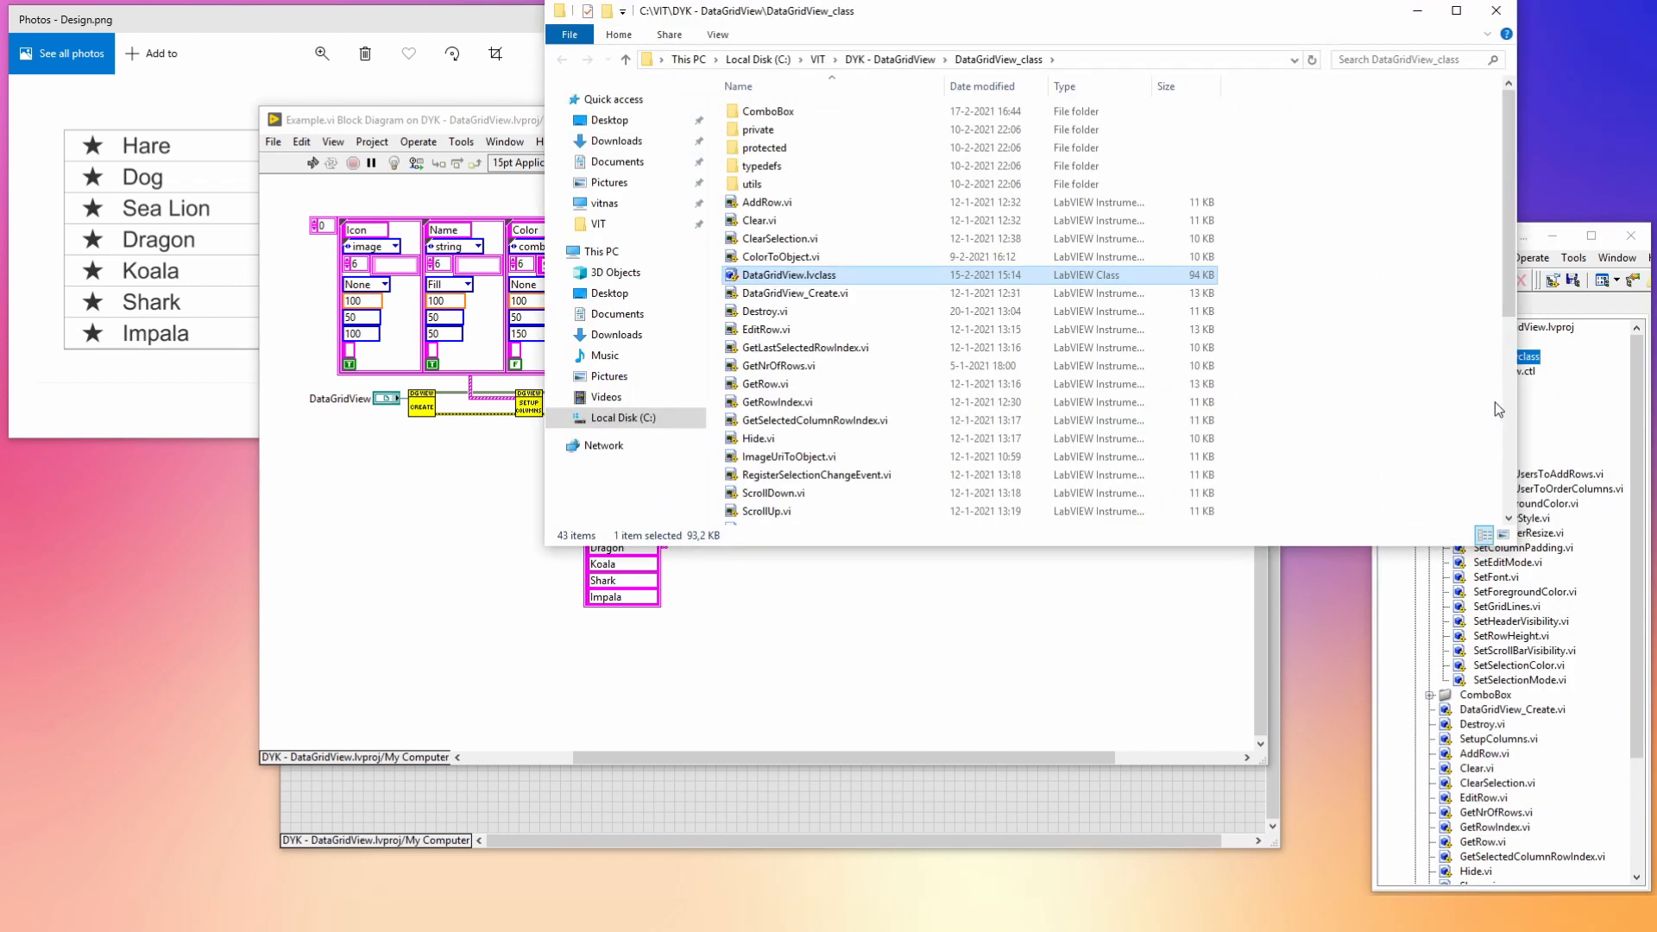
{"action": "left_click", "coordinate": [890, 60]}
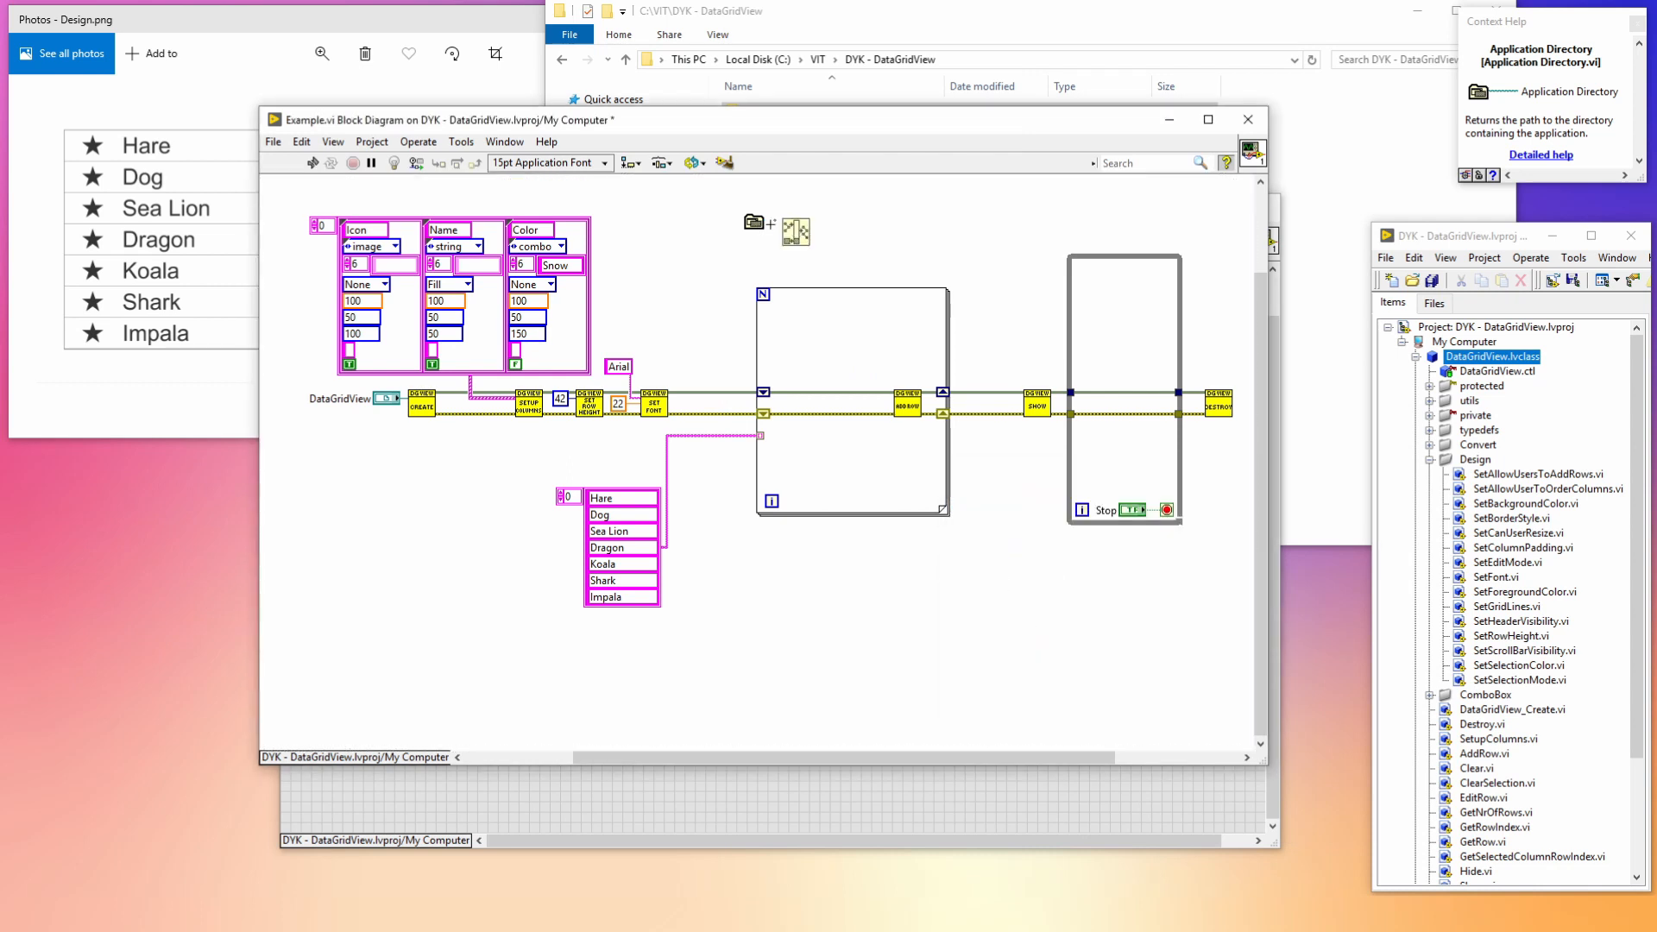
{"action": "right_click", "coordinate": [782, 225]}
{"action": "type", "text": "Star.png"}
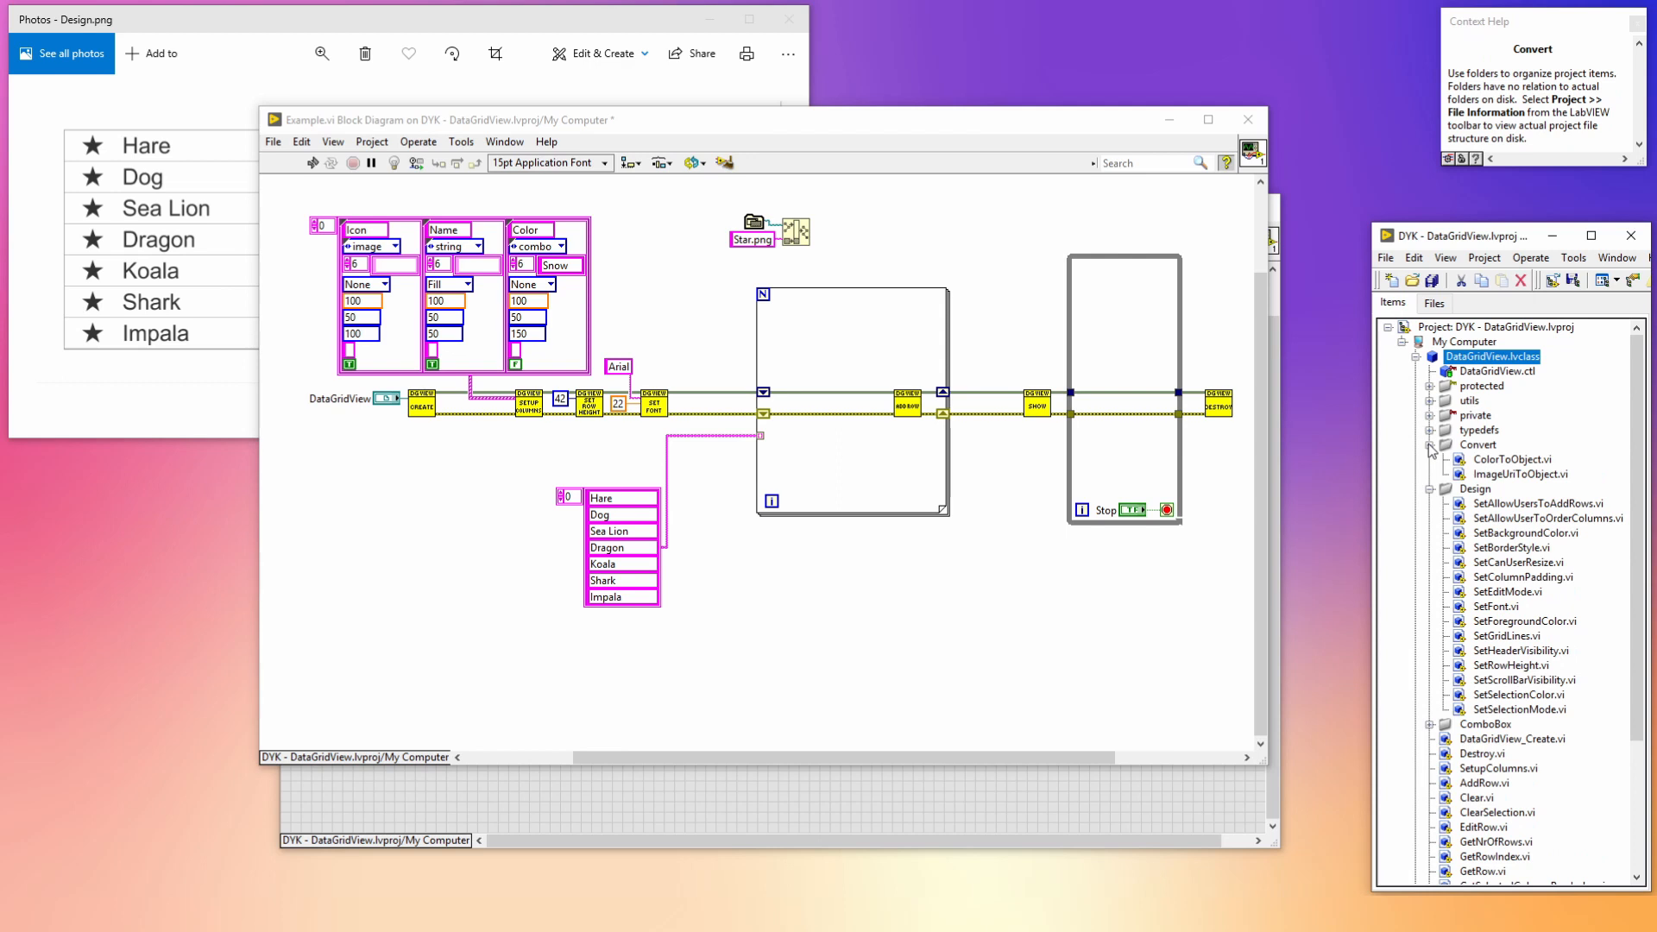
{"action": "left_click", "coordinate": [1519, 475]}
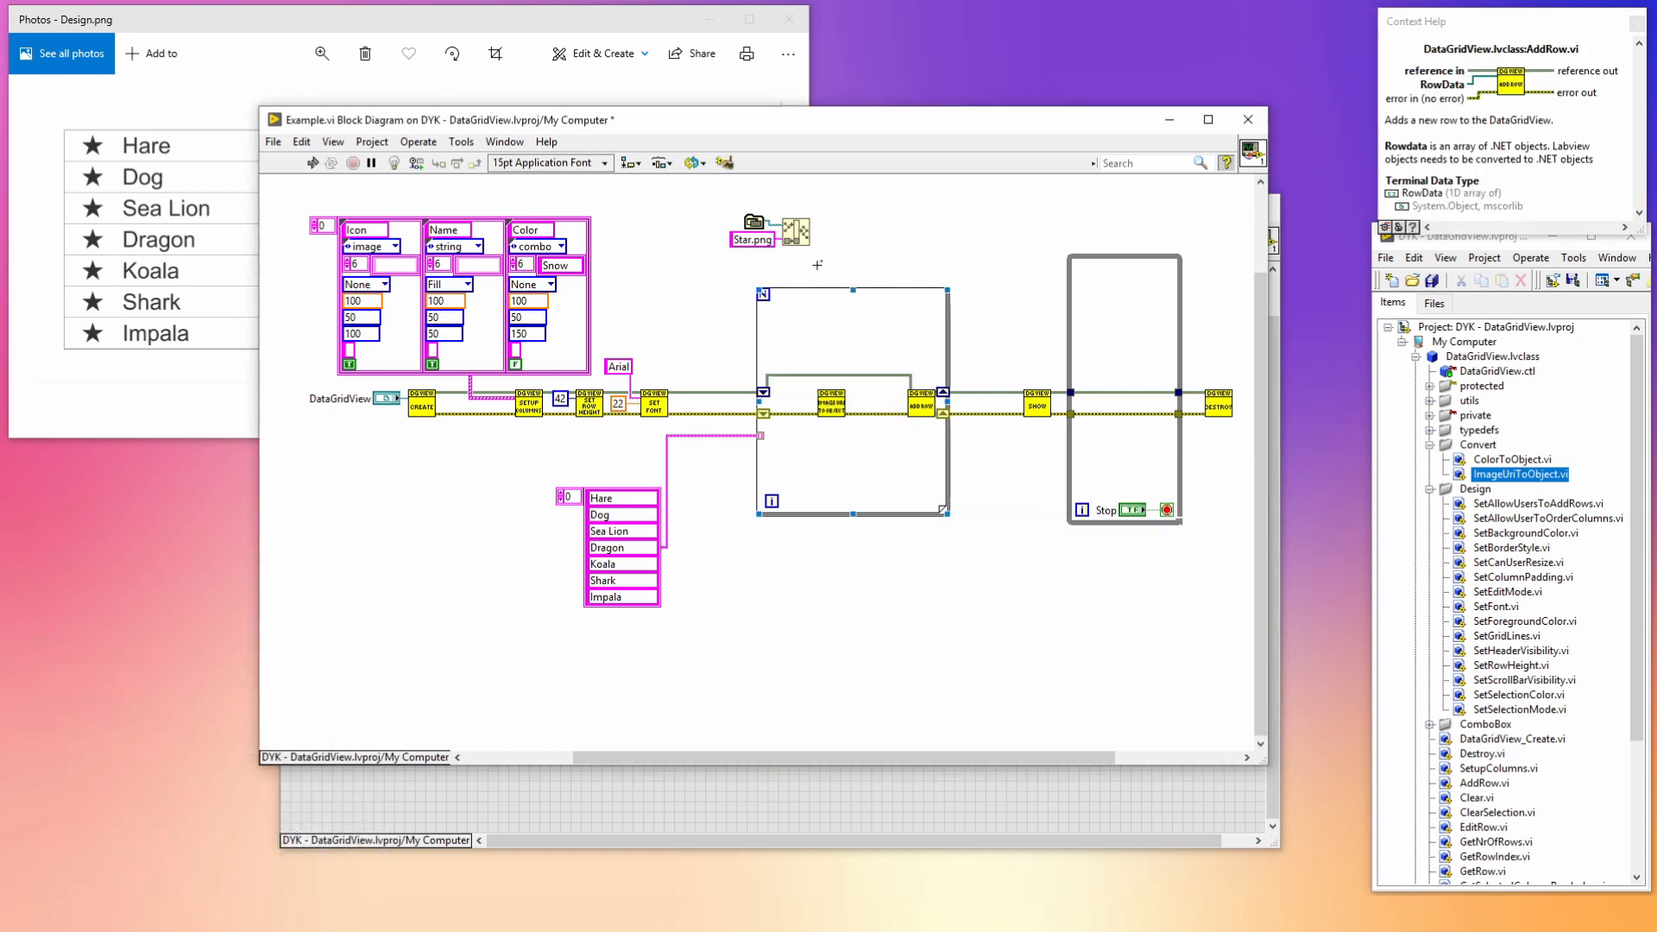
- Build each row array from Star.png, the animal name and a Brown constant via To .NET Object nodes
{"action": "left_click_drag", "start_coordinate": [771, 232], "coordinate": [687, 310]}
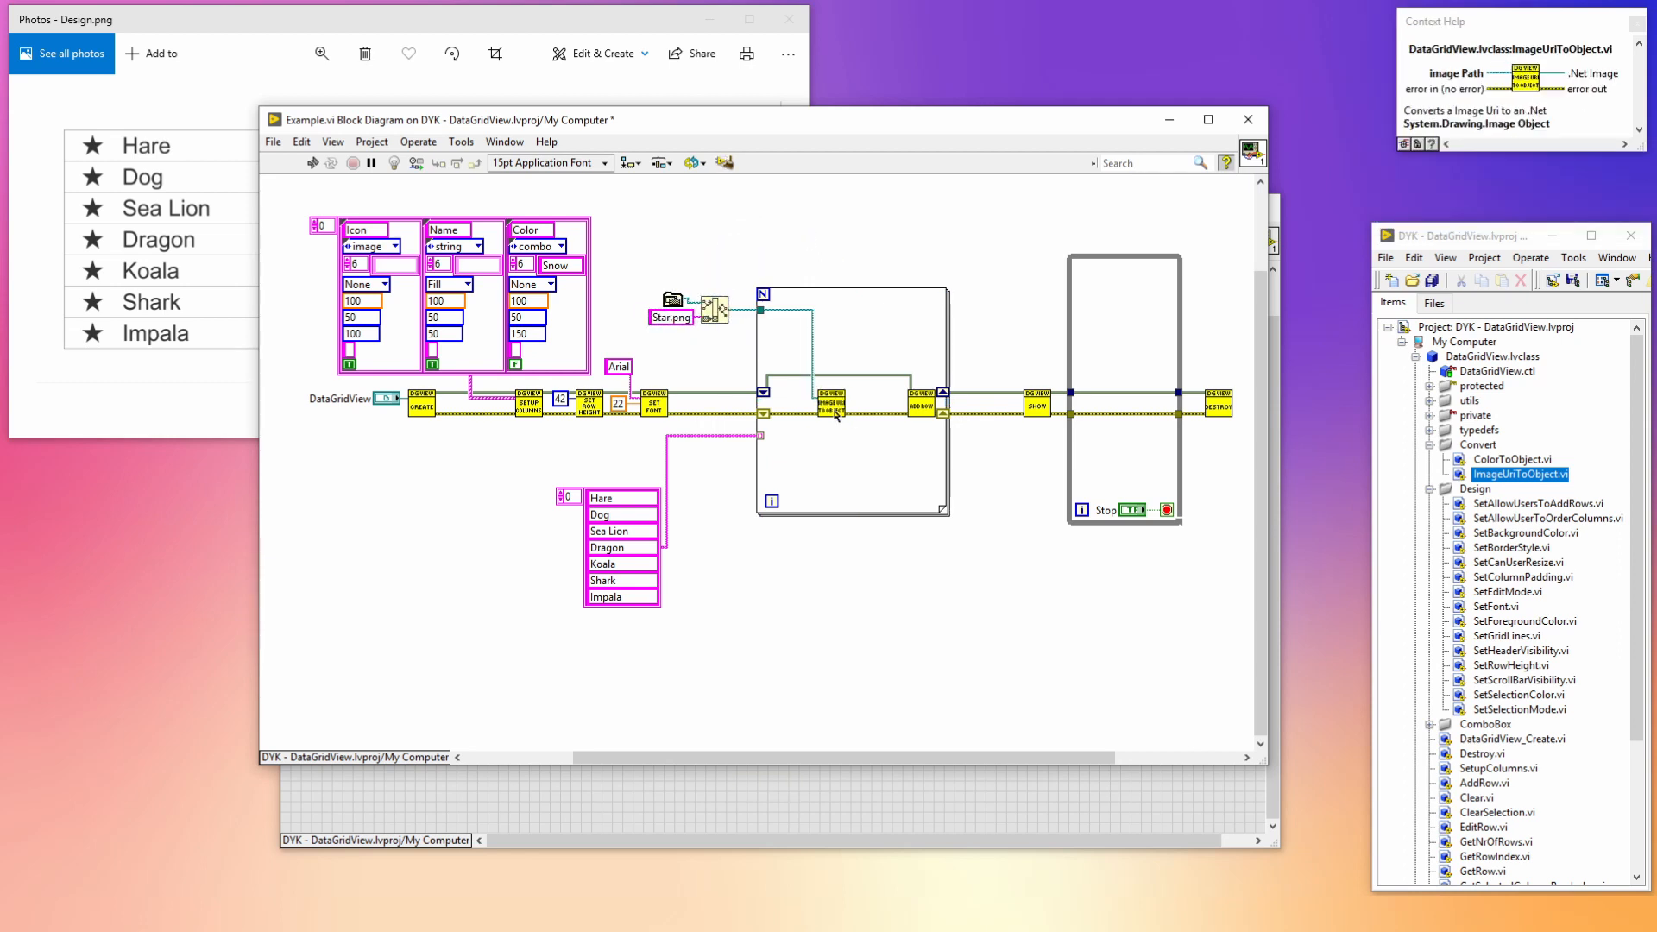
{"action": "key", "text": "ctrl+space"}
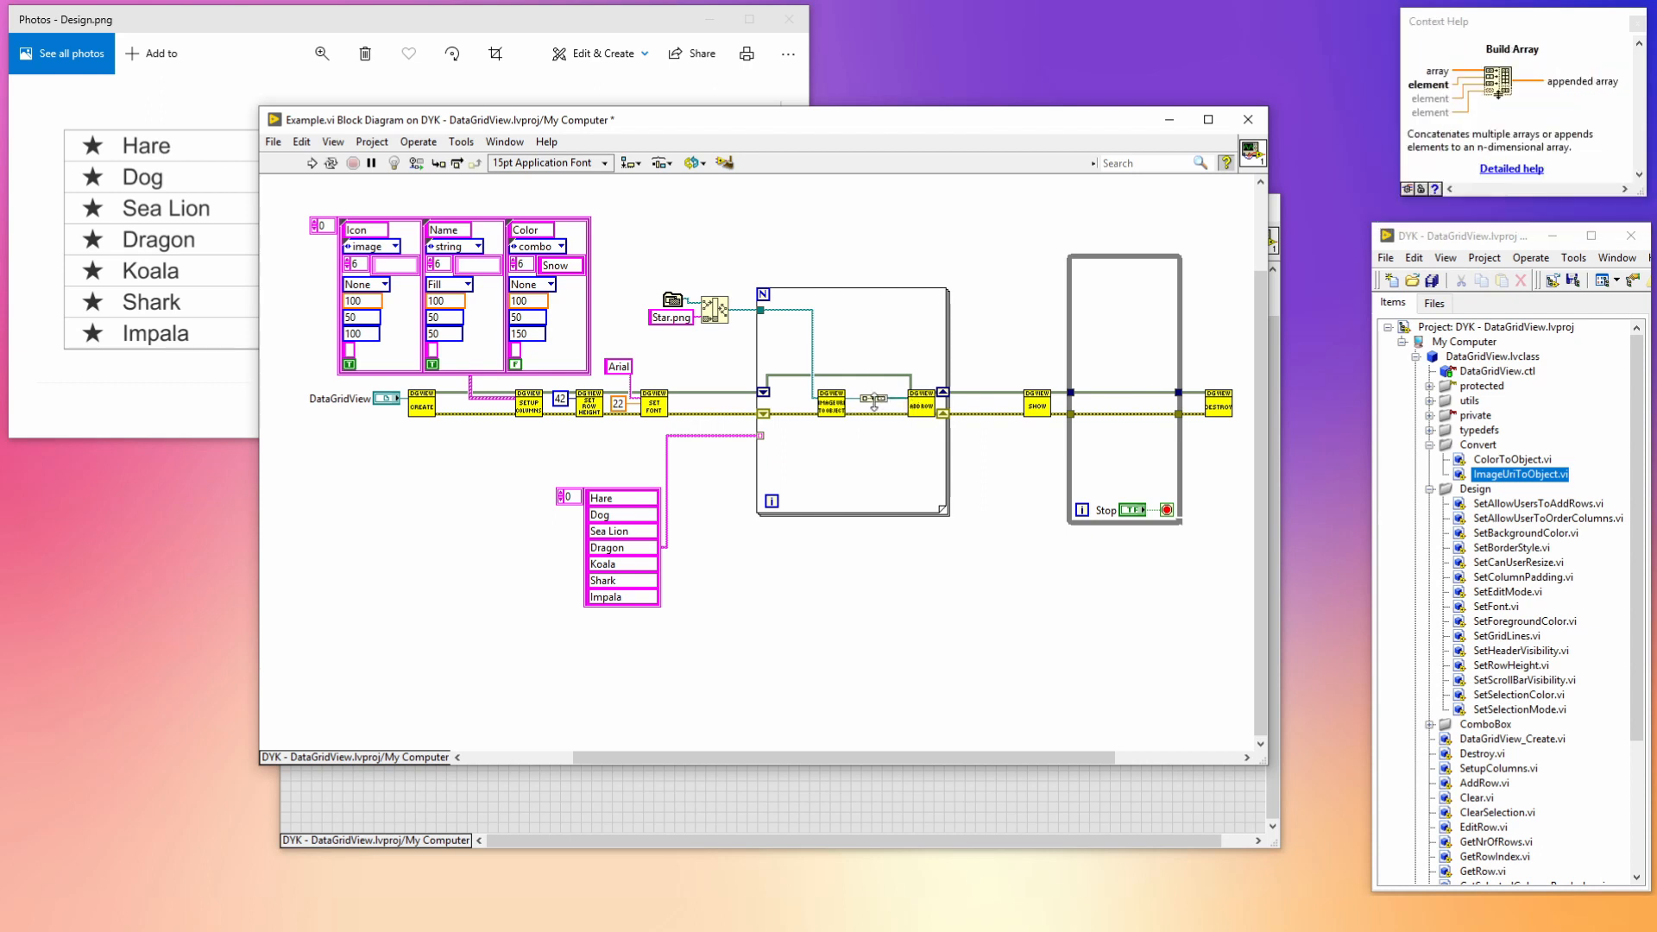
{"action": "mouse_move", "coordinate": [867, 407]}
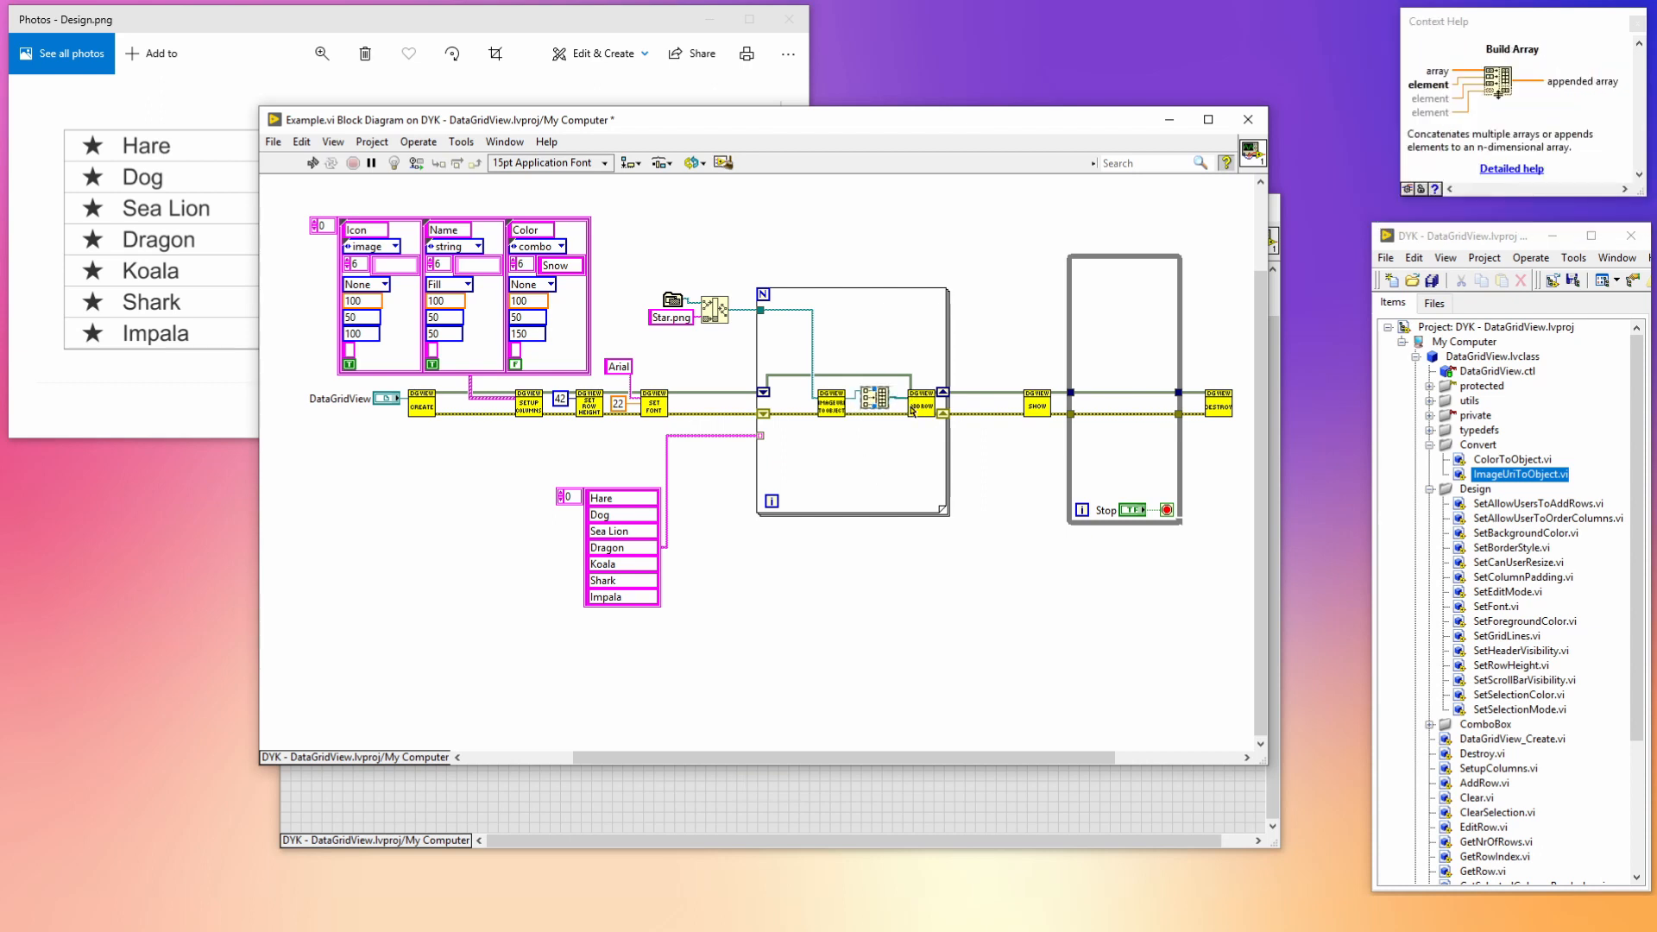
{"action": "key", "text": "ctrl+space"}
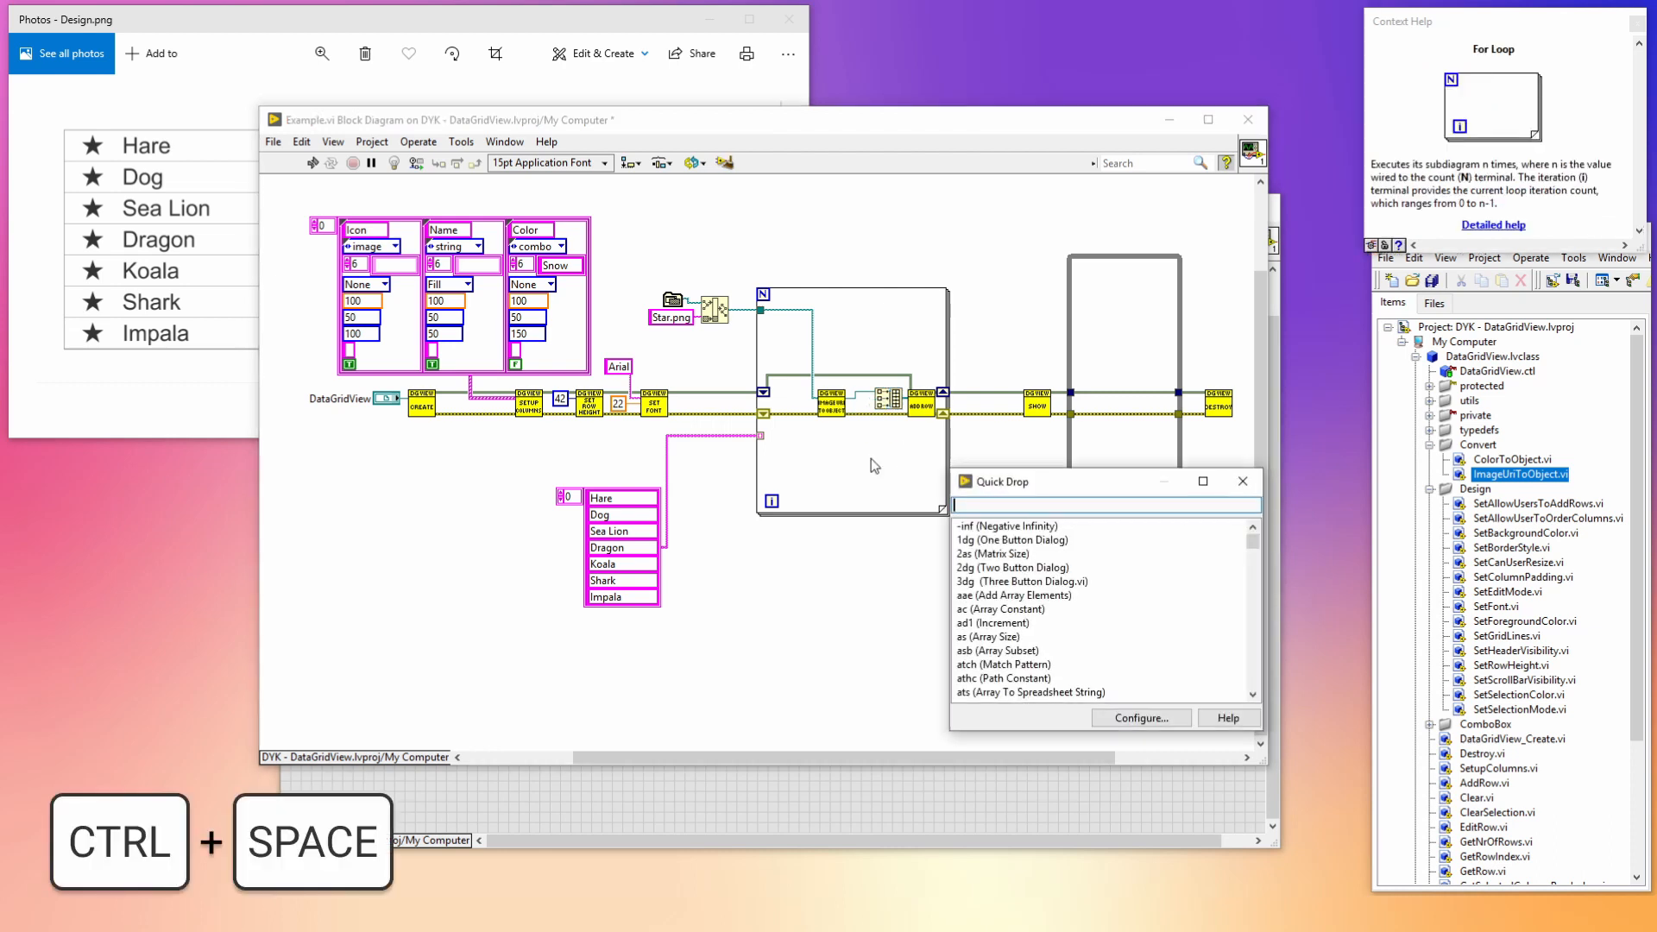
{"action": "type", "text": "to .ne"}
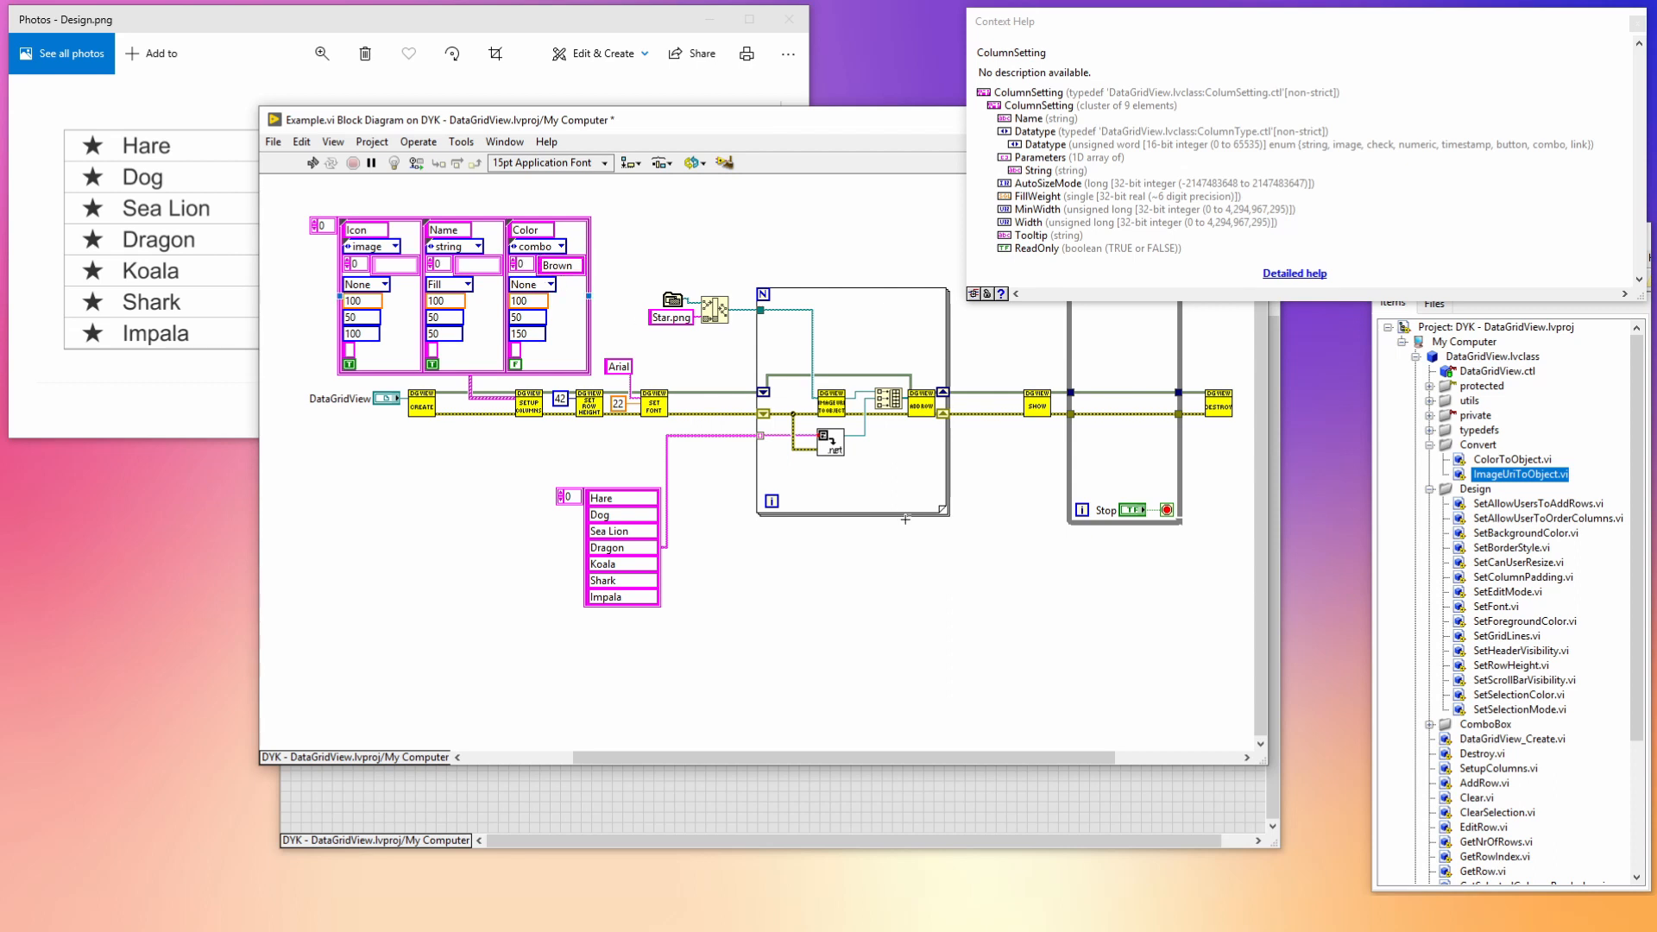
{"action": "key", "text": "ctrl+space"}
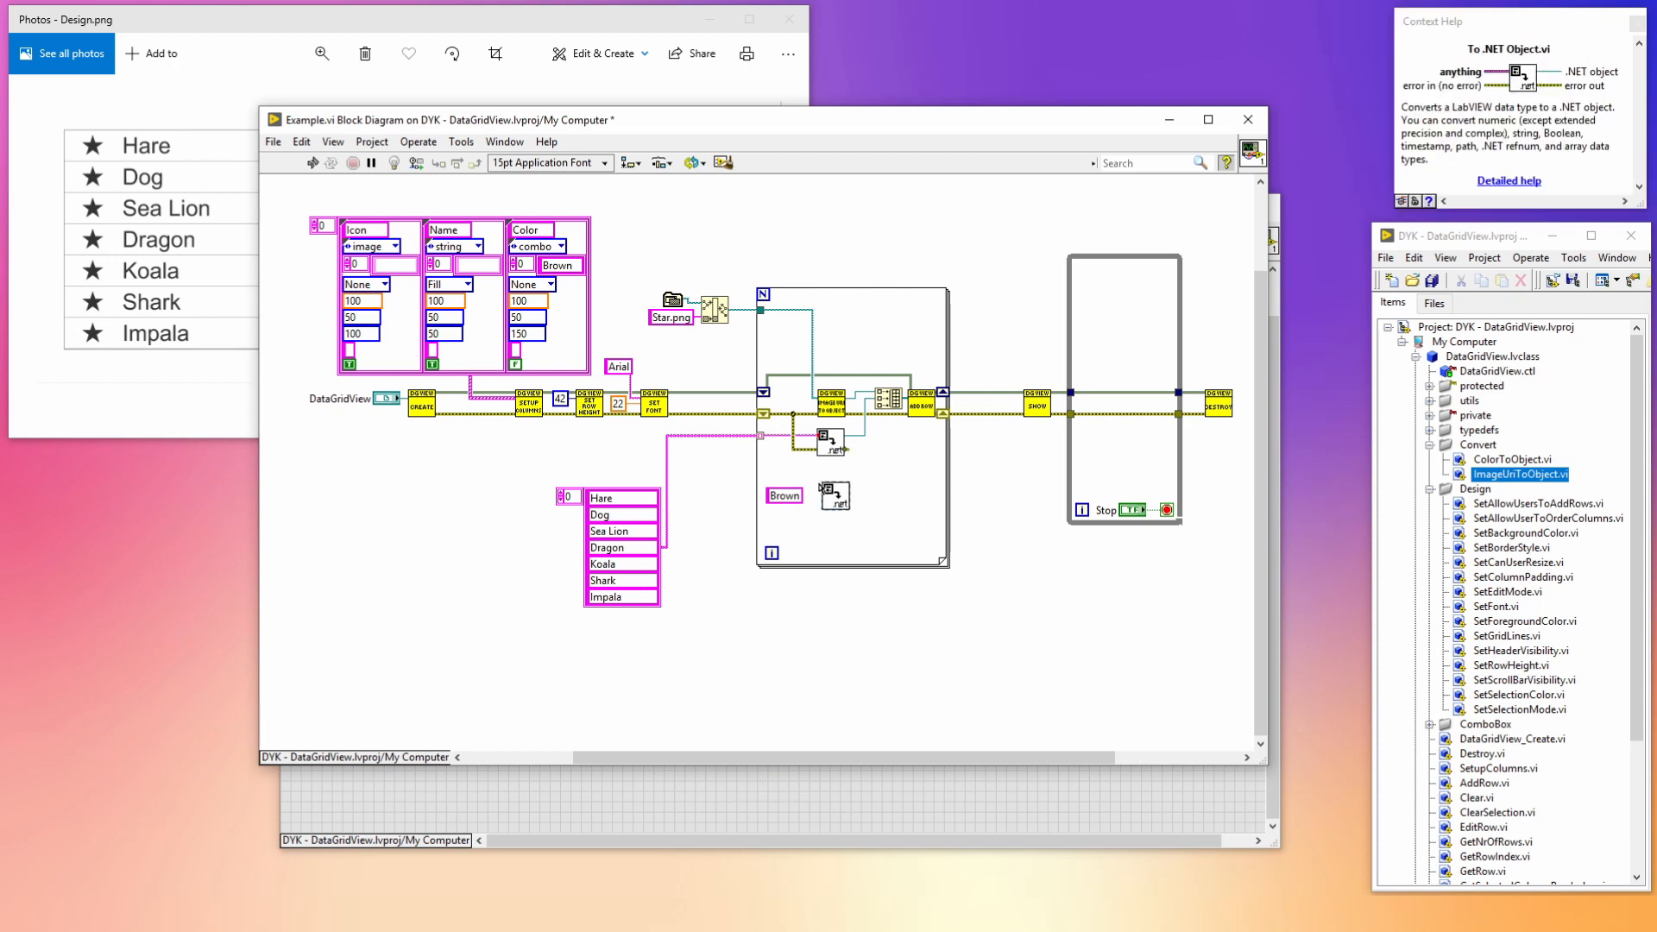
{"action": "mouse_move", "coordinate": [832, 498]}
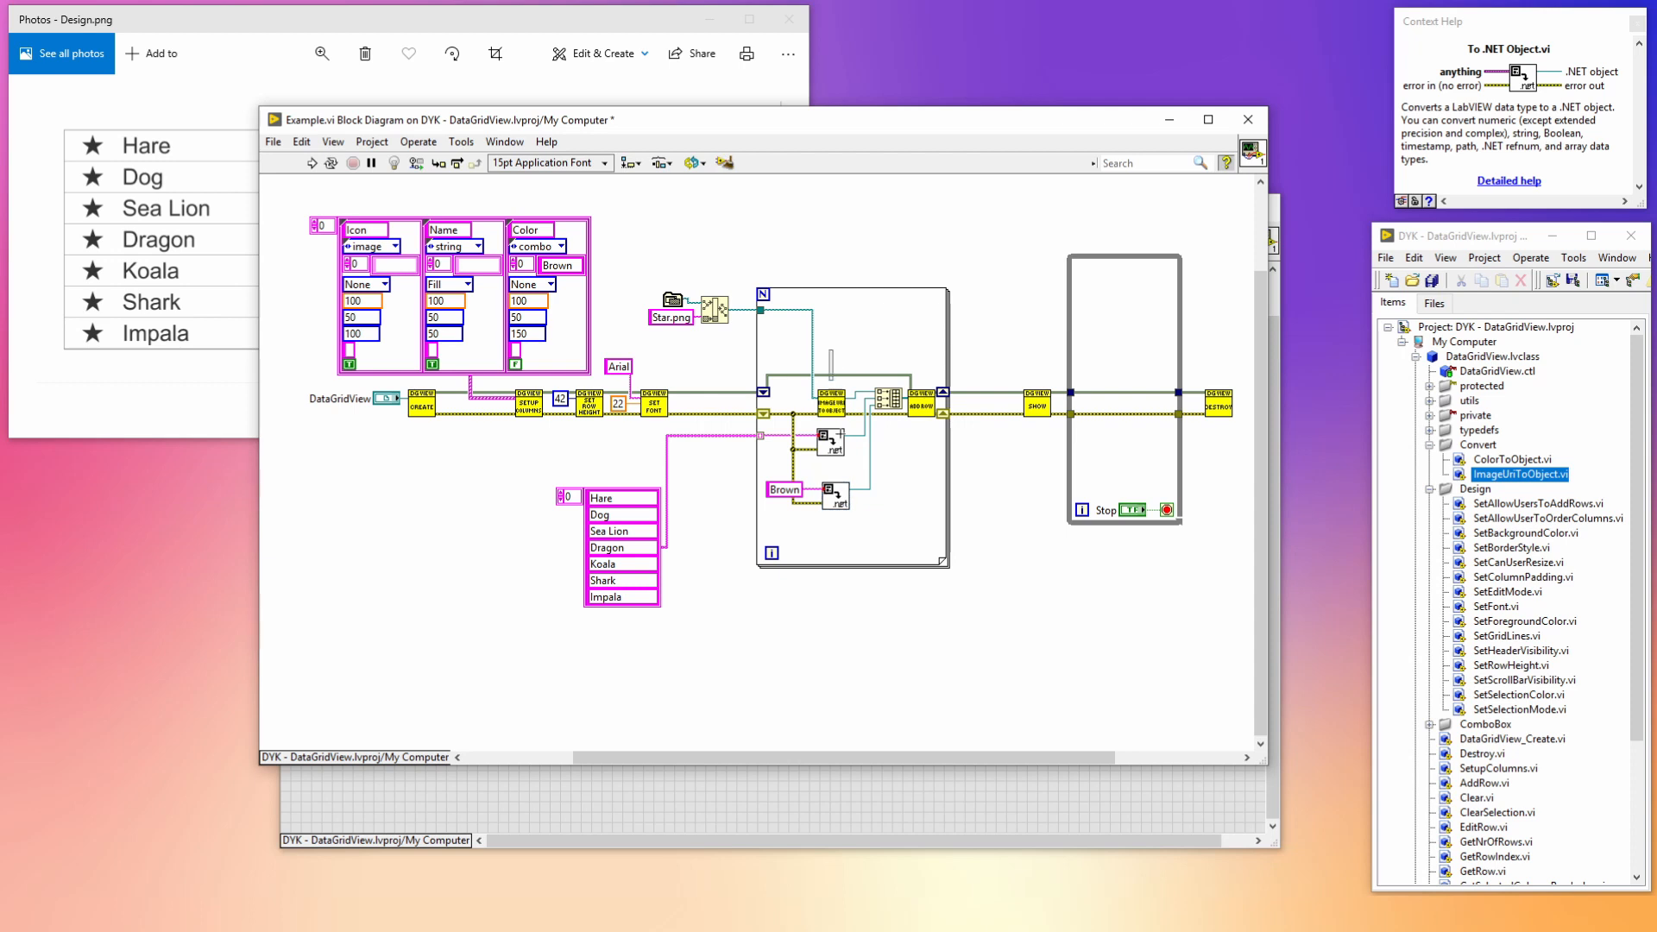
{"action": "left_click", "coordinate": [630, 164]}
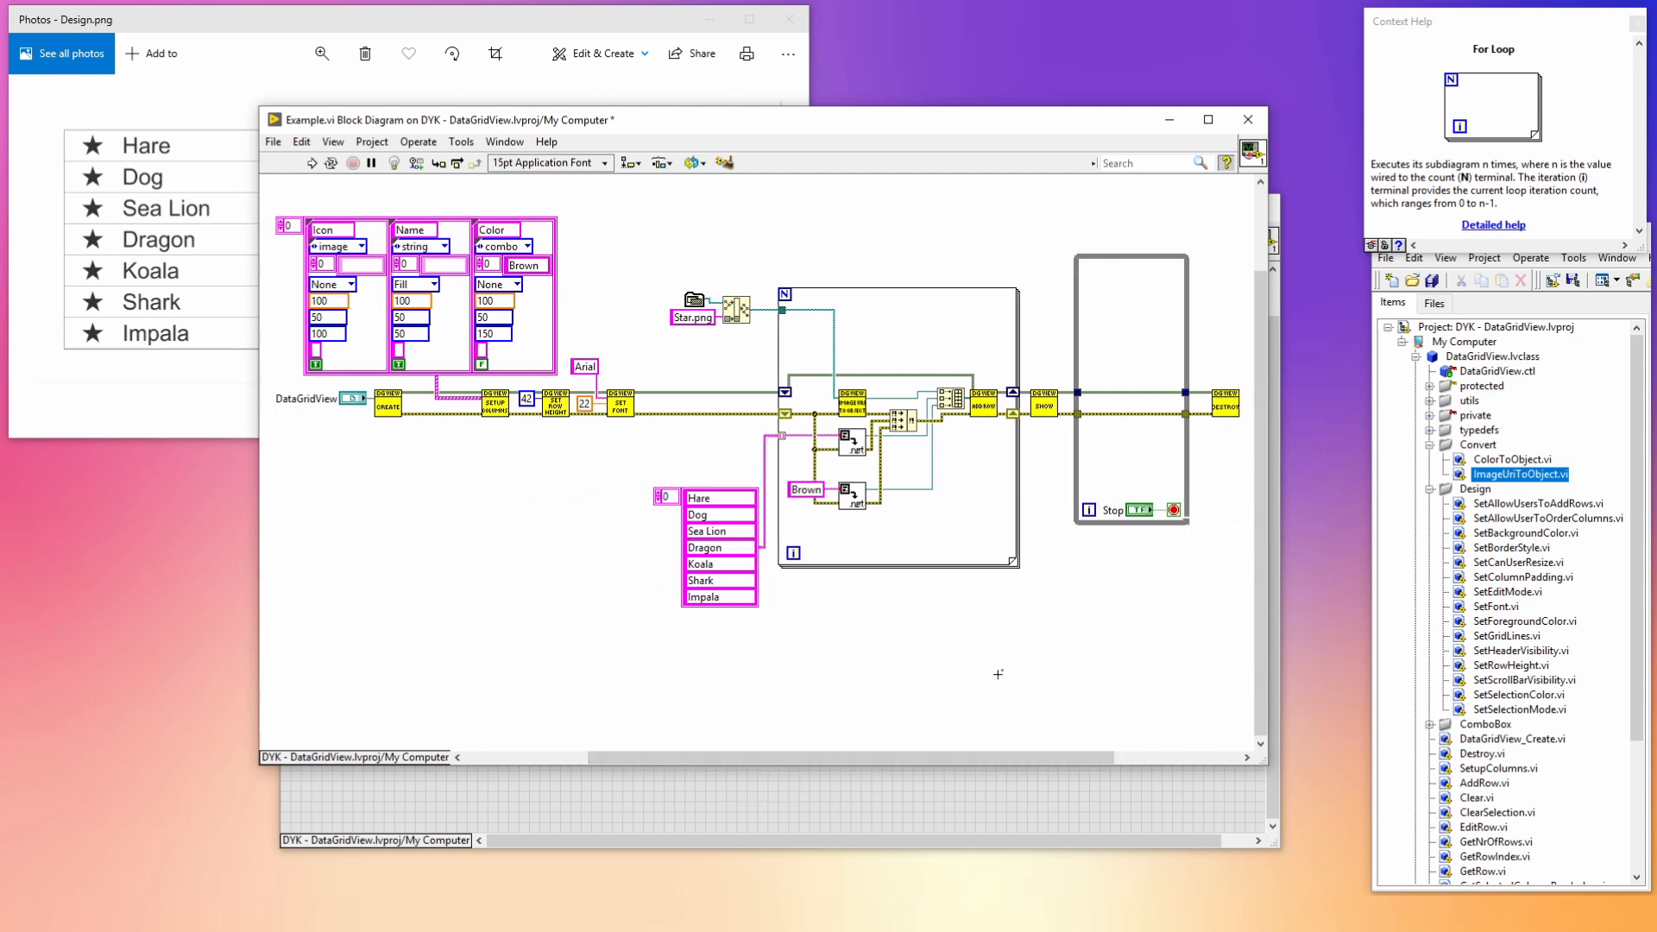
- Run Example.vi to check star icons, animal names and Brown combos, then return to the diagram
{"action": "key", "text": "ctrl+r"}
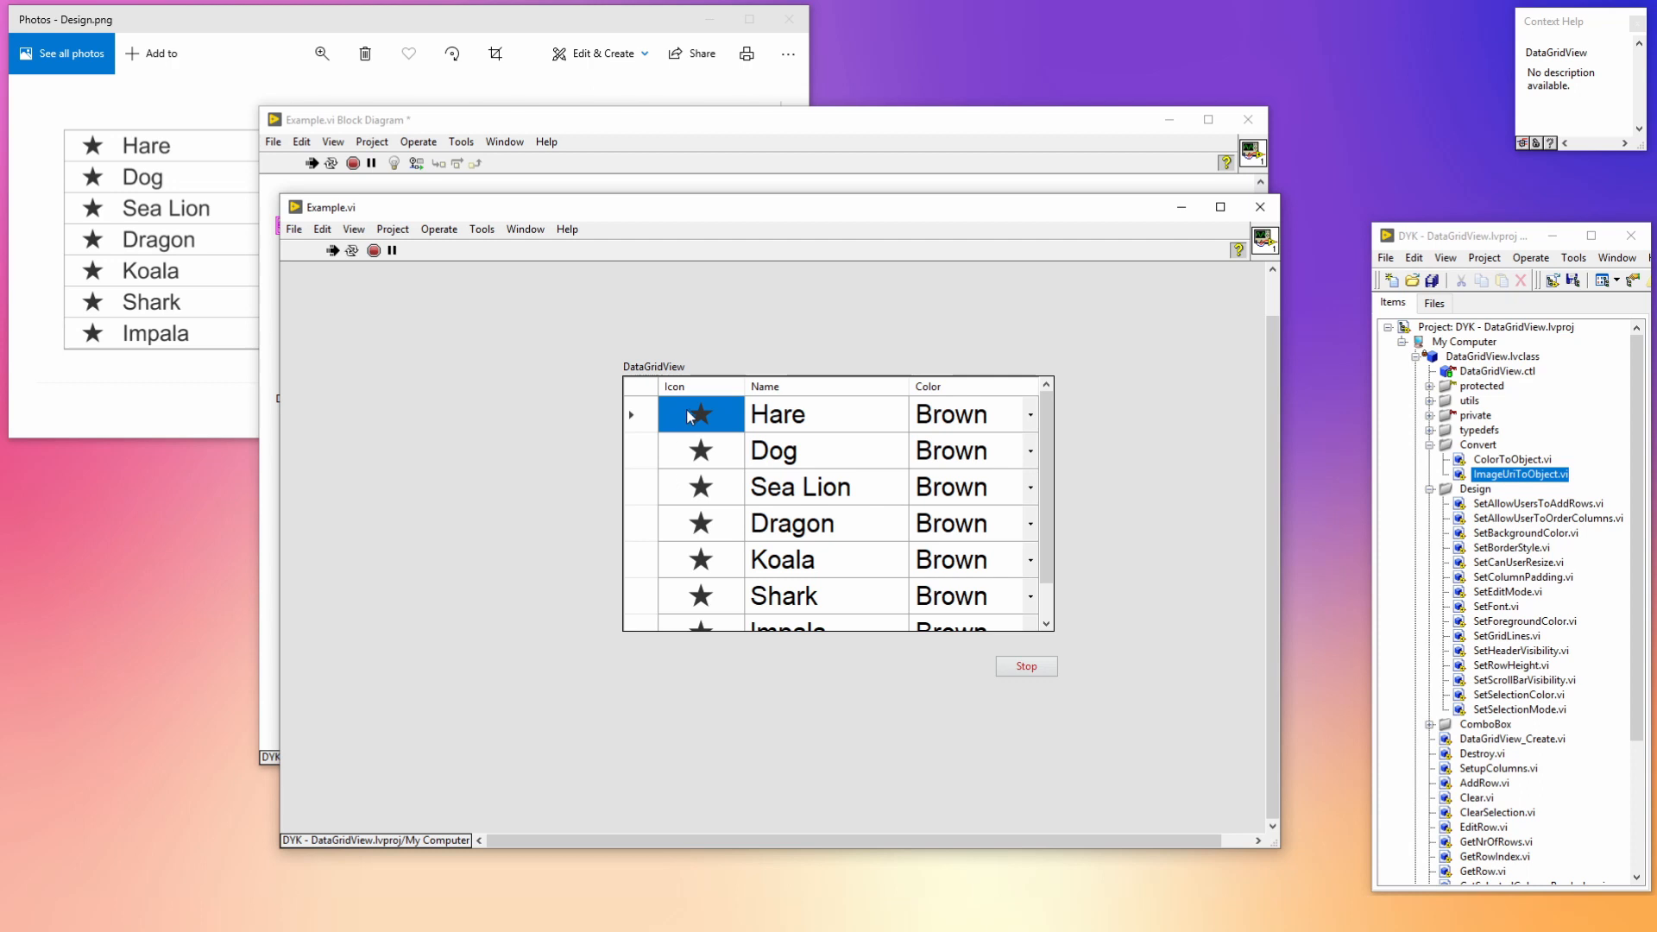
{"action": "mouse_move", "coordinate": [719, 419]}
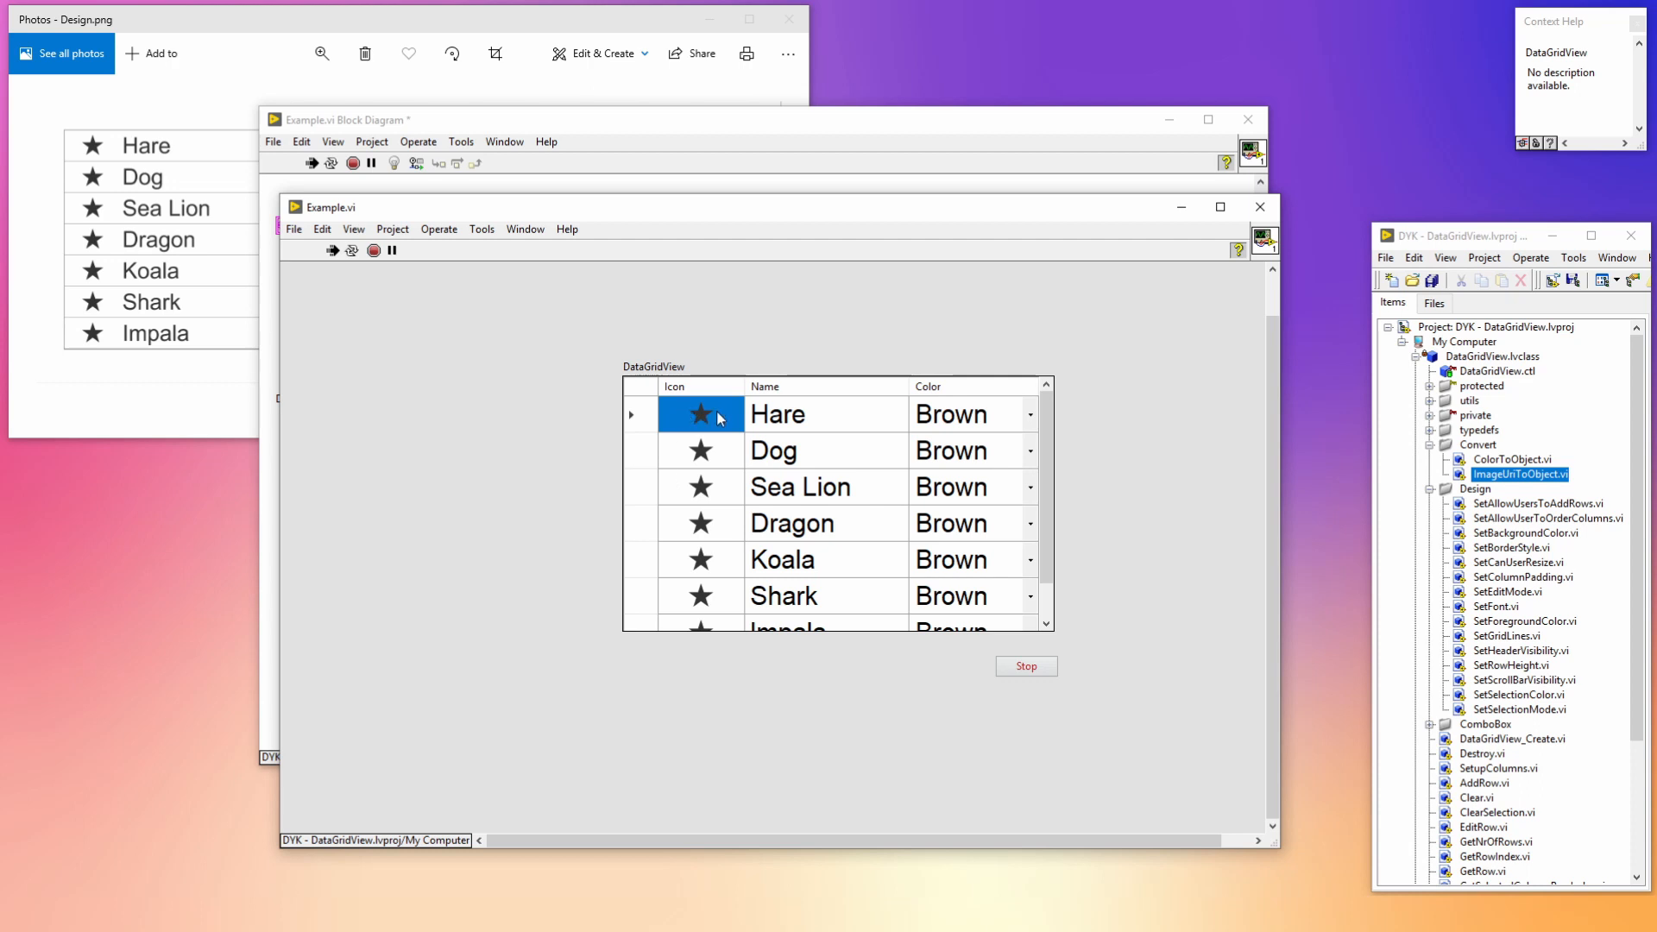
{"action": "mouse_move", "coordinate": [999, 419]}
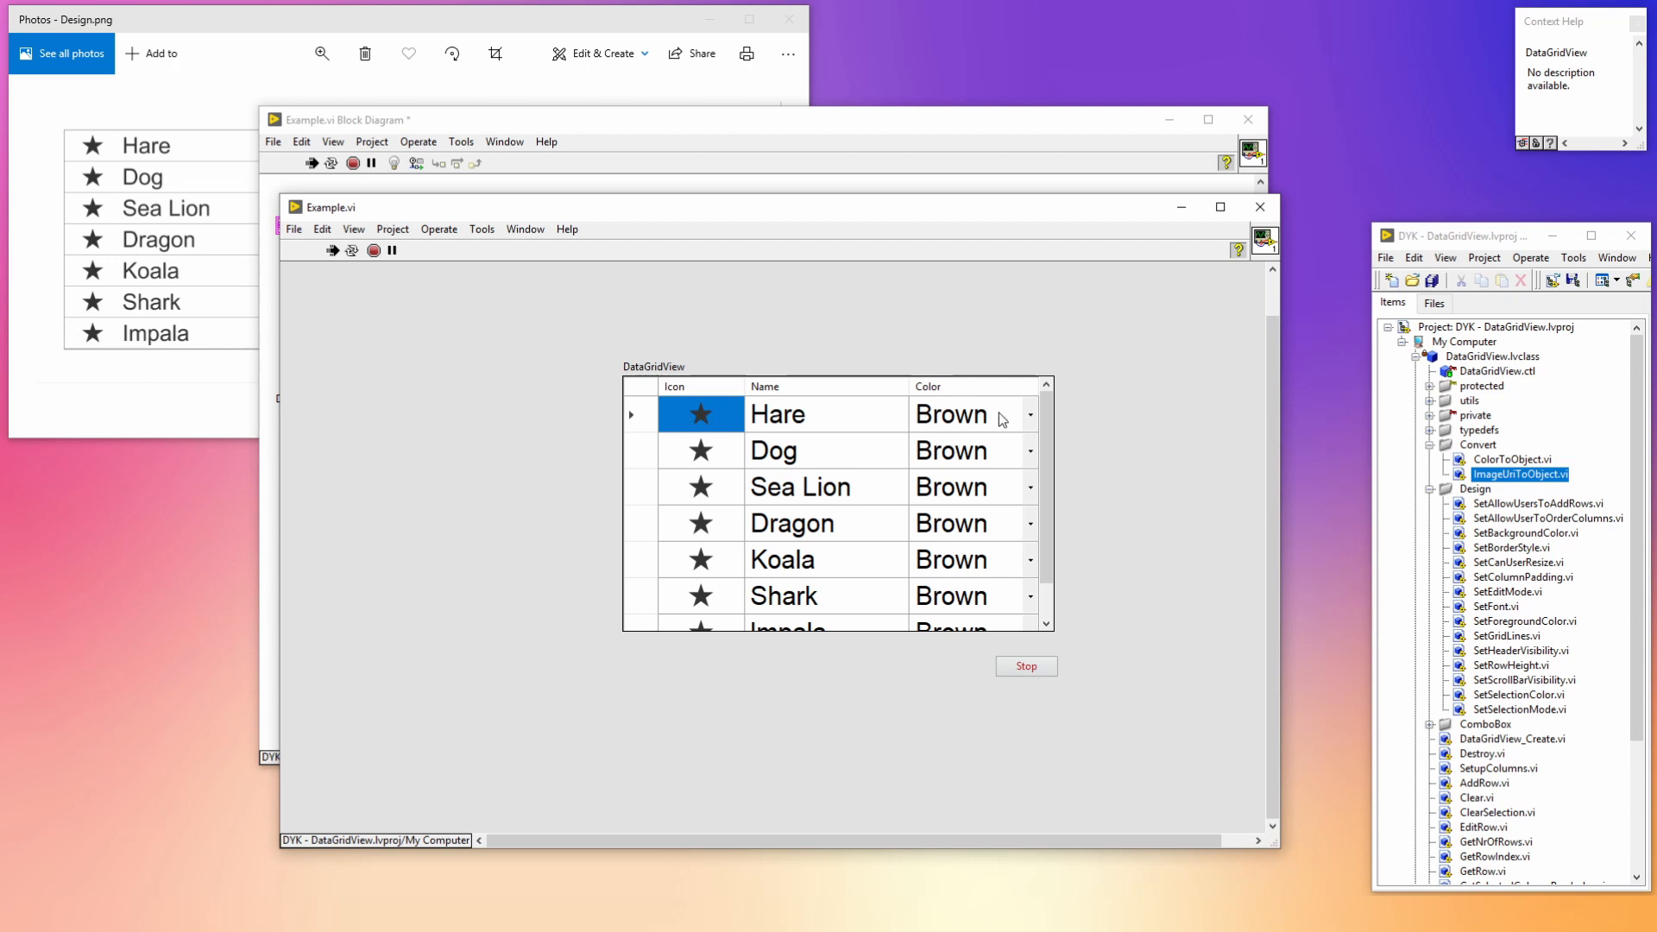
{"action": "mouse_move", "coordinate": [884, 399]}
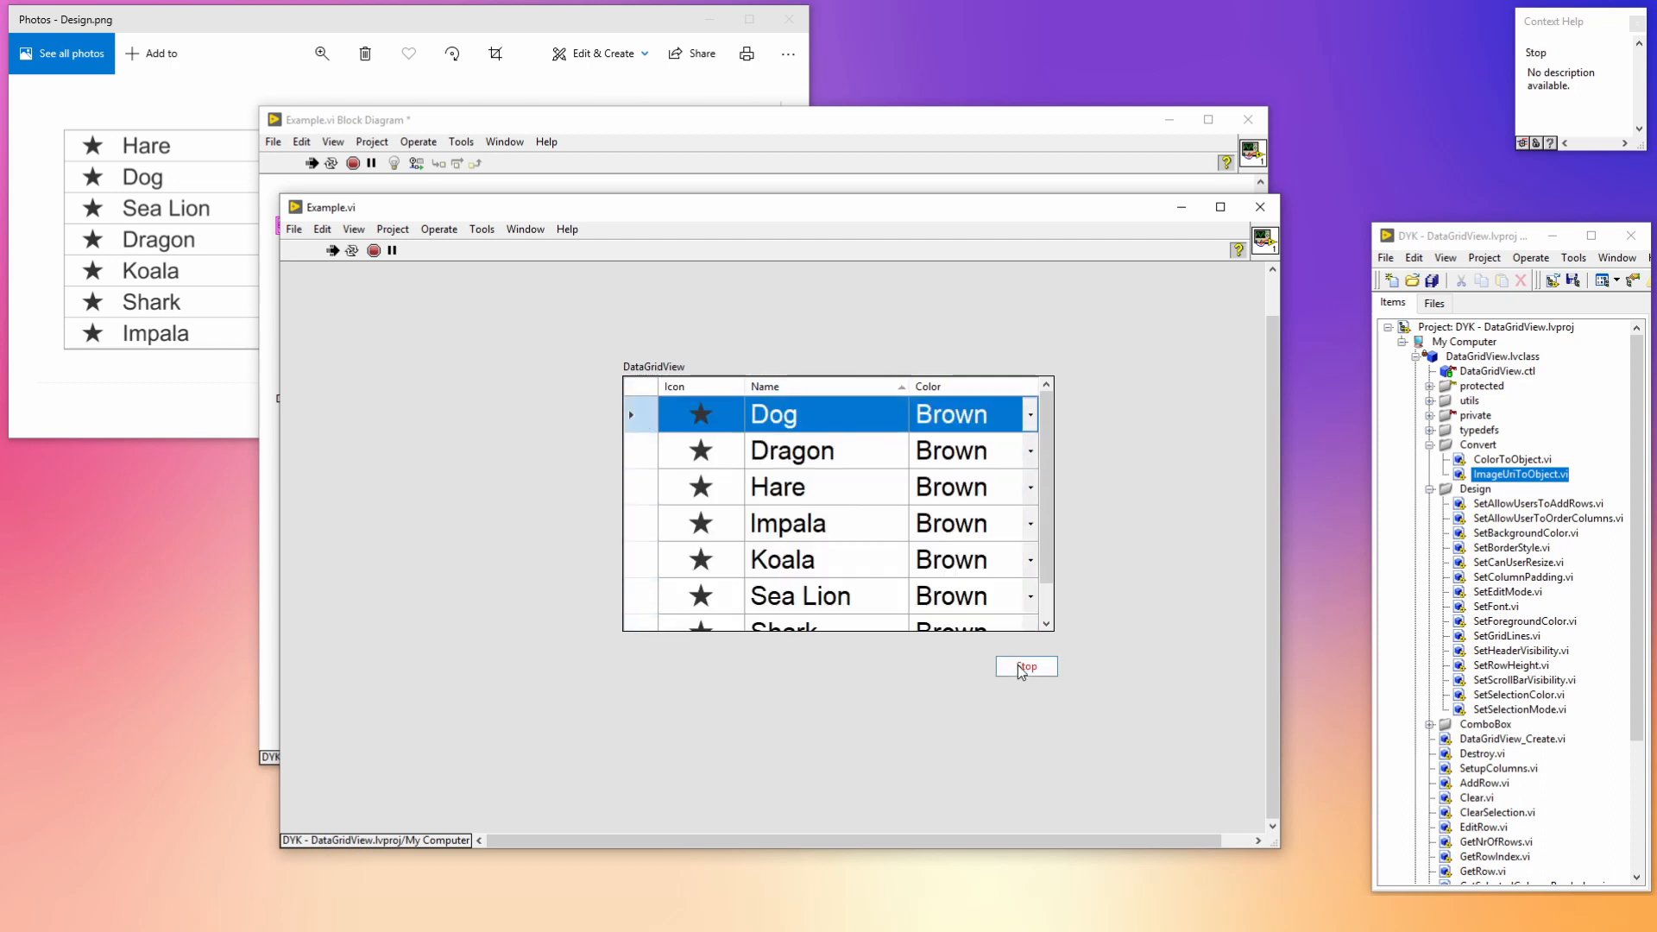
{"action": "key", "text": "ctrl+e"}
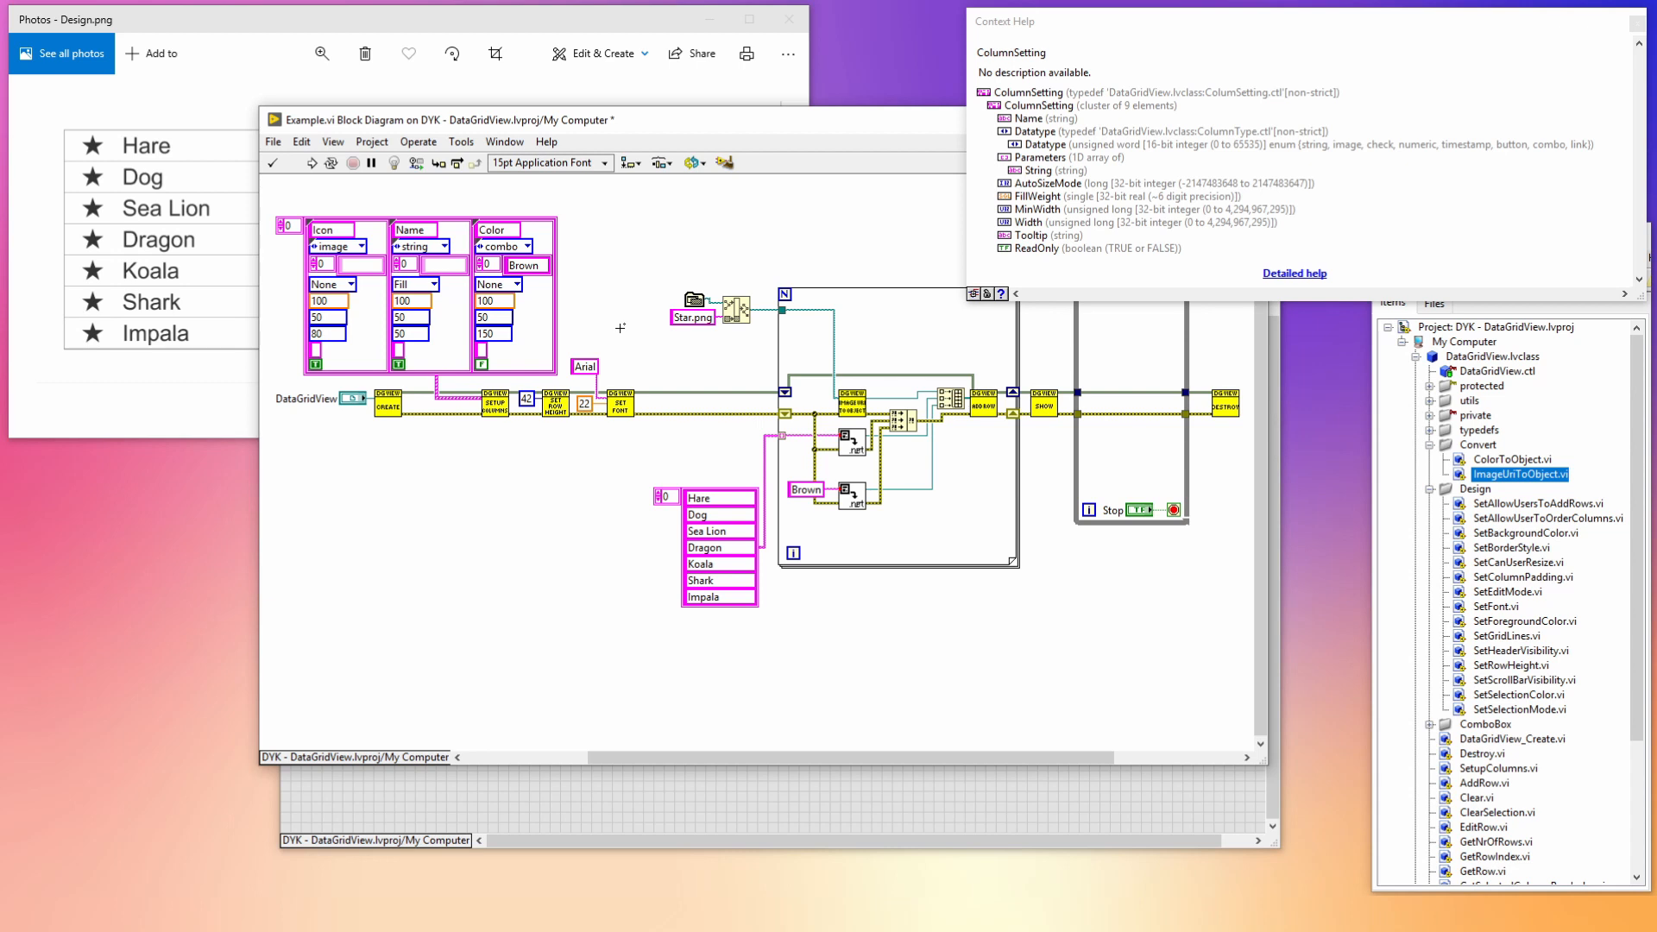
- Add SetHeaderVisibility (False) and SetScrollBarVisibility (None) with constants to the grid chain
{"action": "left_click", "coordinate": [1520, 650]}
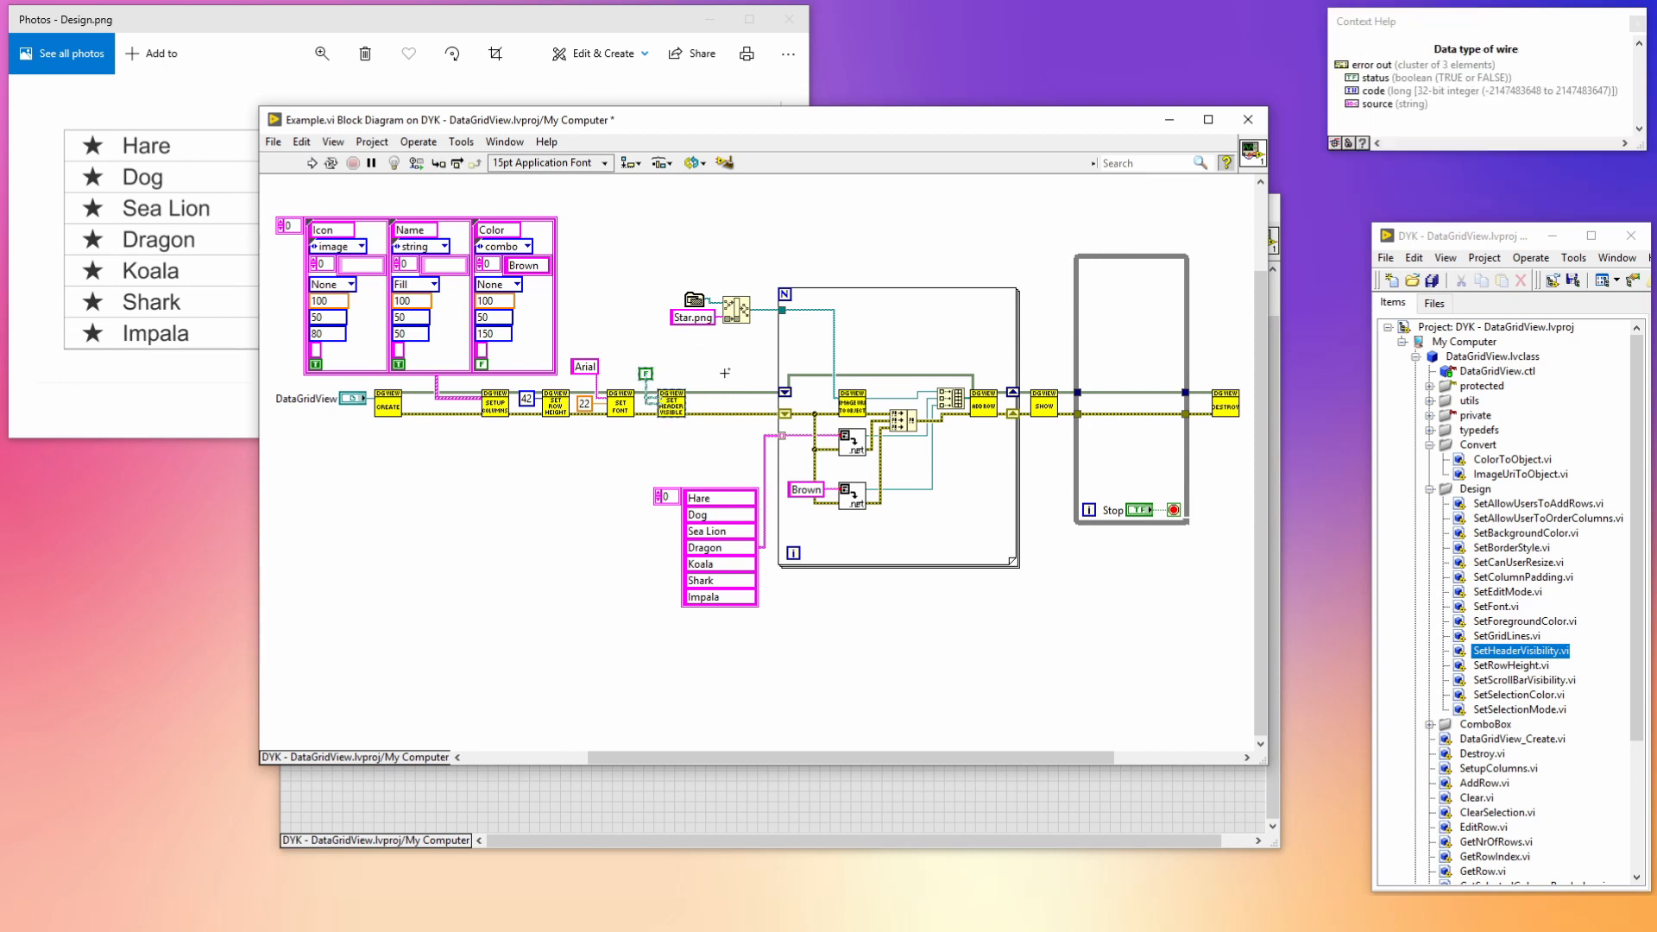
{"action": "left_click", "coordinate": [1520, 679]}
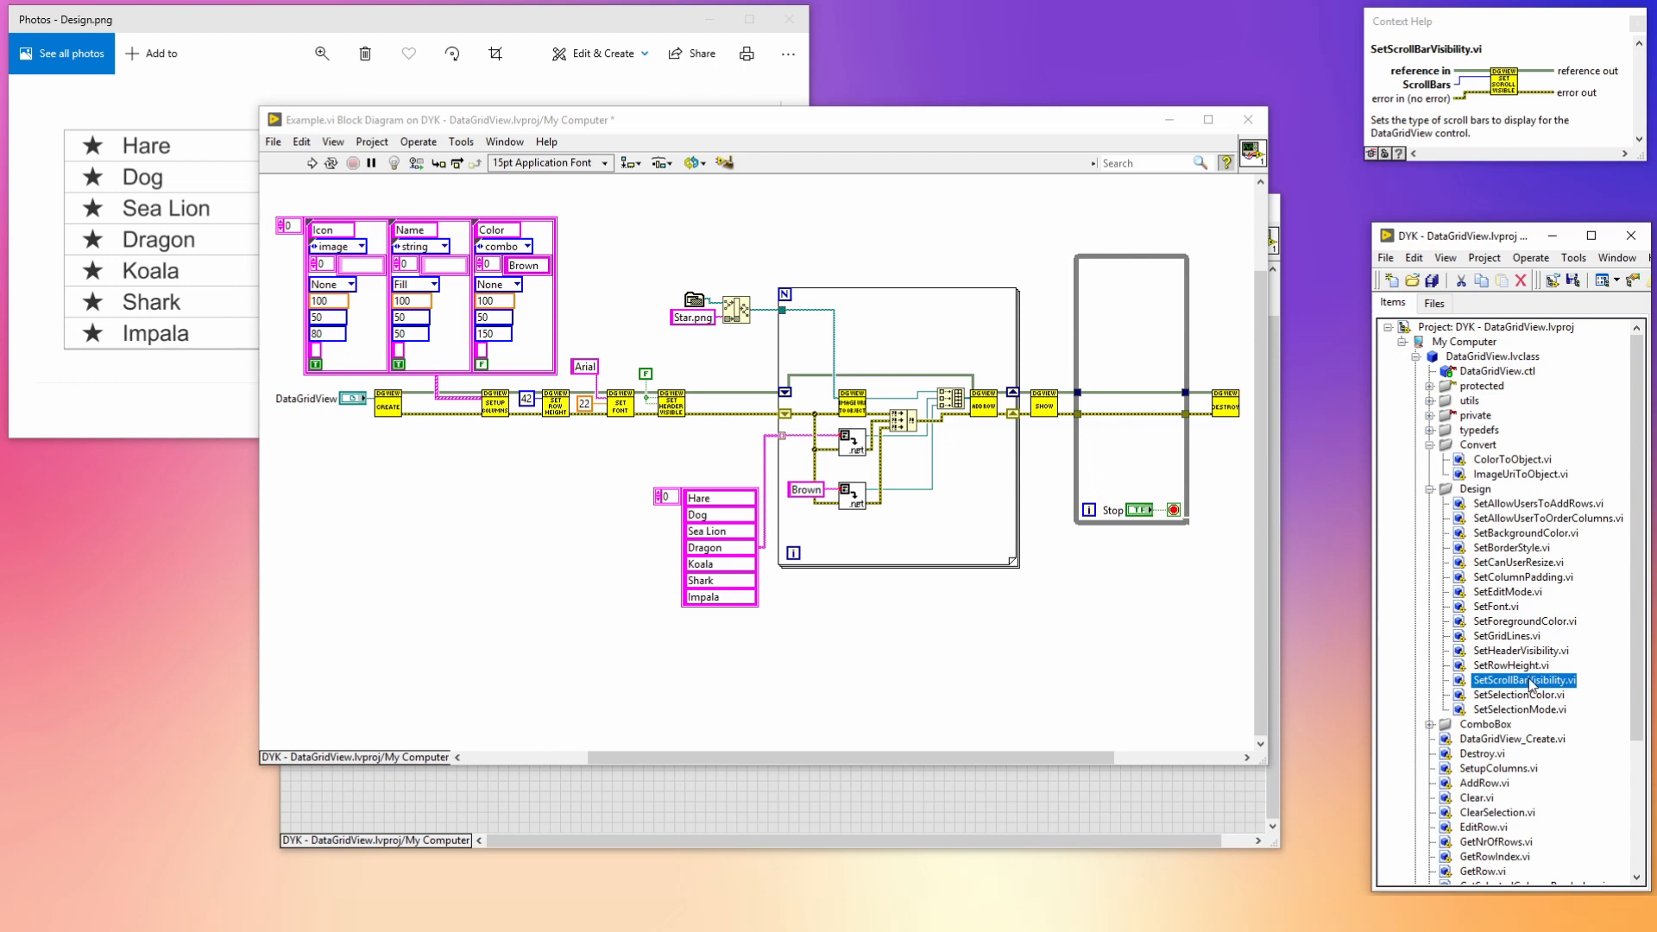
{"action": "key", "text": "ctrl+space"}
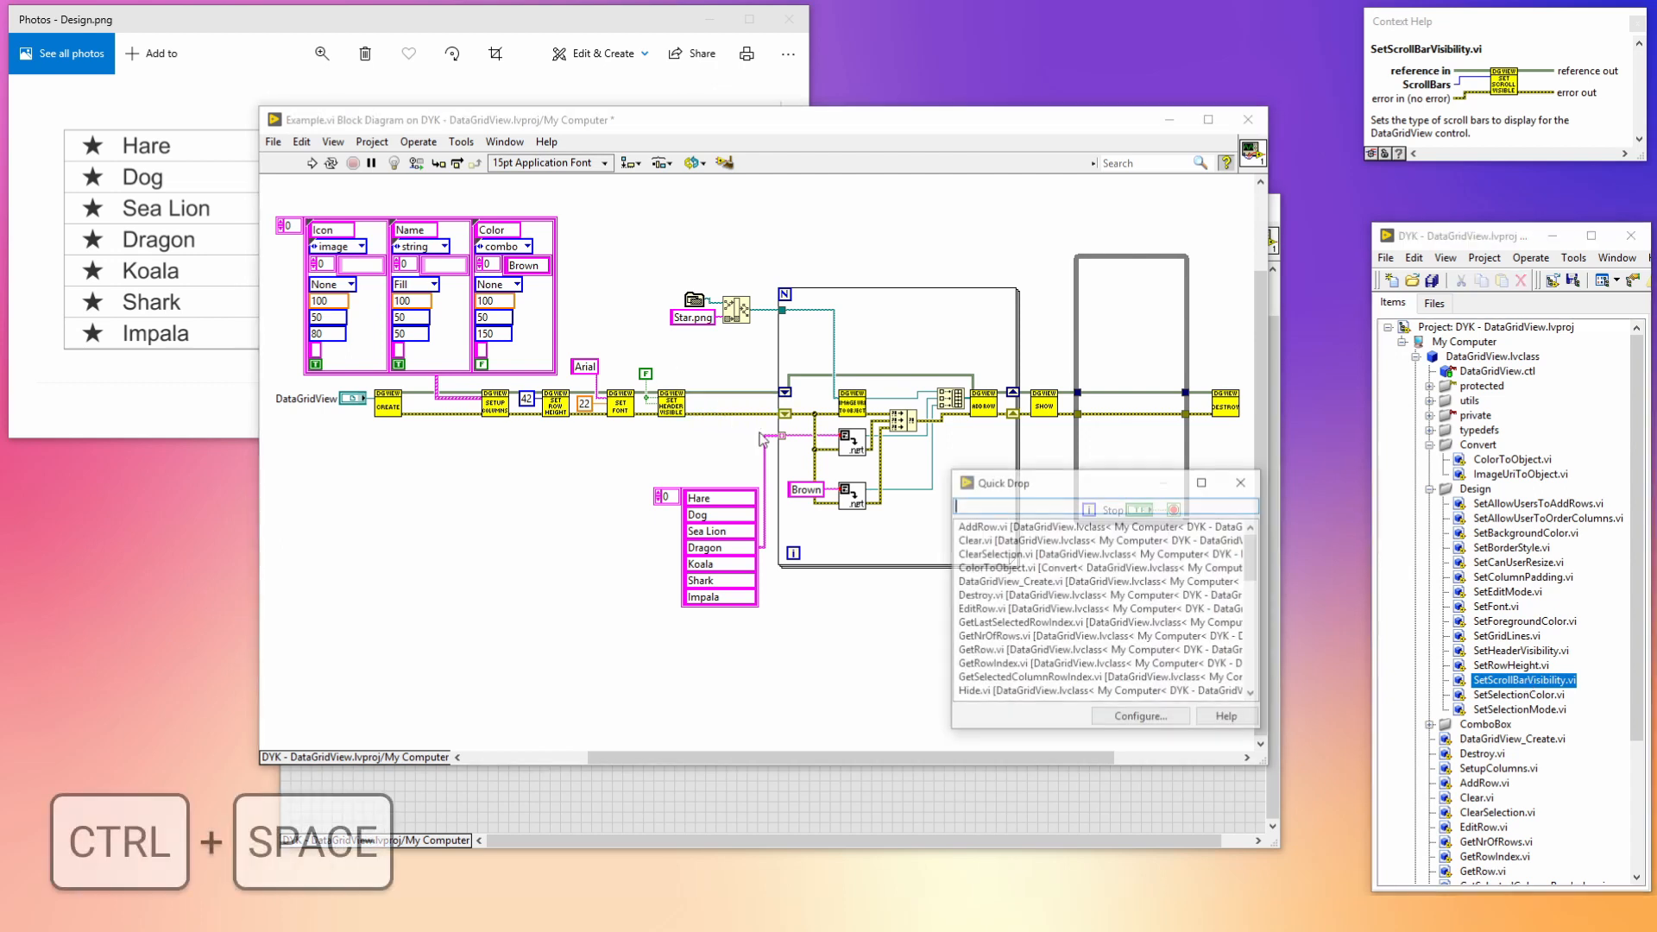
{"action": "type", "text": "scrol"}
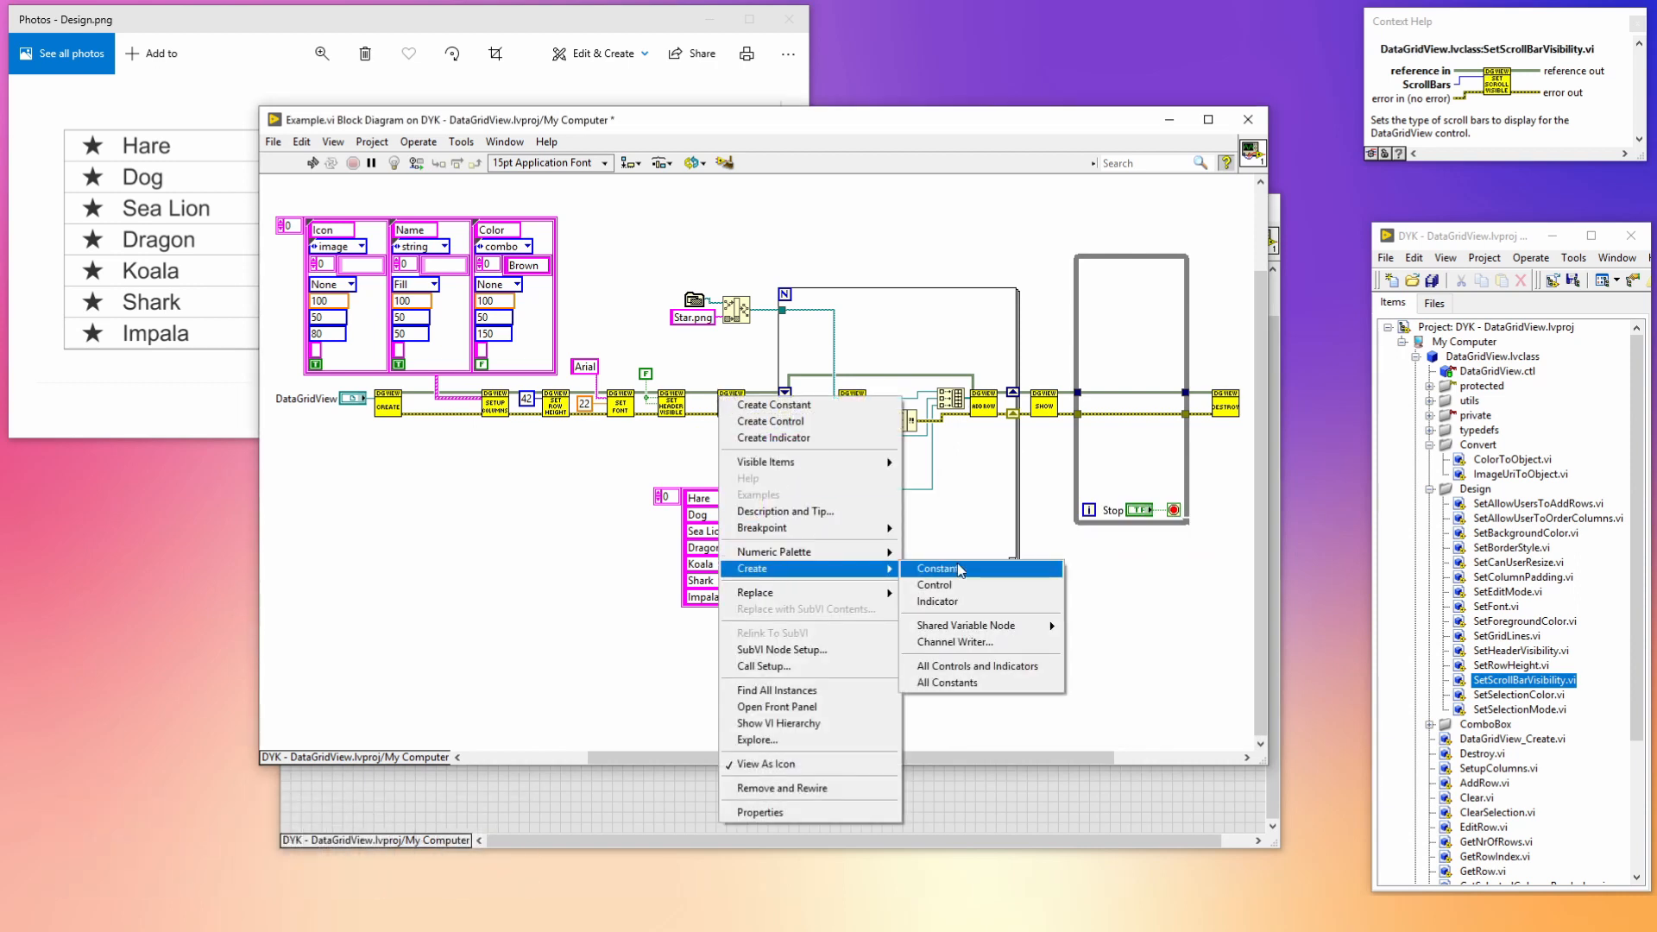
{"action": "left_click", "coordinate": [937, 569]}
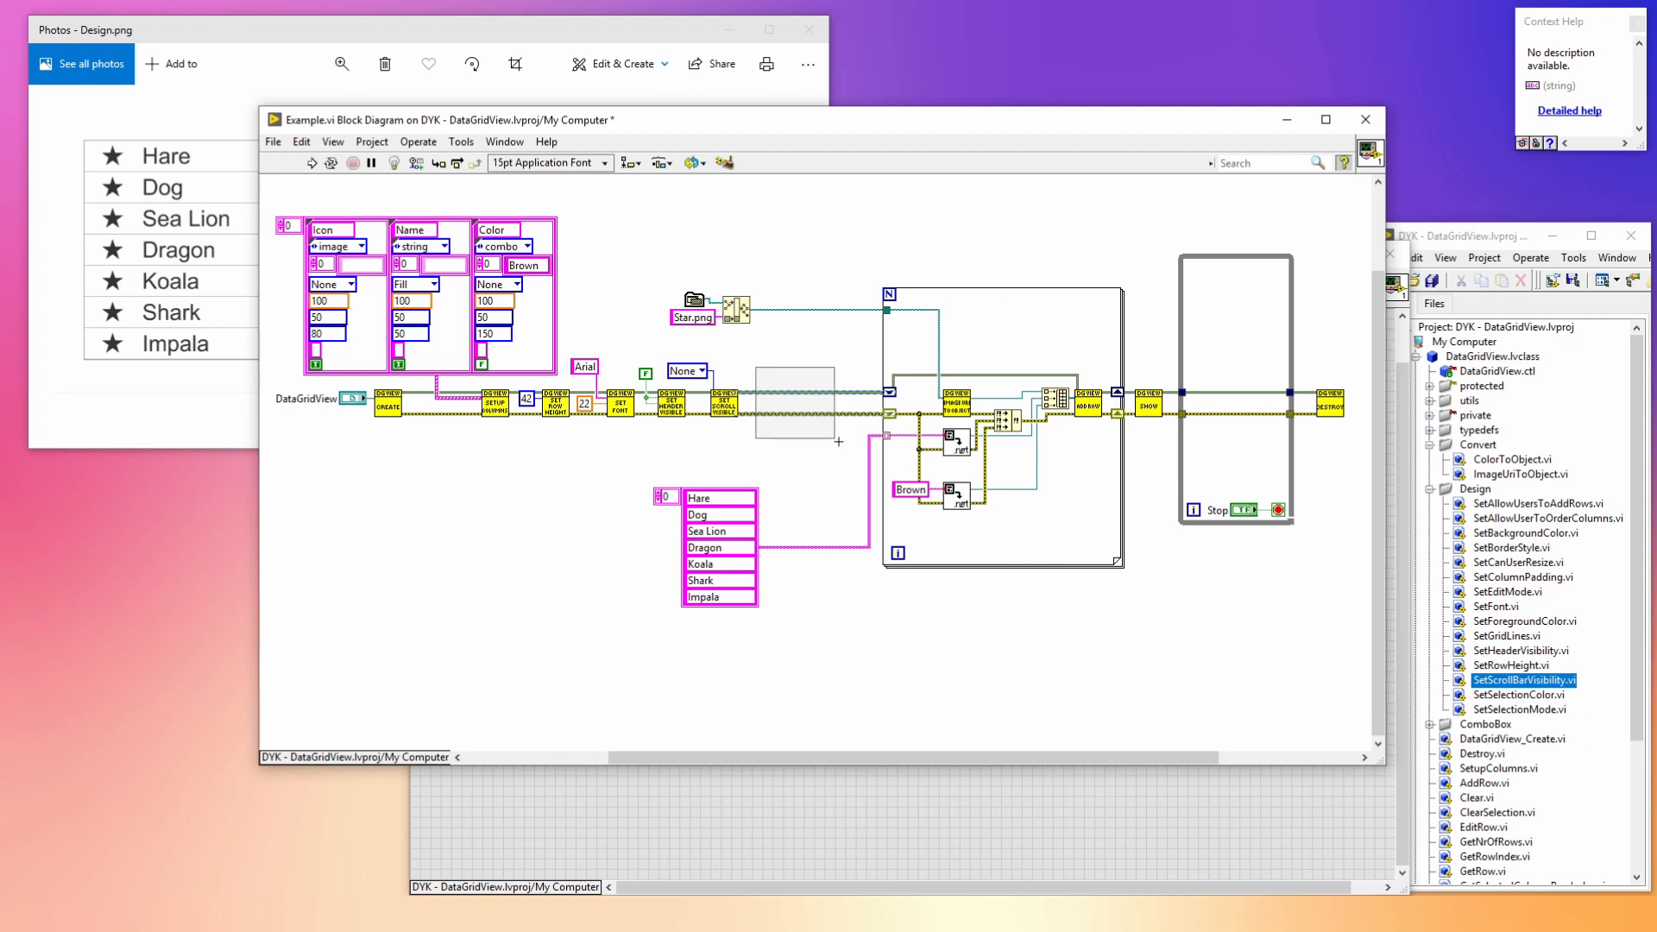
- Add SetSelectionMode set to FullRowSelect, then run and inspect Hare's colour combo options
{"action": "key", "text": "ctrl+space"}
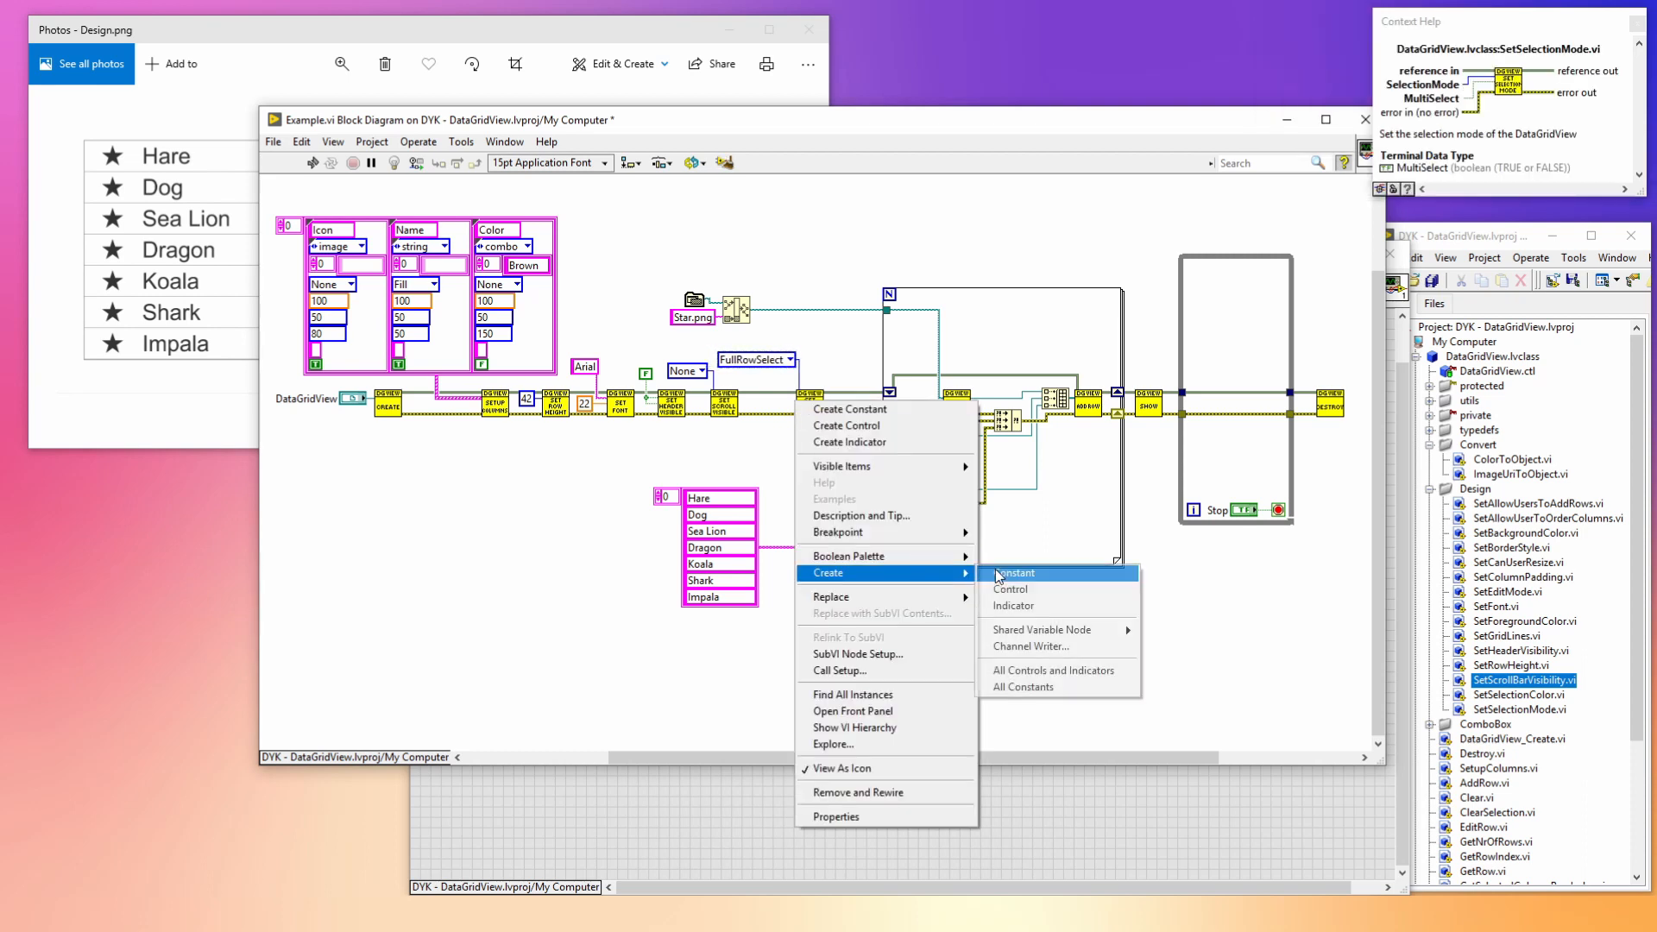
{"action": "left_click", "coordinate": [1014, 574]}
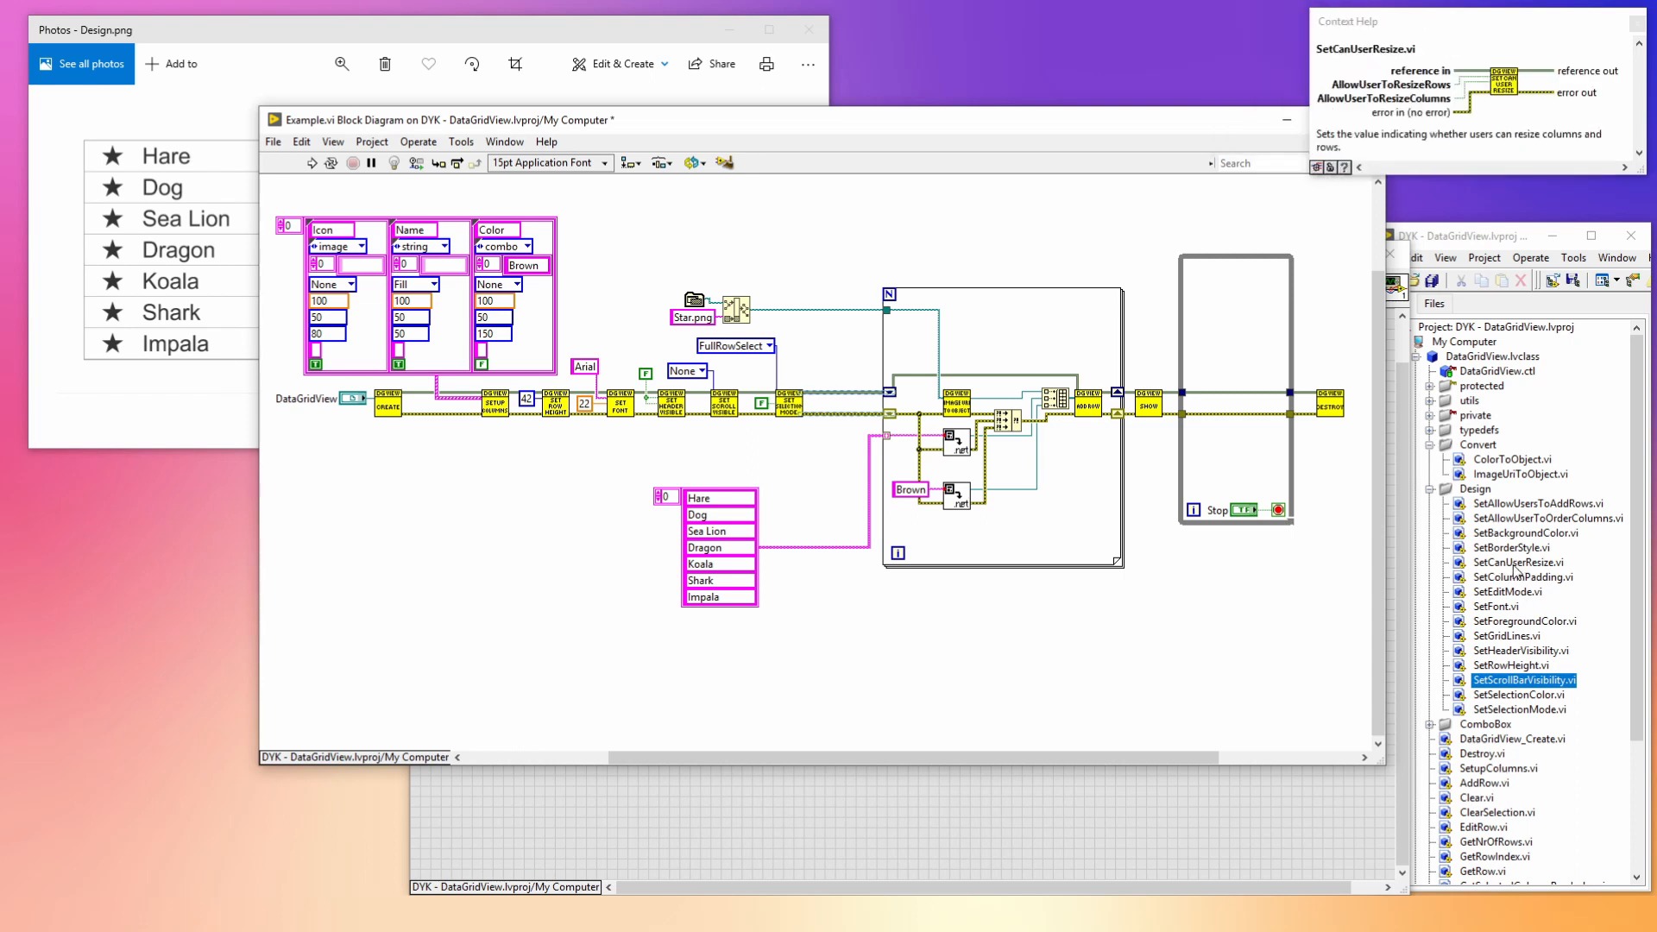
{"action": "key", "text": "ctrl+space"}
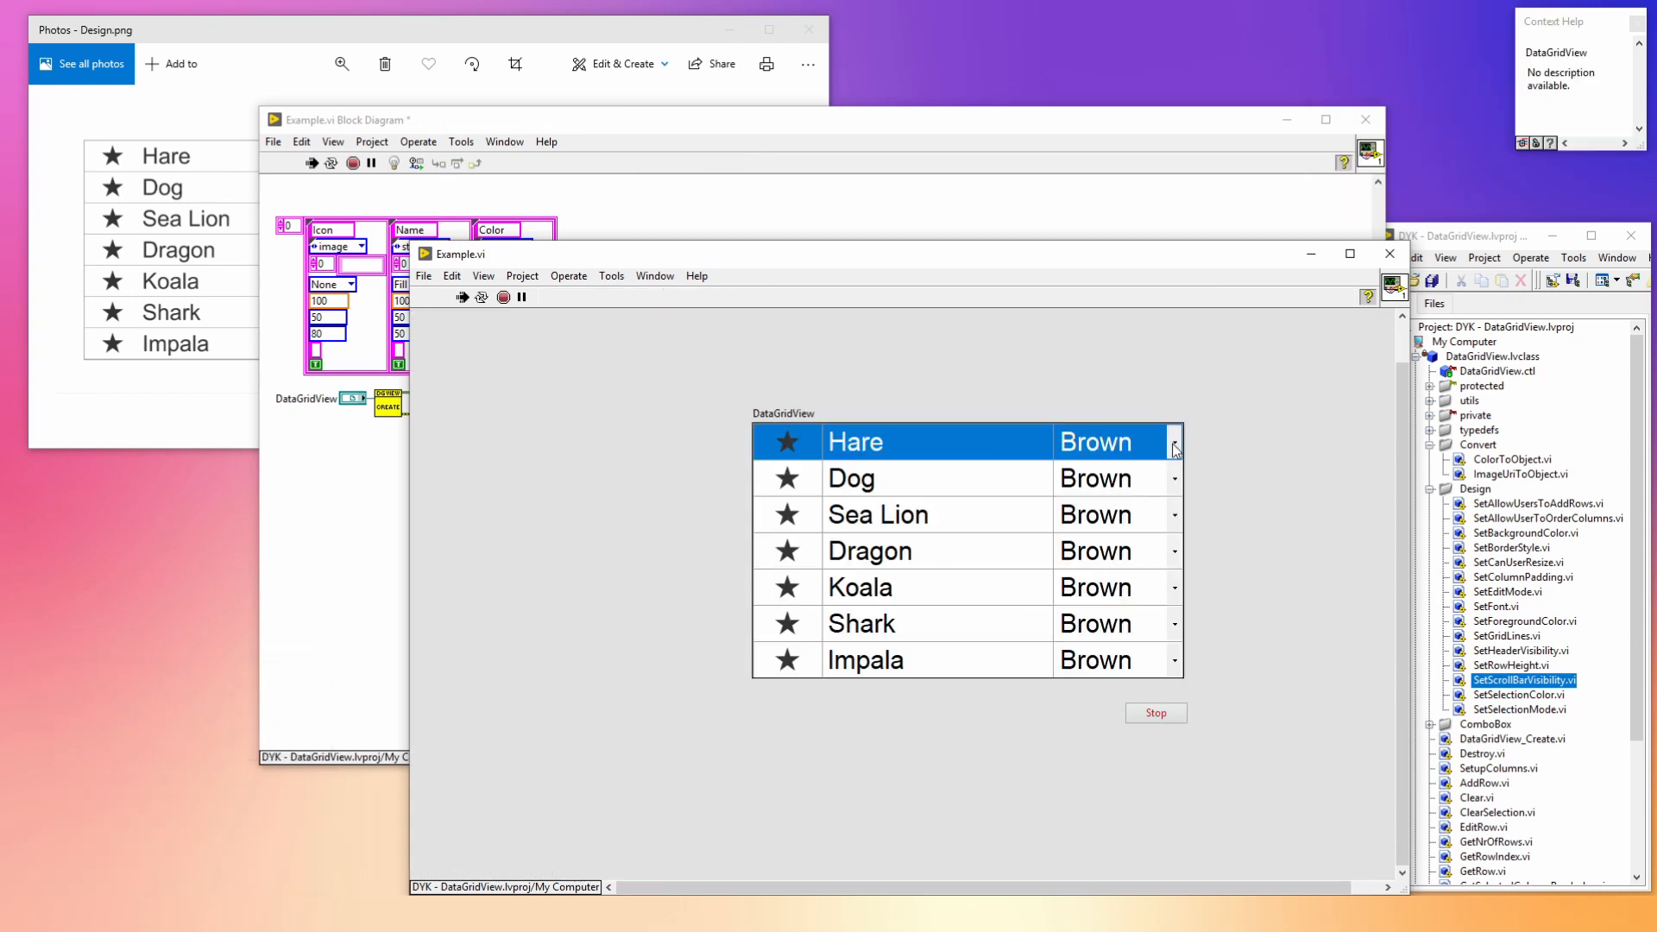
{"action": "left_click", "coordinate": [1173, 442]}
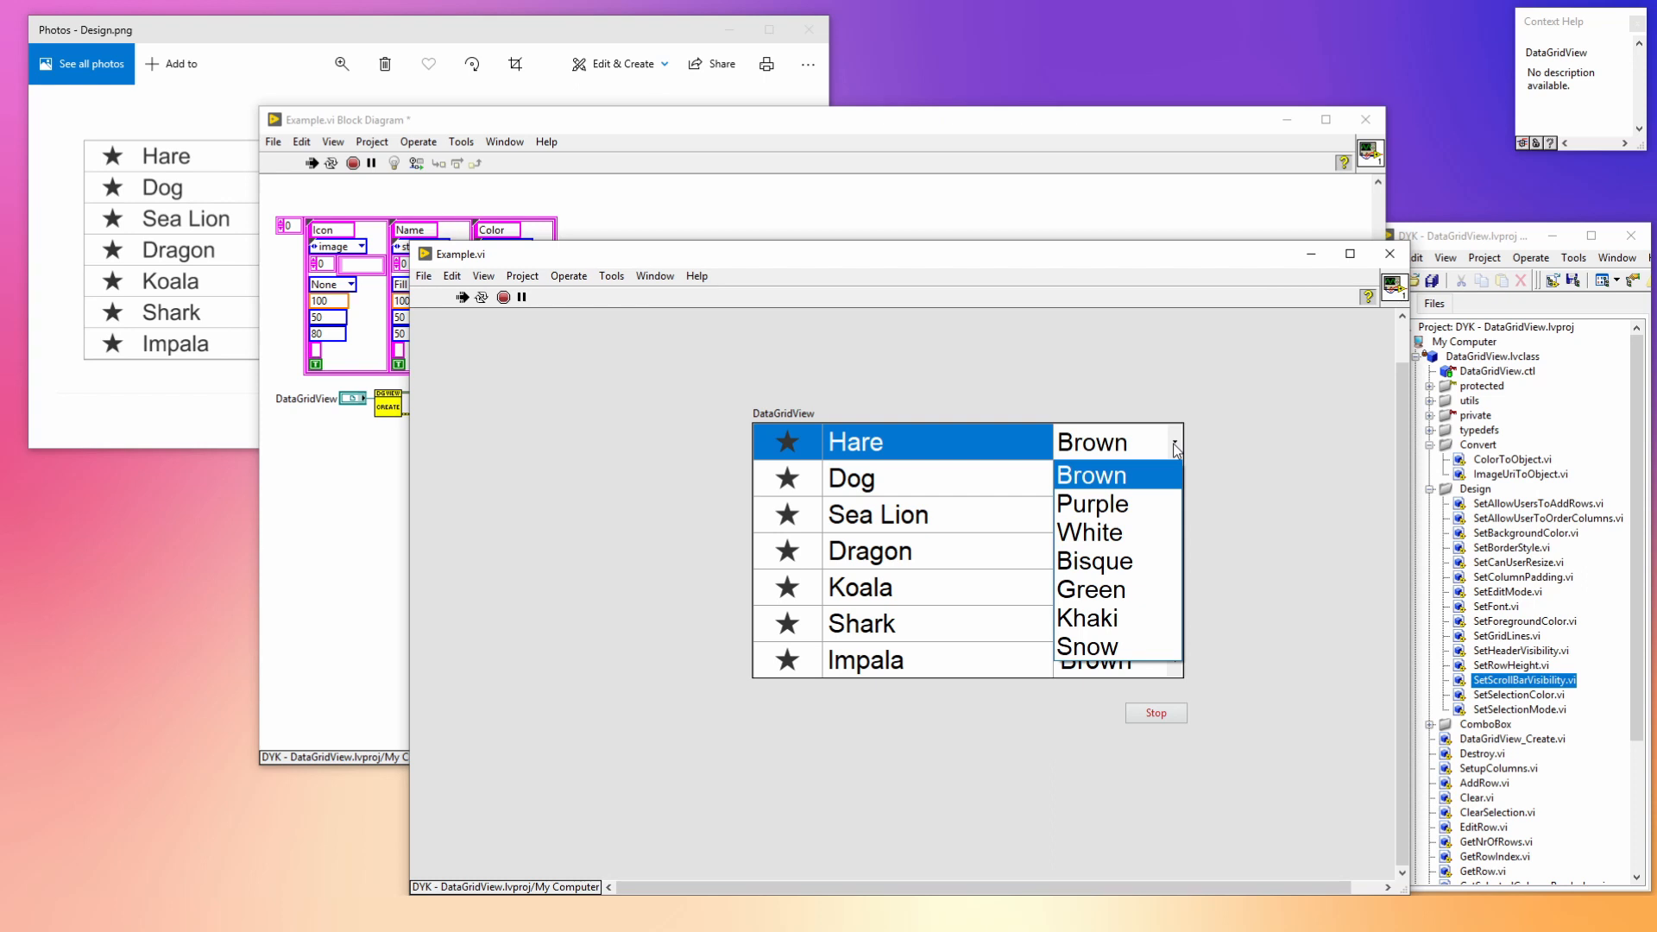